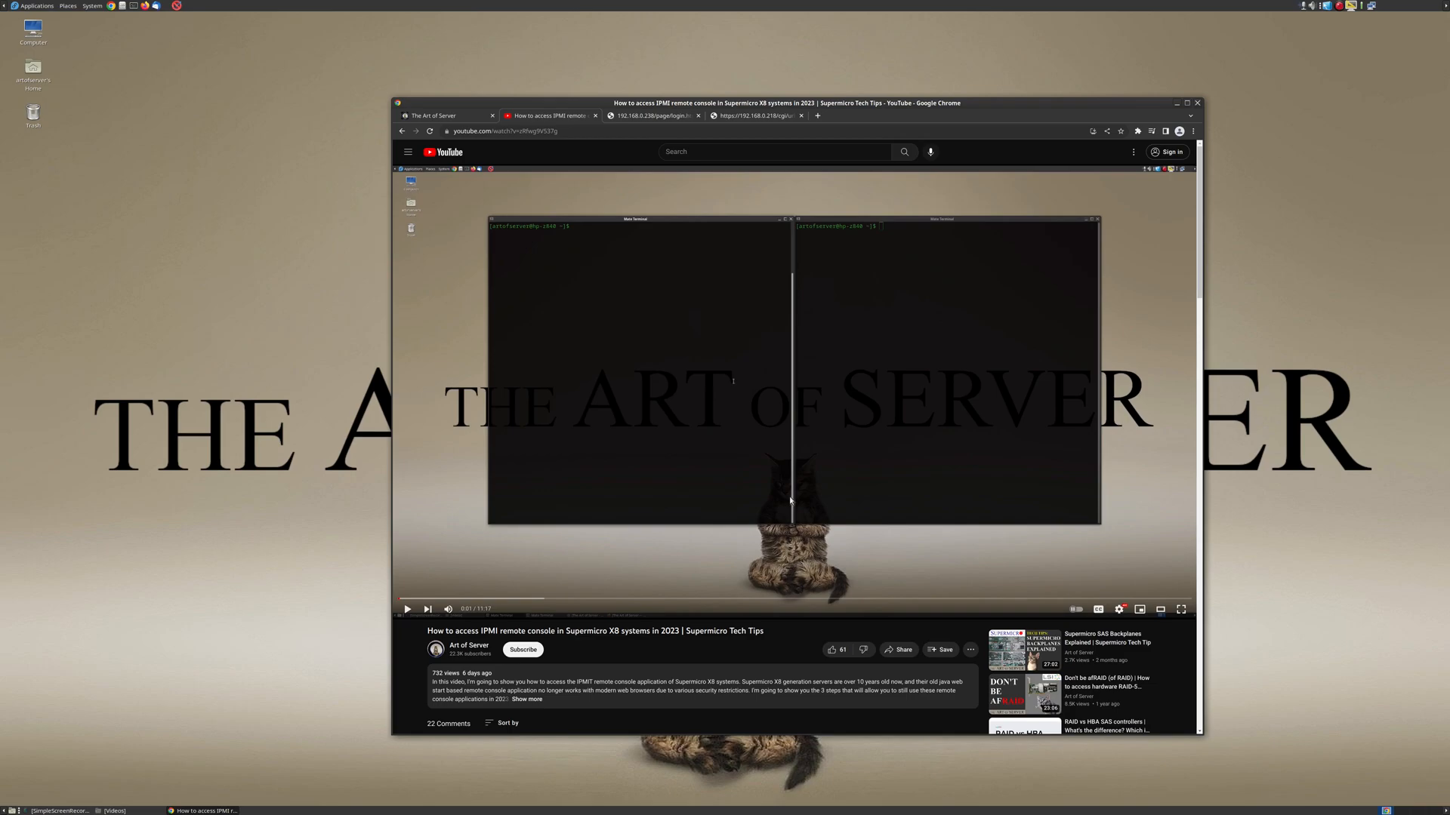
mouse_move(737, 390)
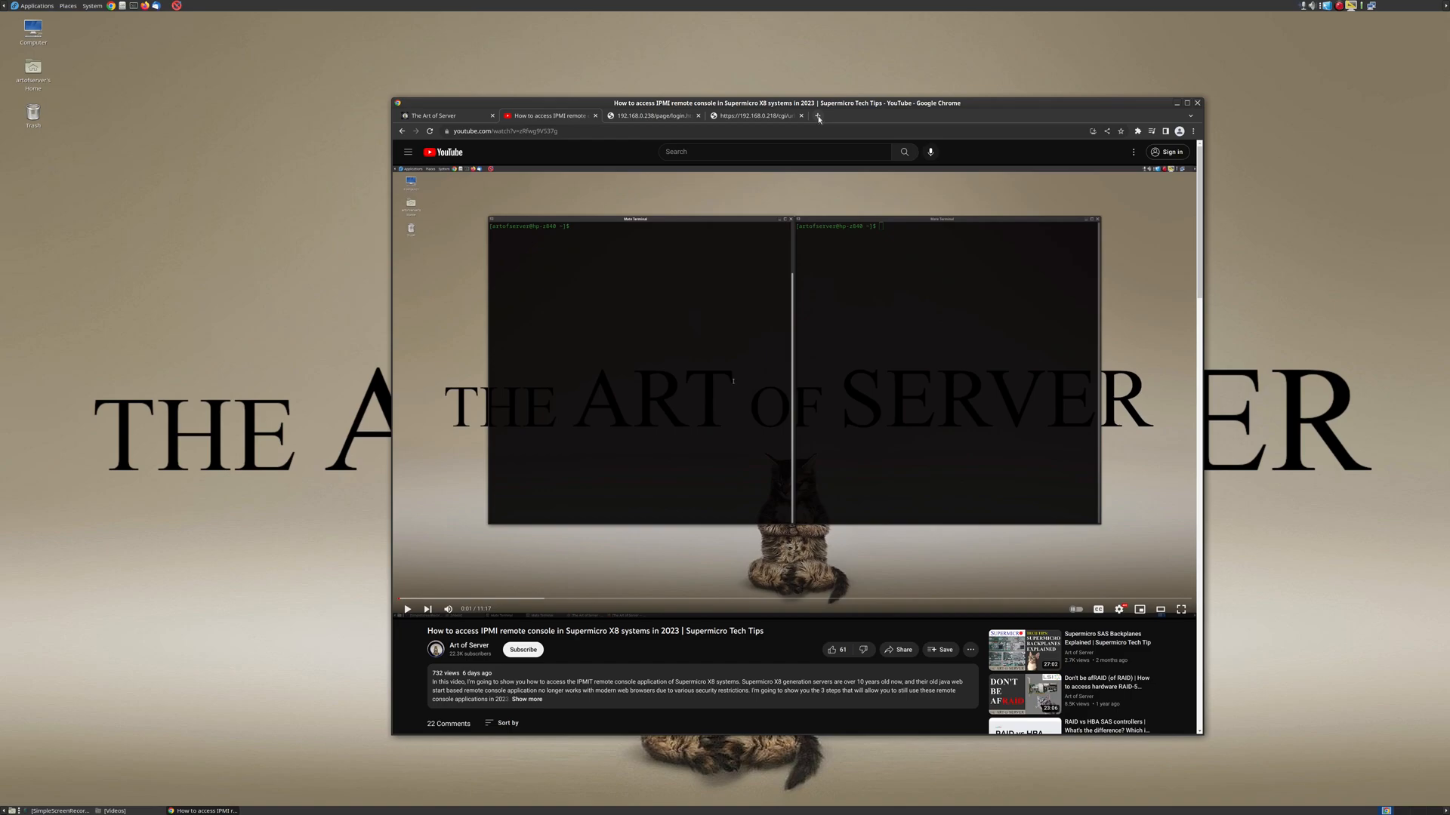
- Search Google for 'Supermicro IPMI' in a new Chrome tab
left_click(817, 116)
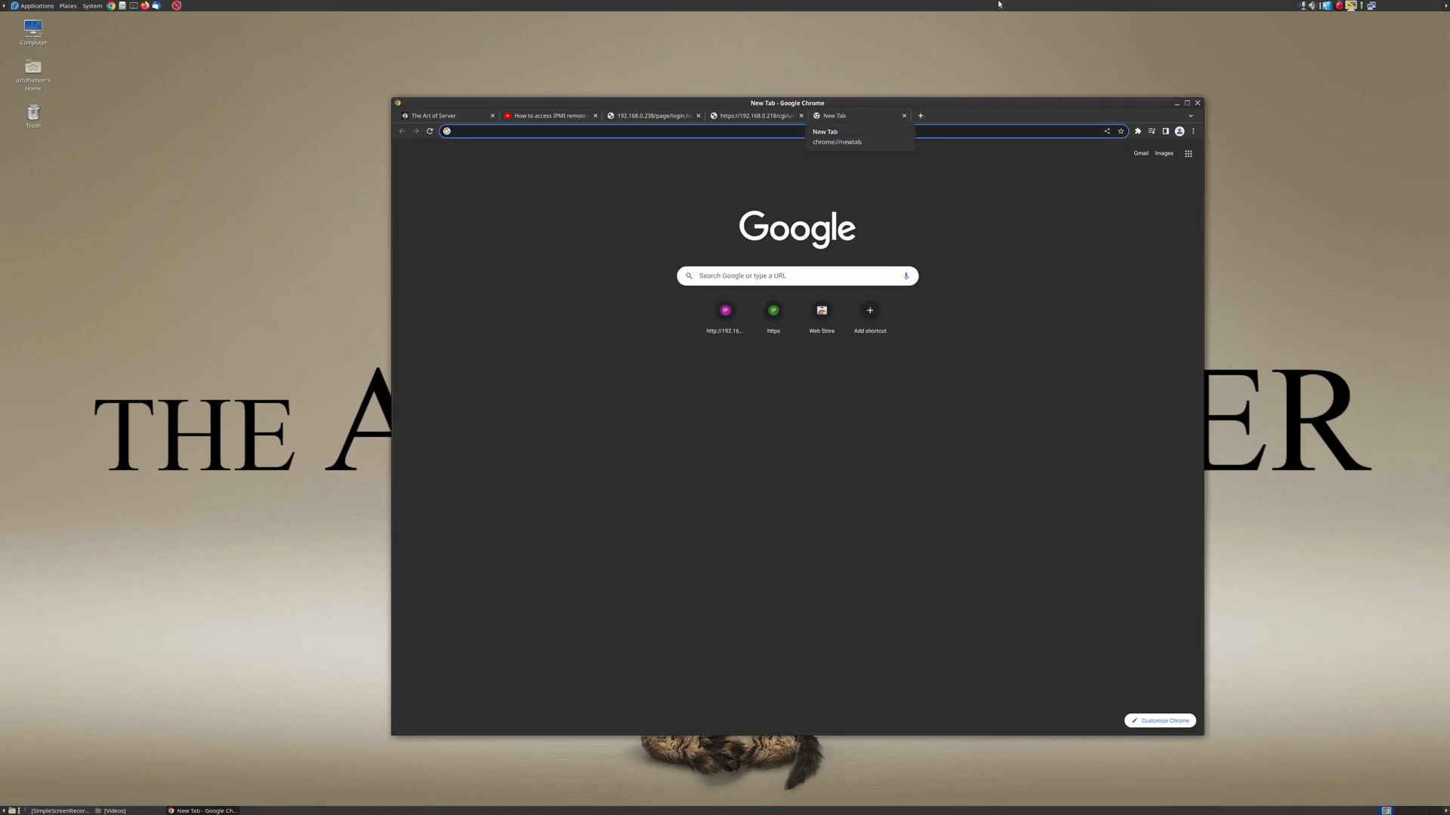
left_click(796, 275)
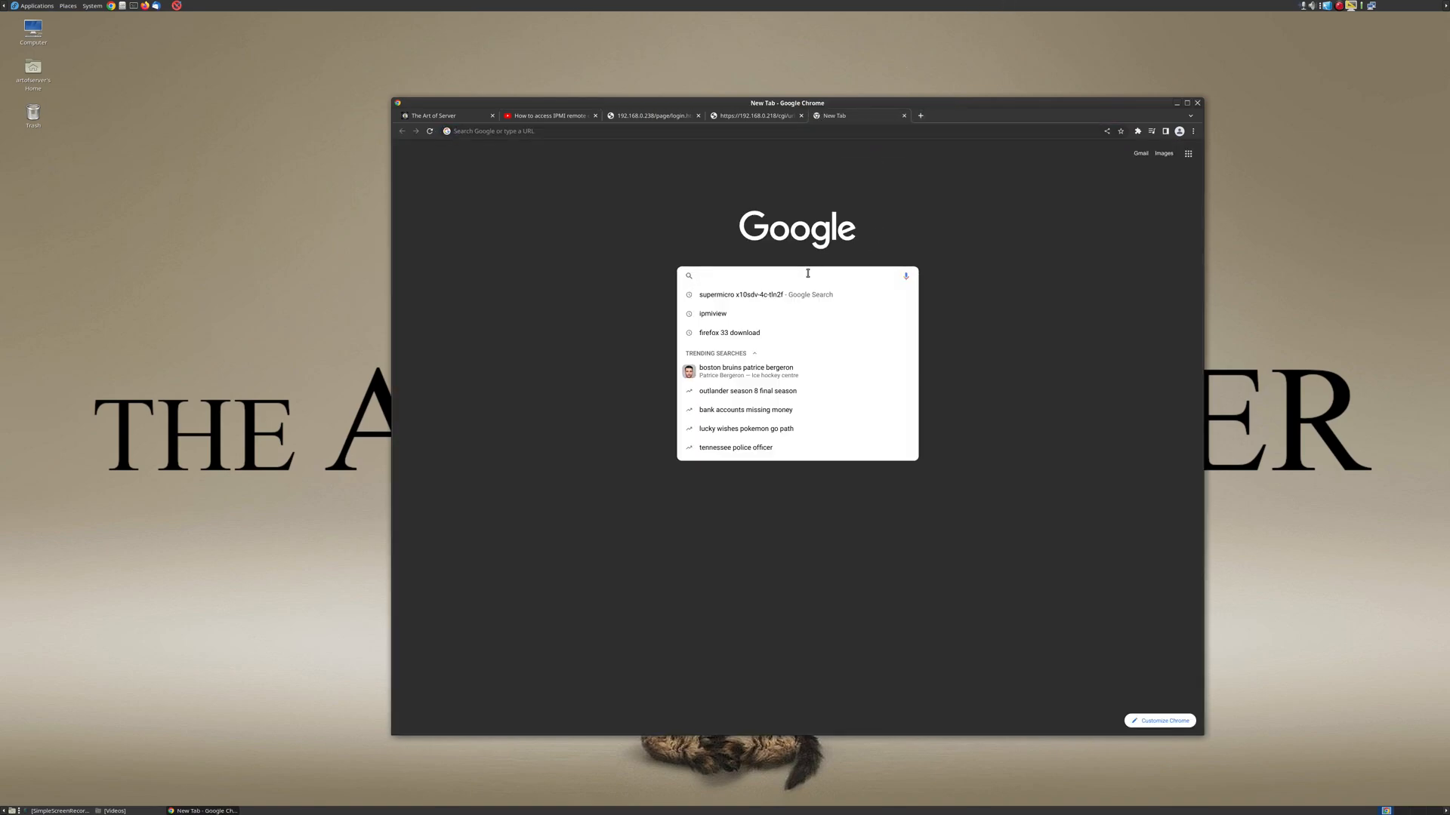
type("Supermicro IPMI")
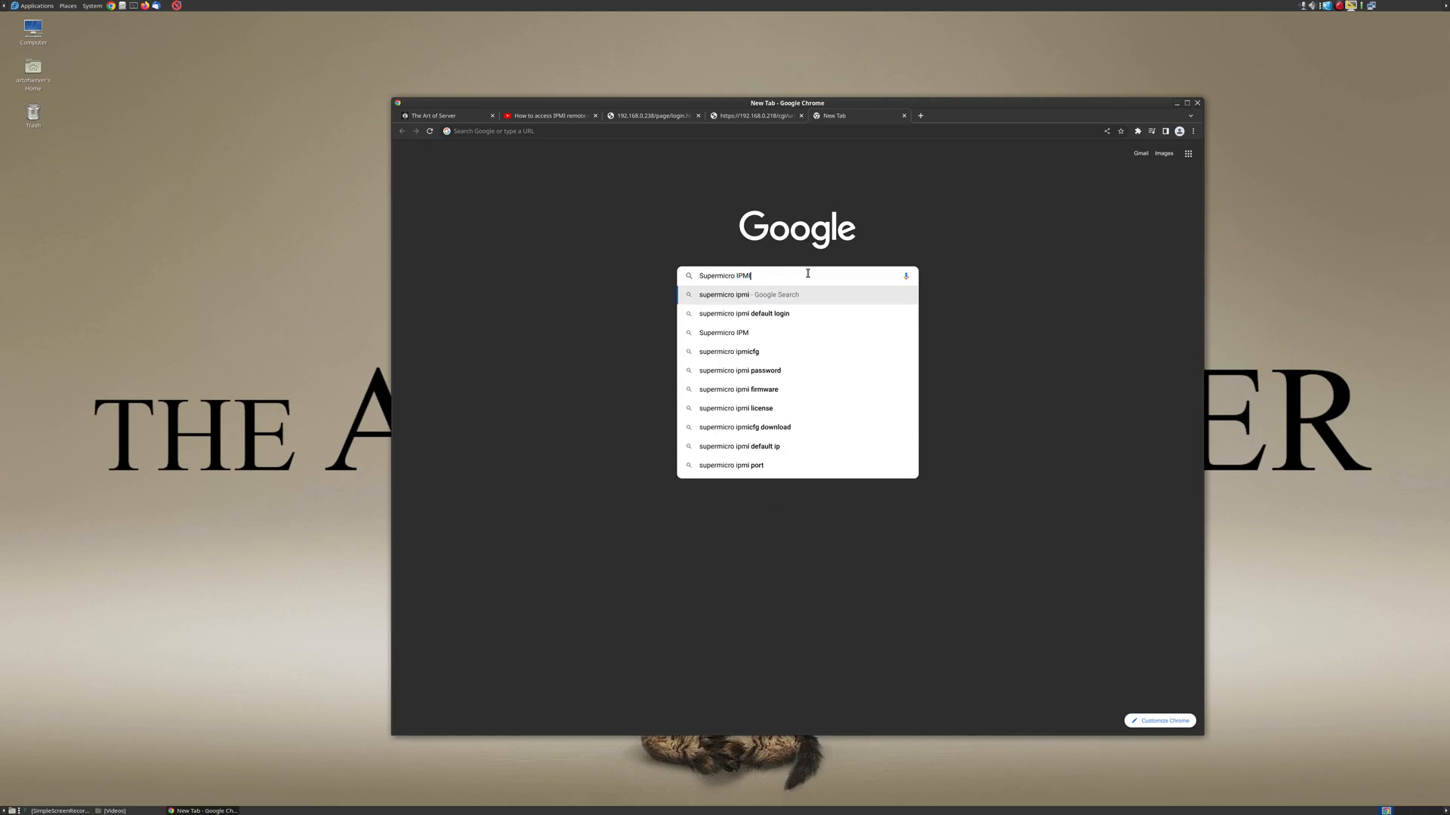
key("Return")
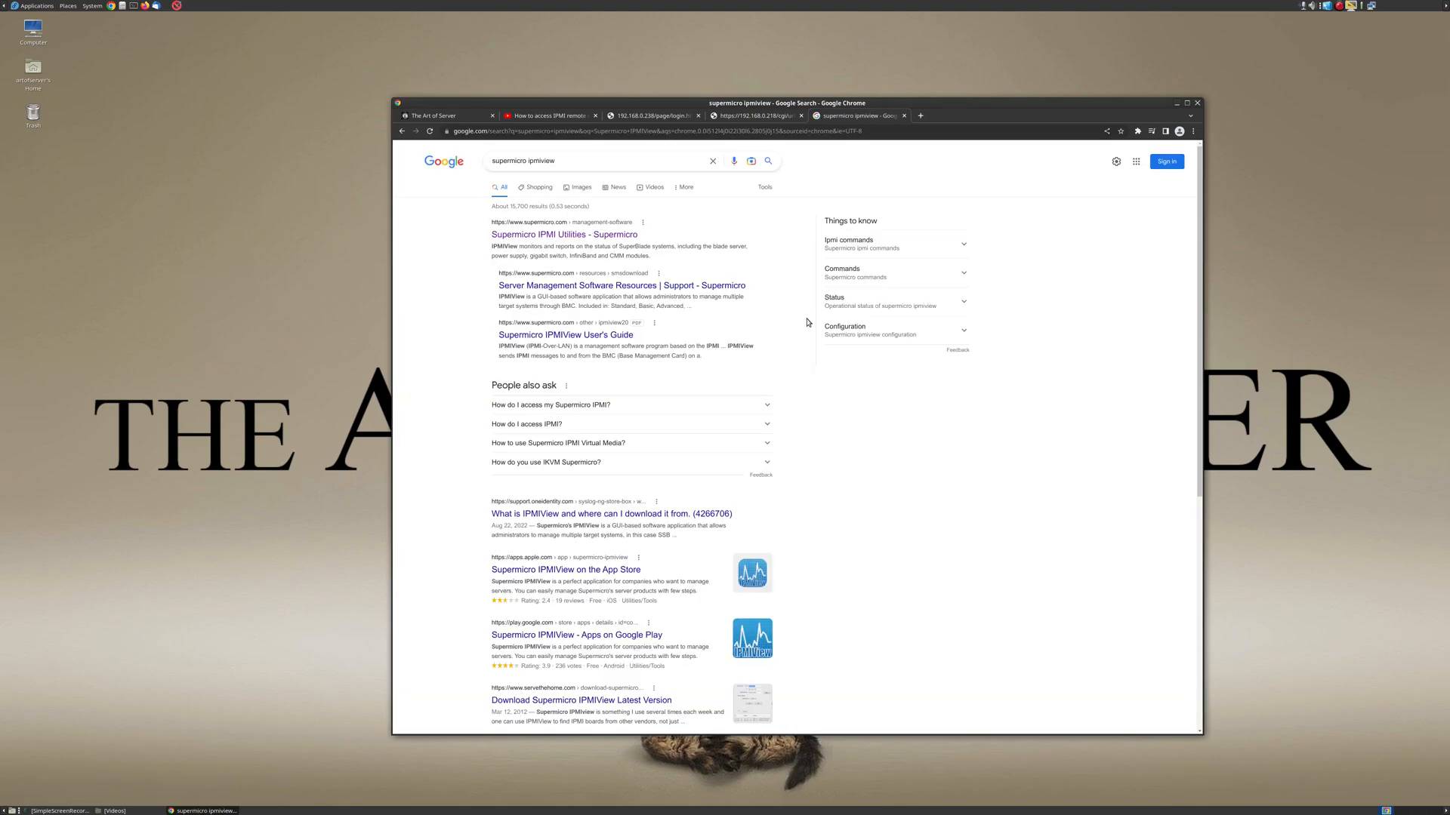
mouse_move(662, 253)
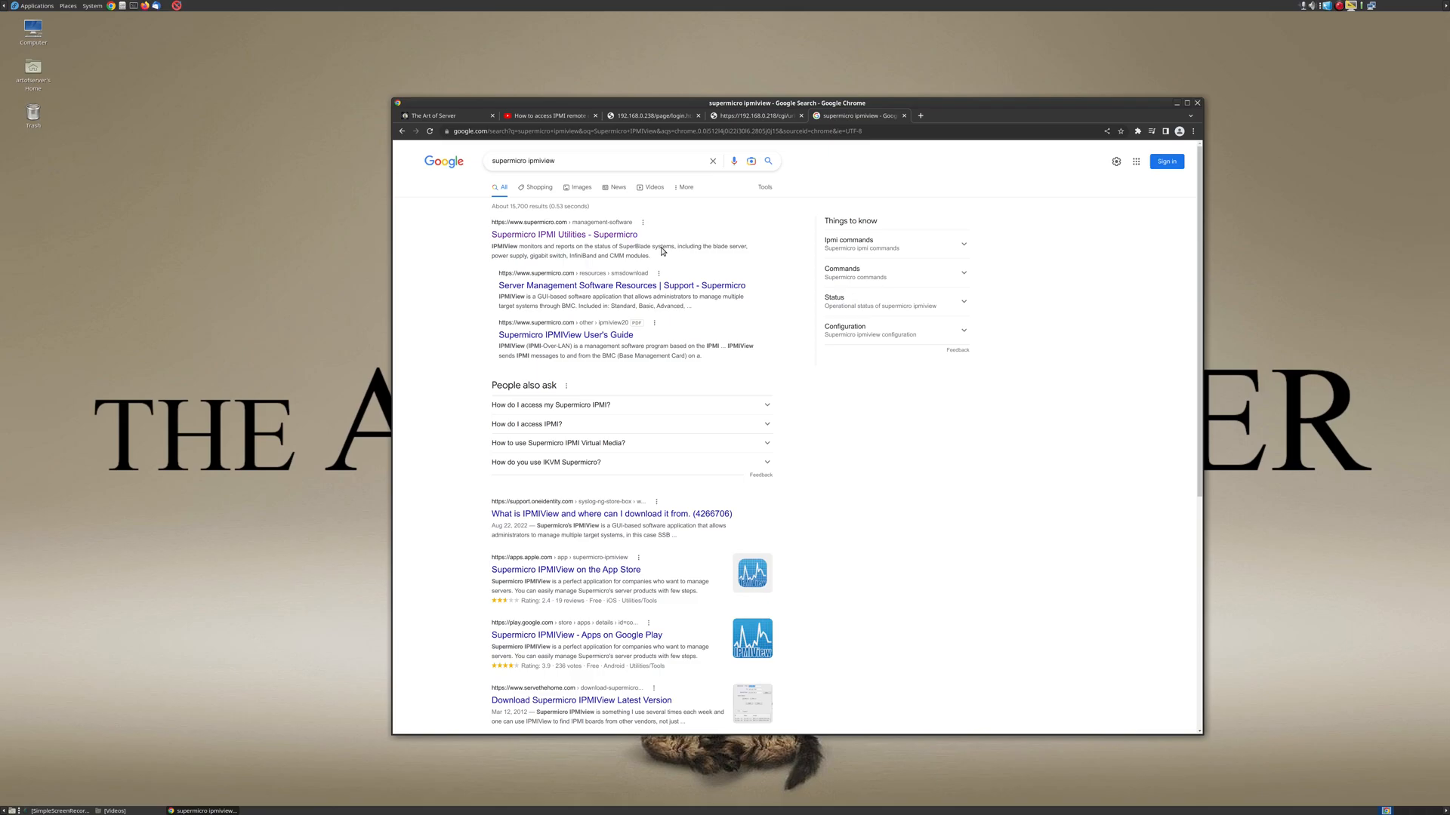
mouse_move(563, 234)
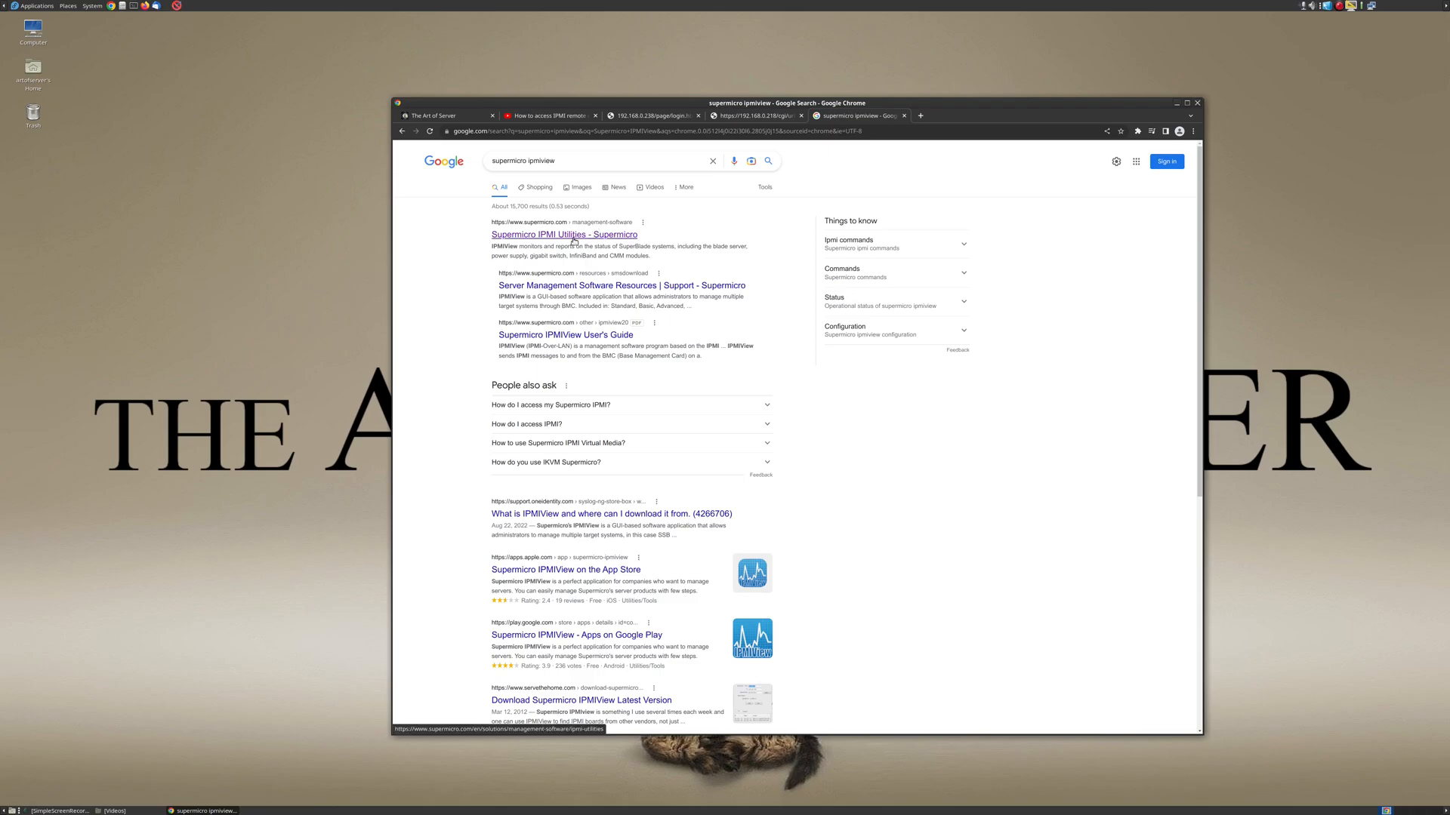
- Open the Supermicro IPMI Utilities result and scroll to its download and resources section
left_click(564, 236)
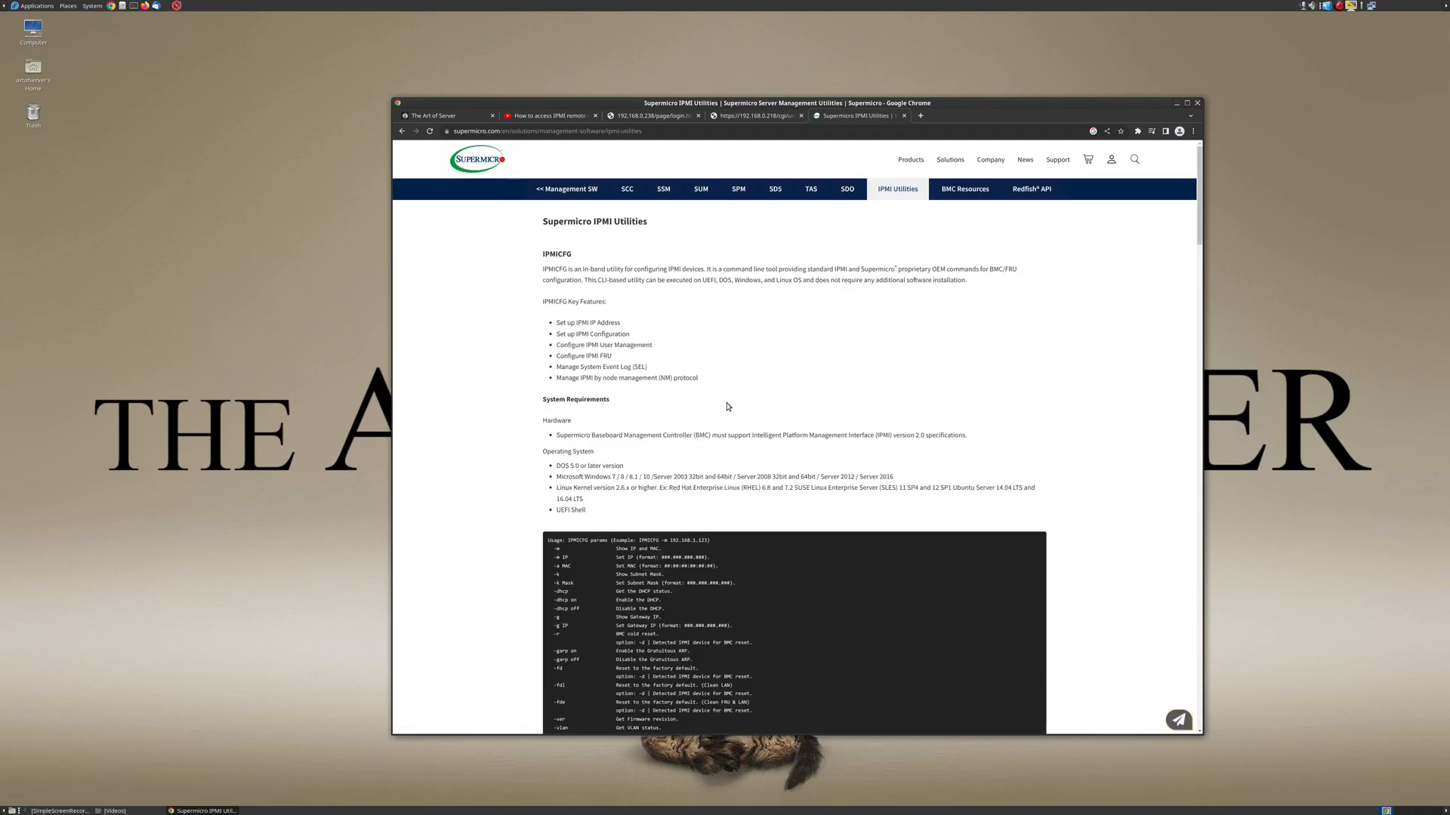
scroll("down", 3)
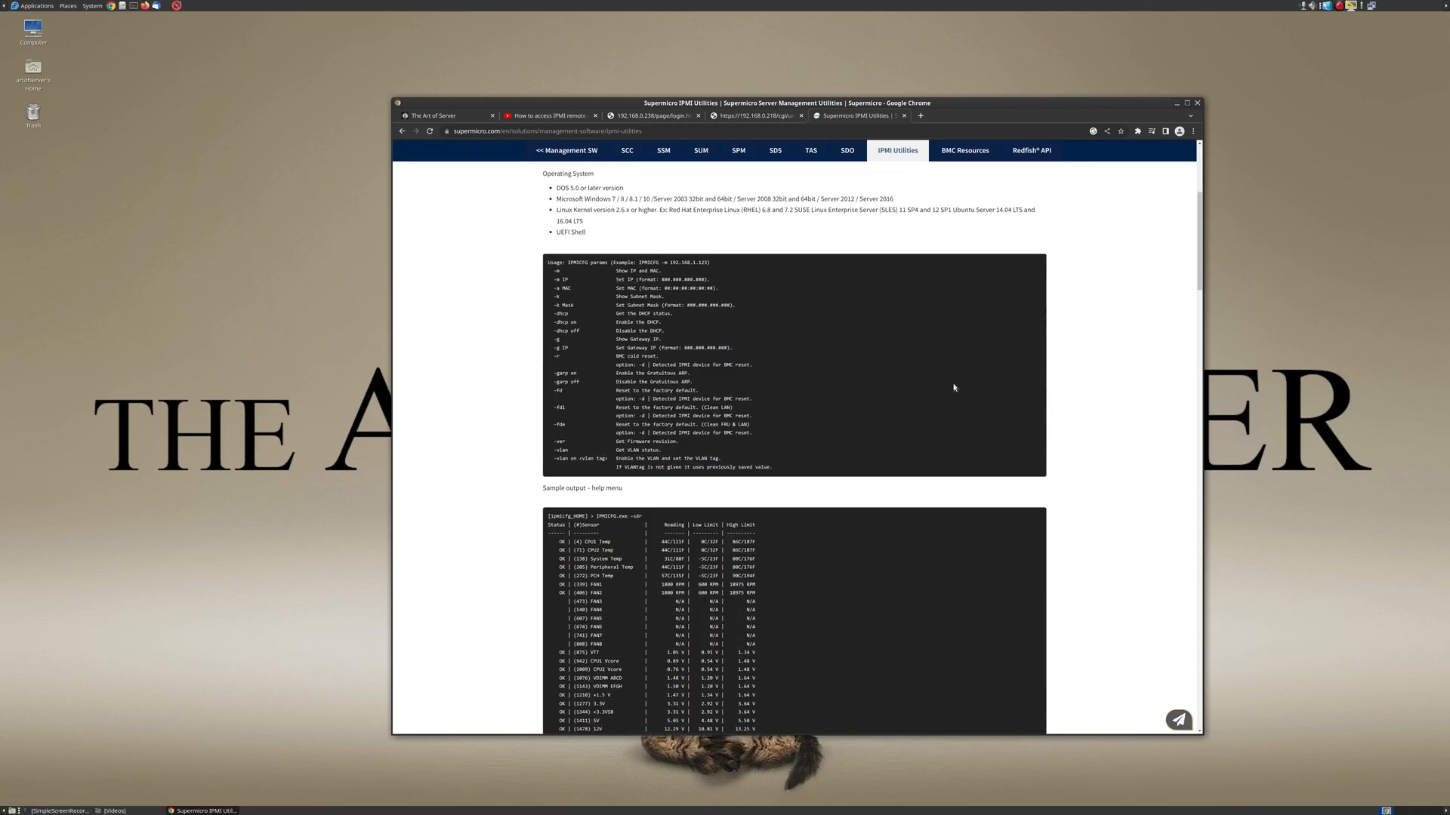
scroll("down", 3)
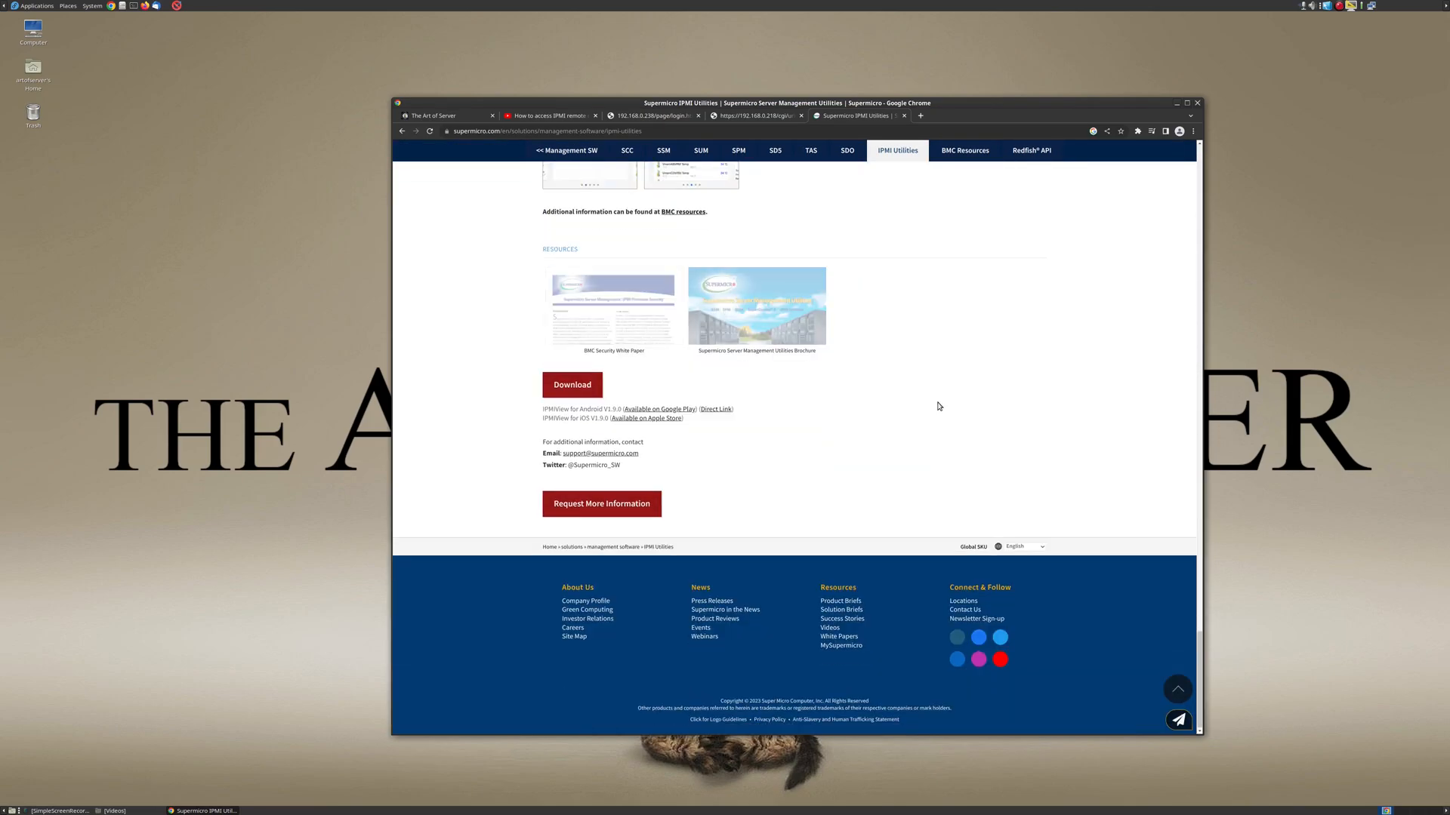
scroll("up", 3)
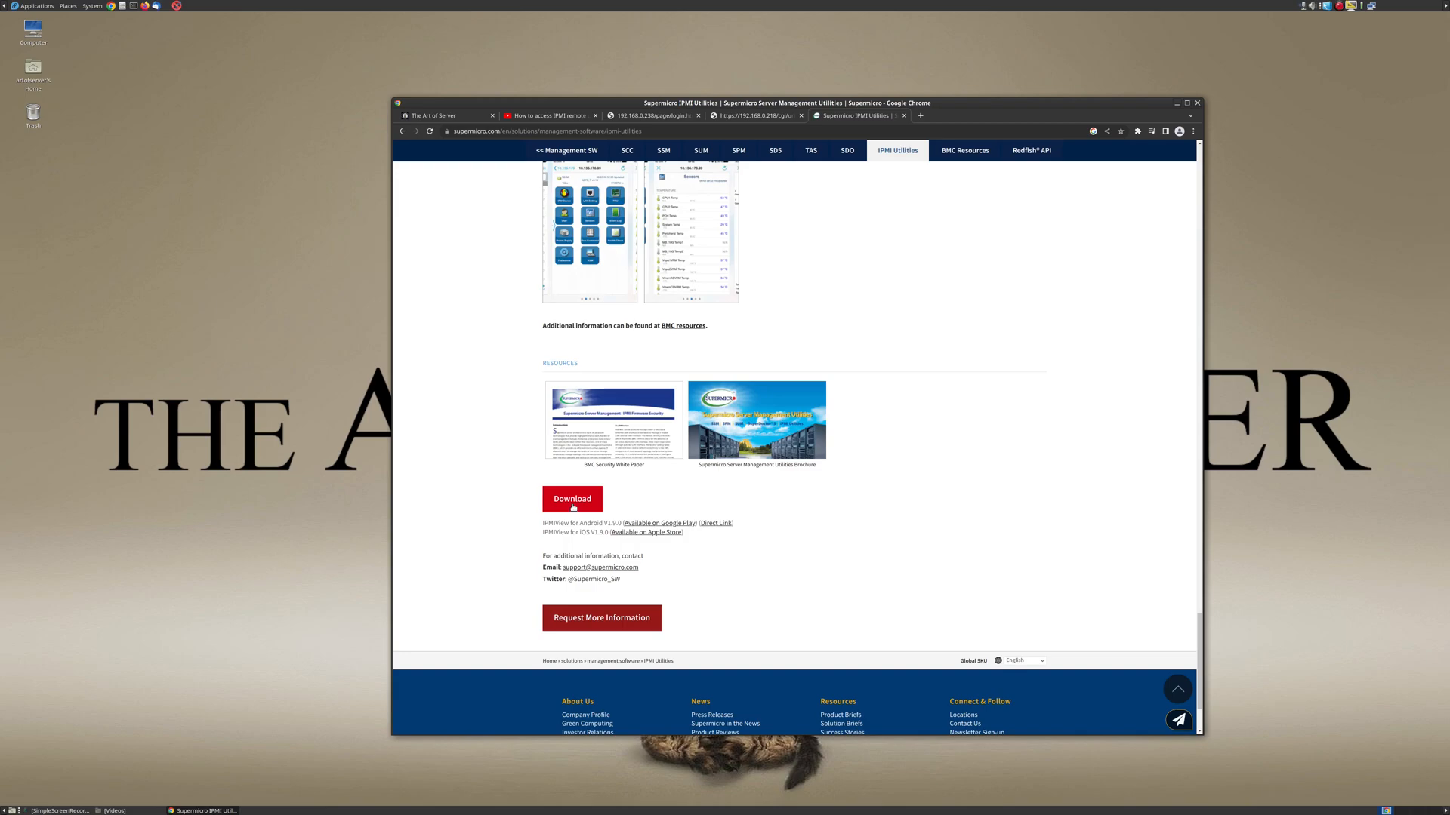
mouse_move(571, 516)
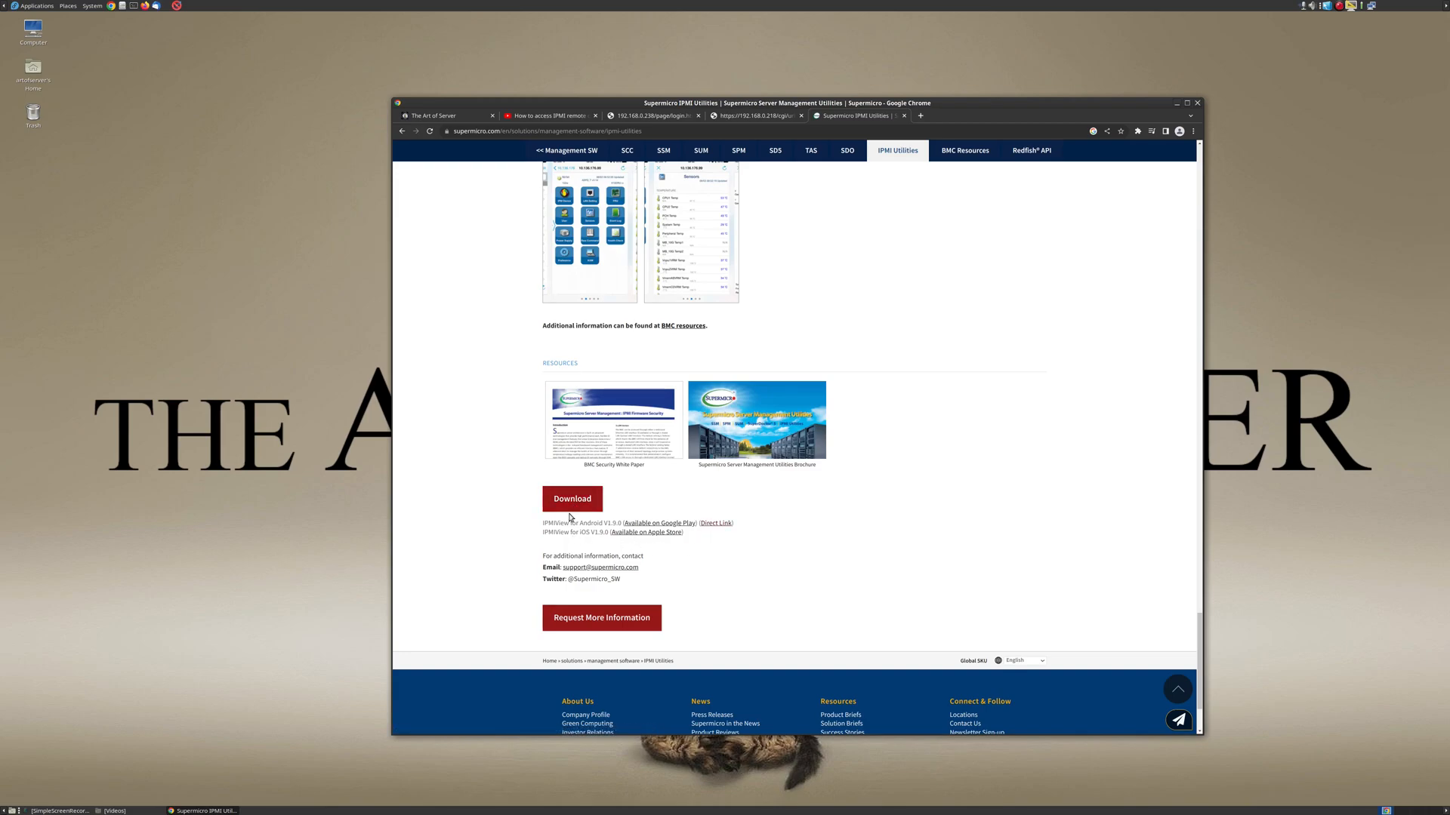
mouse_move(578, 533)
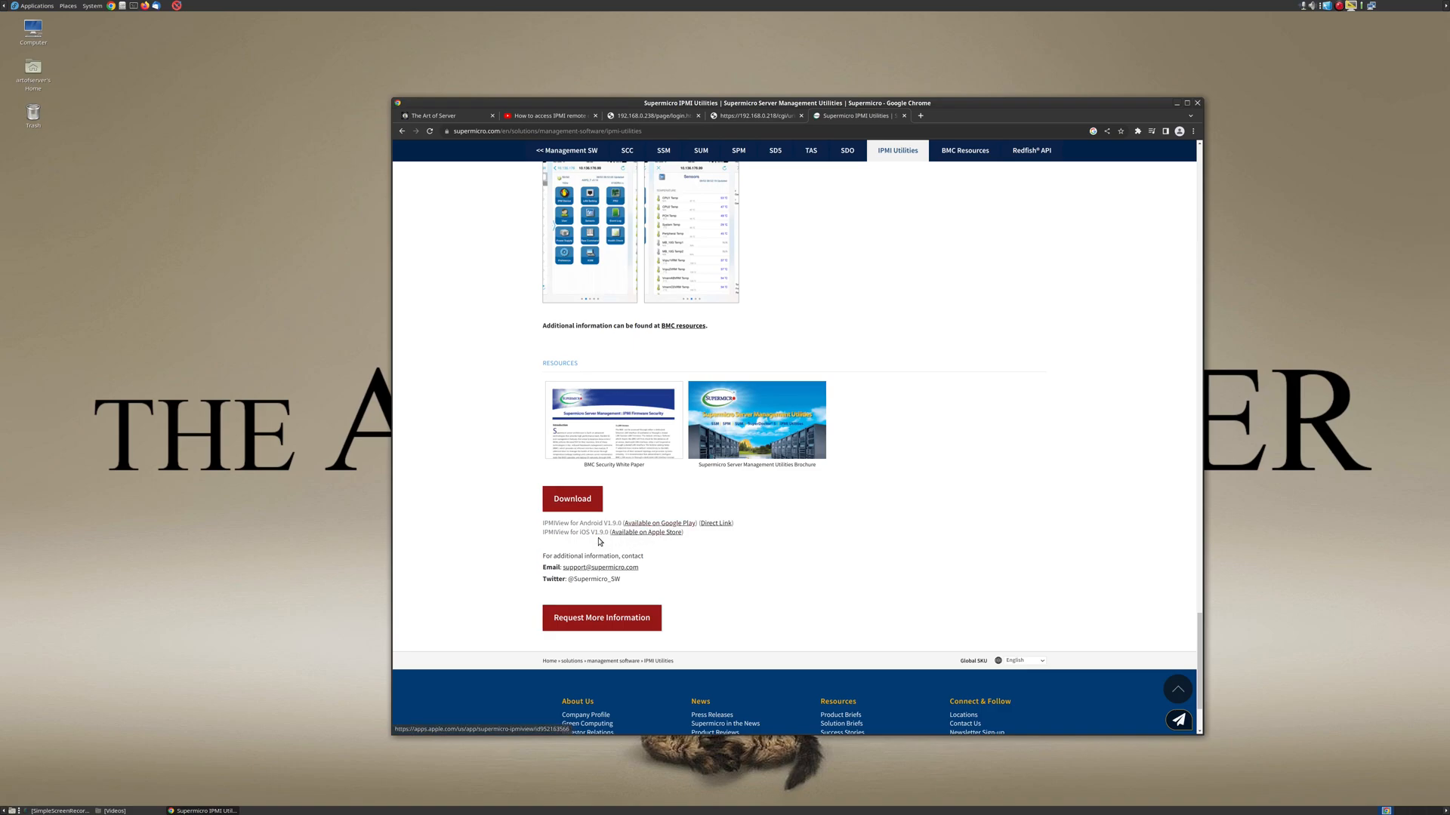
mouse_move(683, 536)
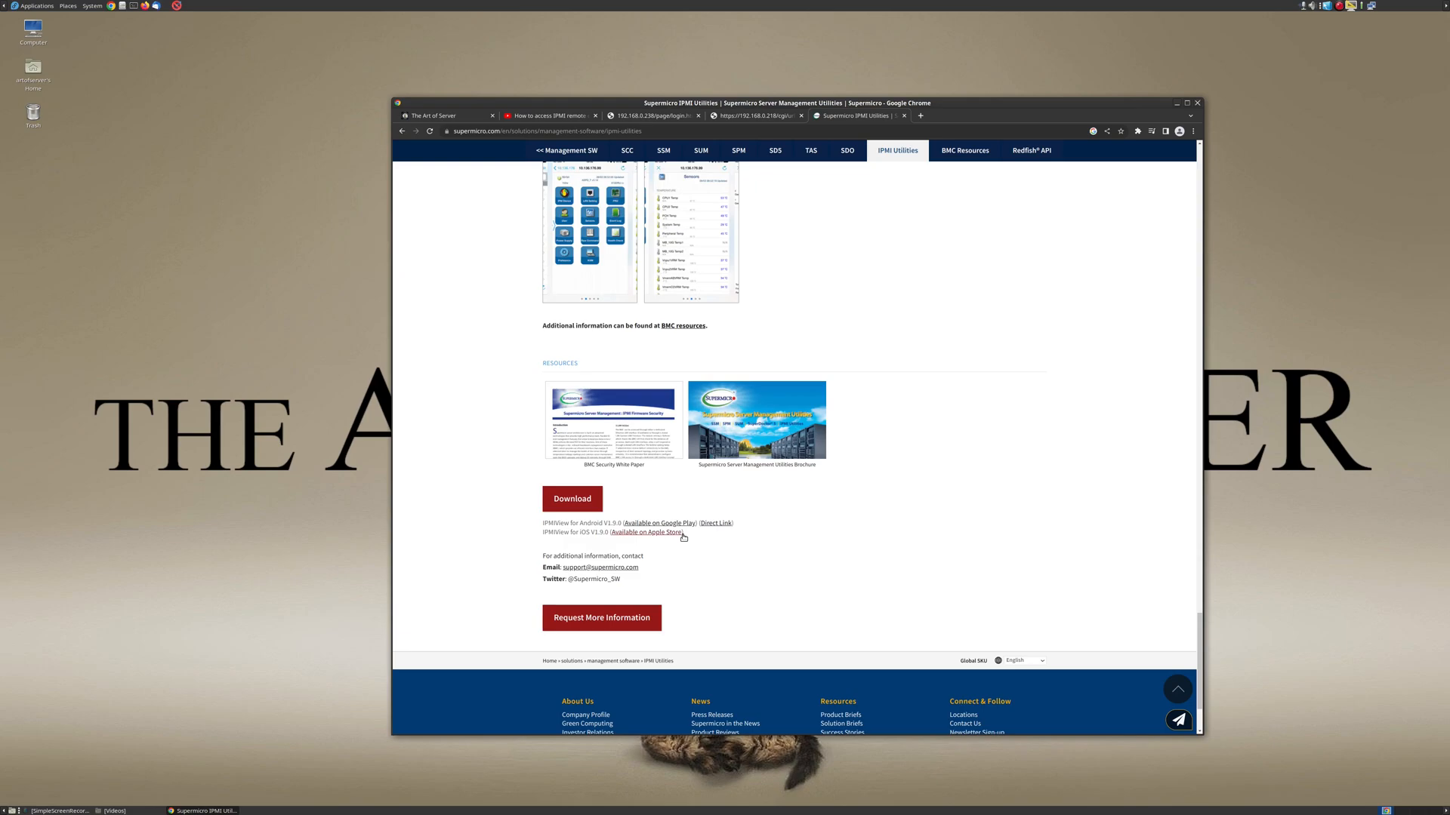
mouse_move(767, 547)
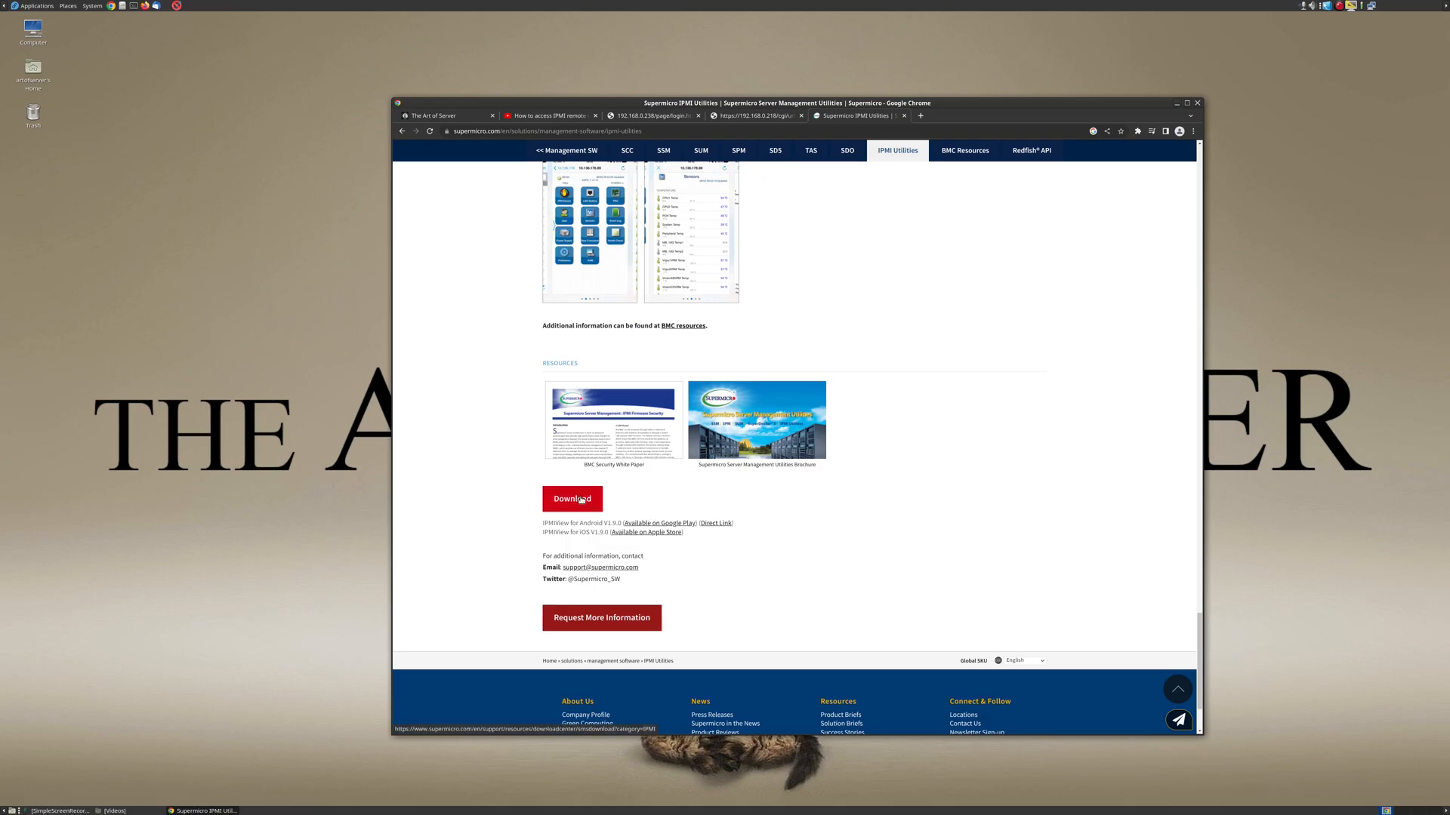
- Go to the IPMI utilities download center and choose Linux as the OS for IPMIView
left_click(571, 498)
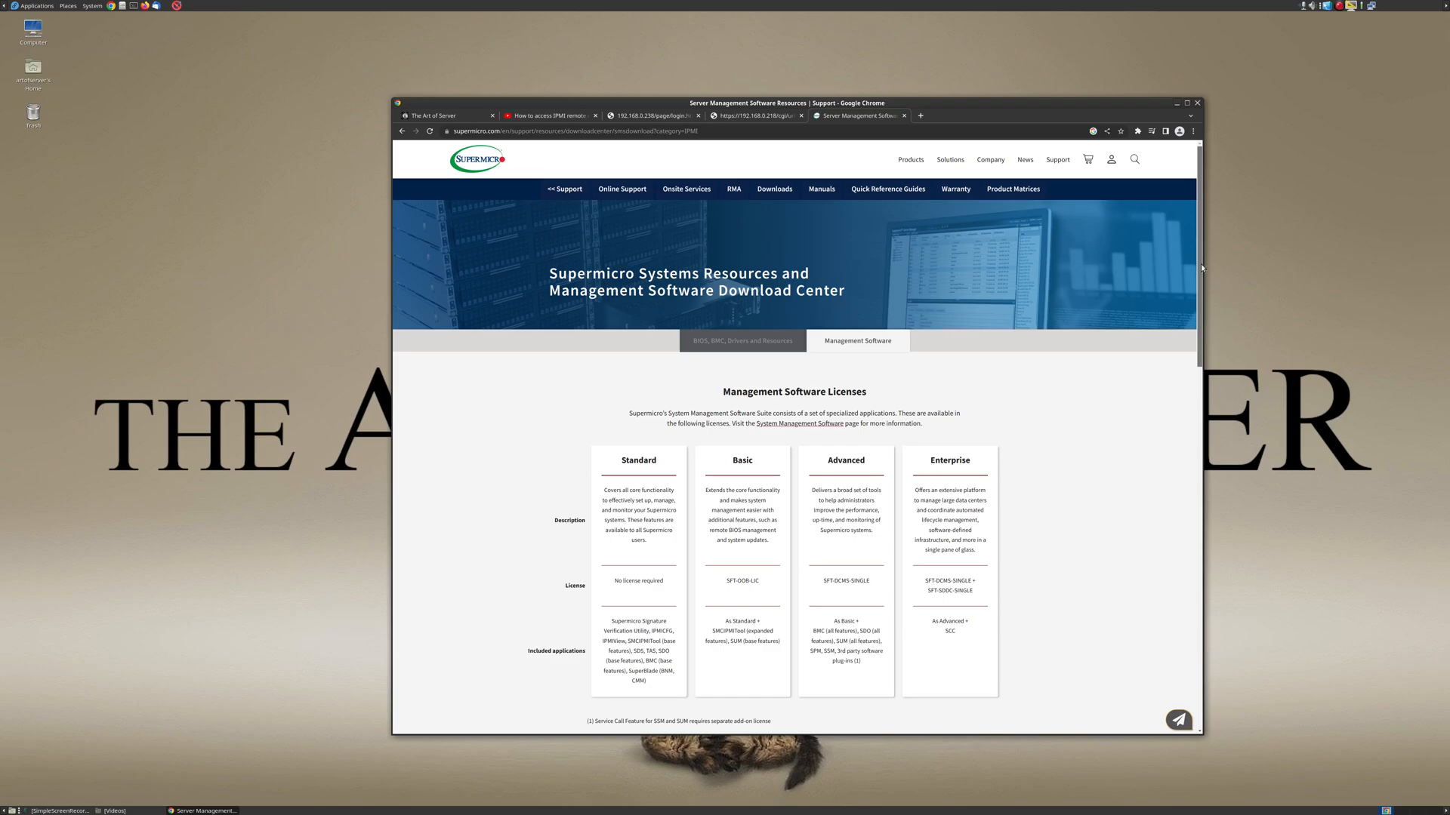
scroll("down", 3)
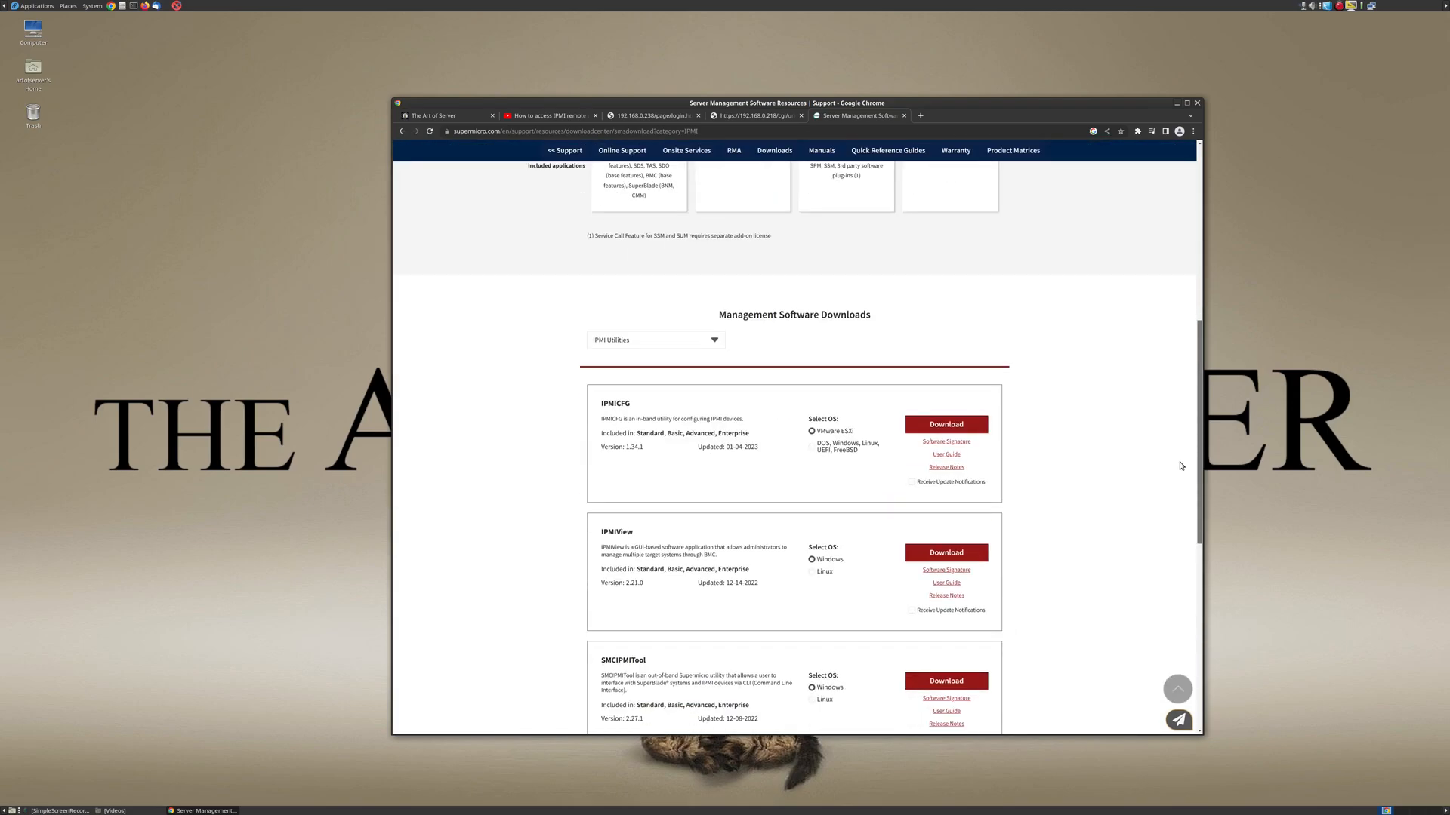
scroll("down", 3)
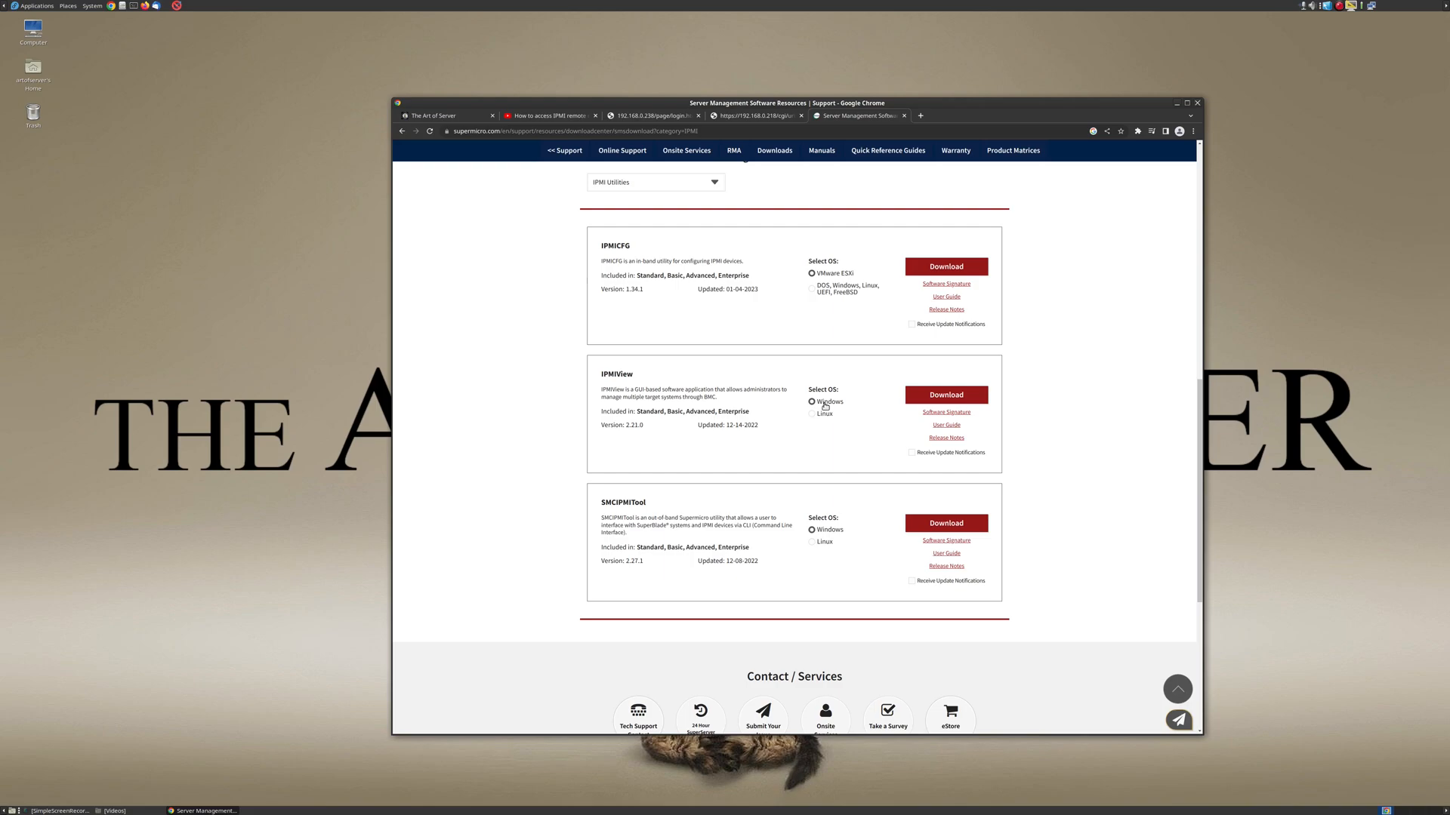
left_click(812, 414)
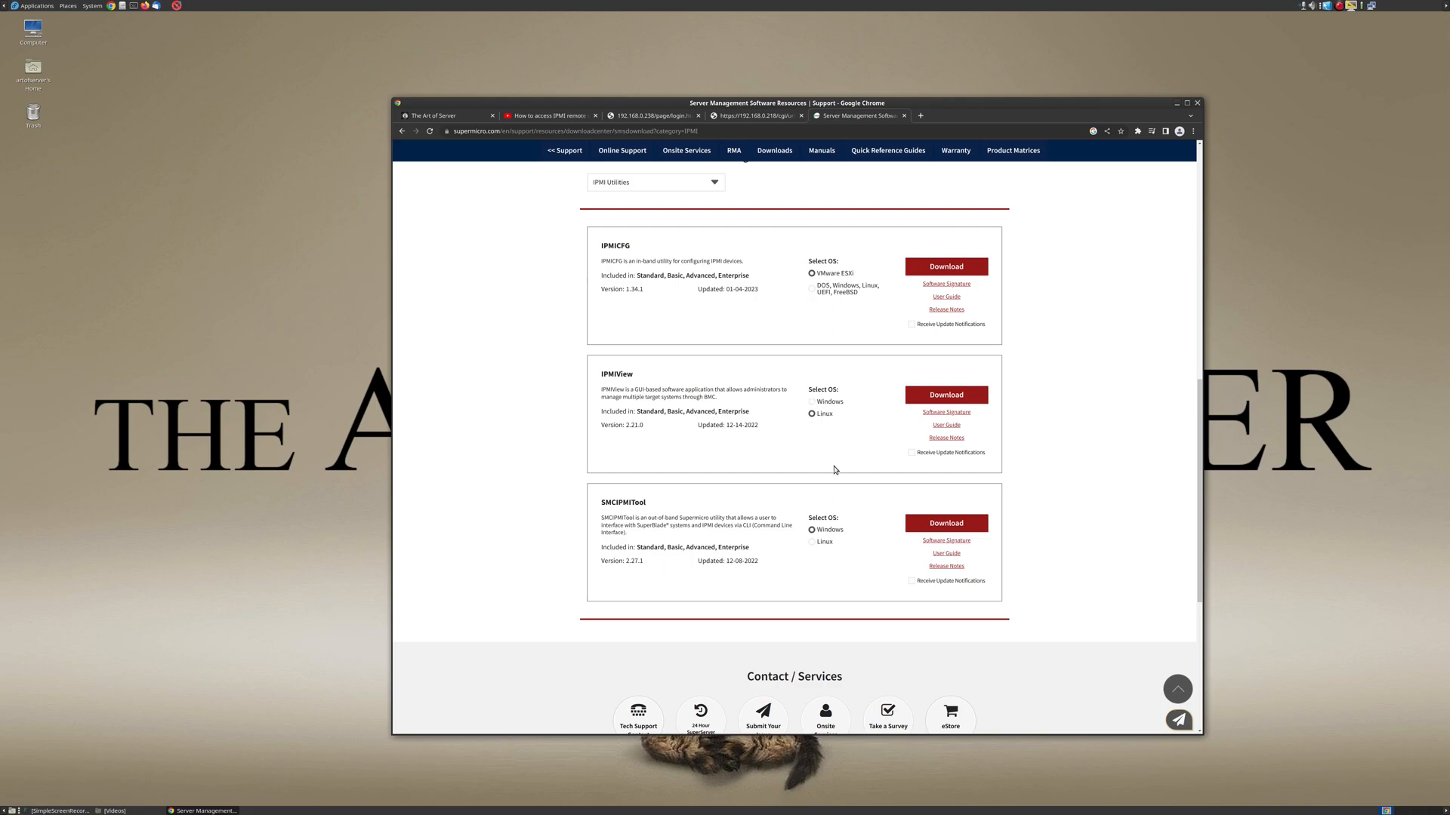
mouse_move(840, 459)
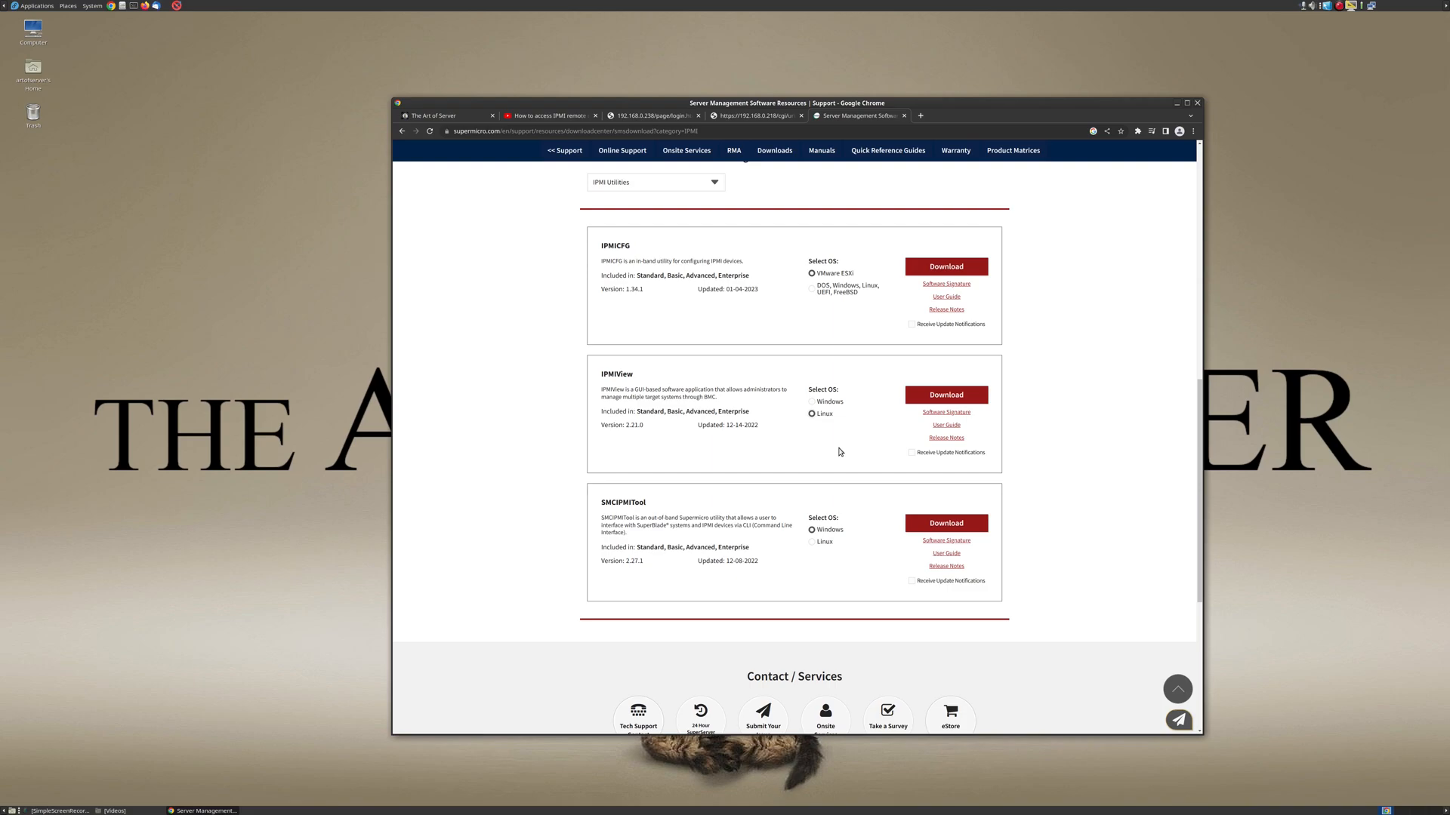
mouse_move(829, 468)
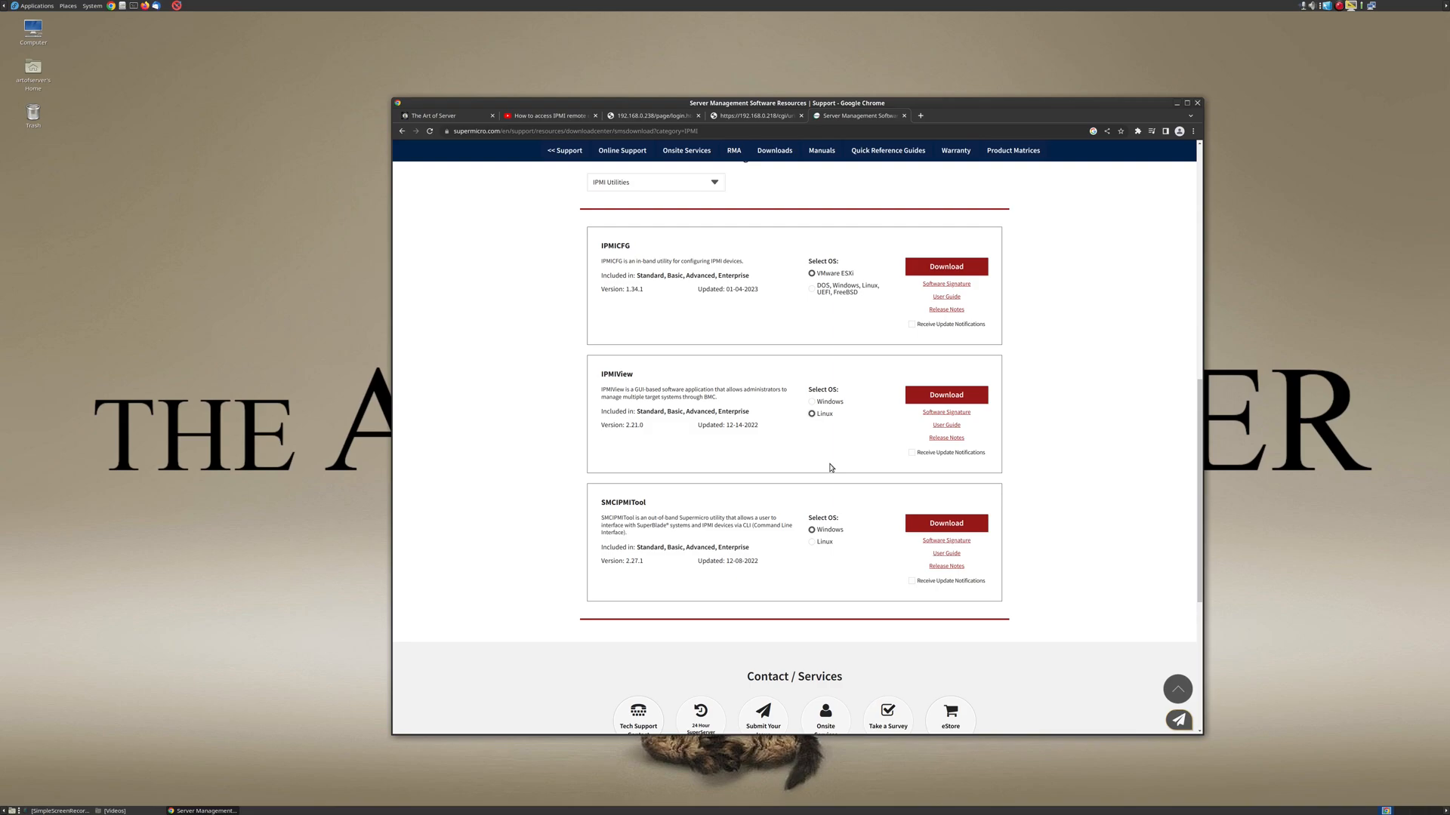
mouse_move(854, 463)
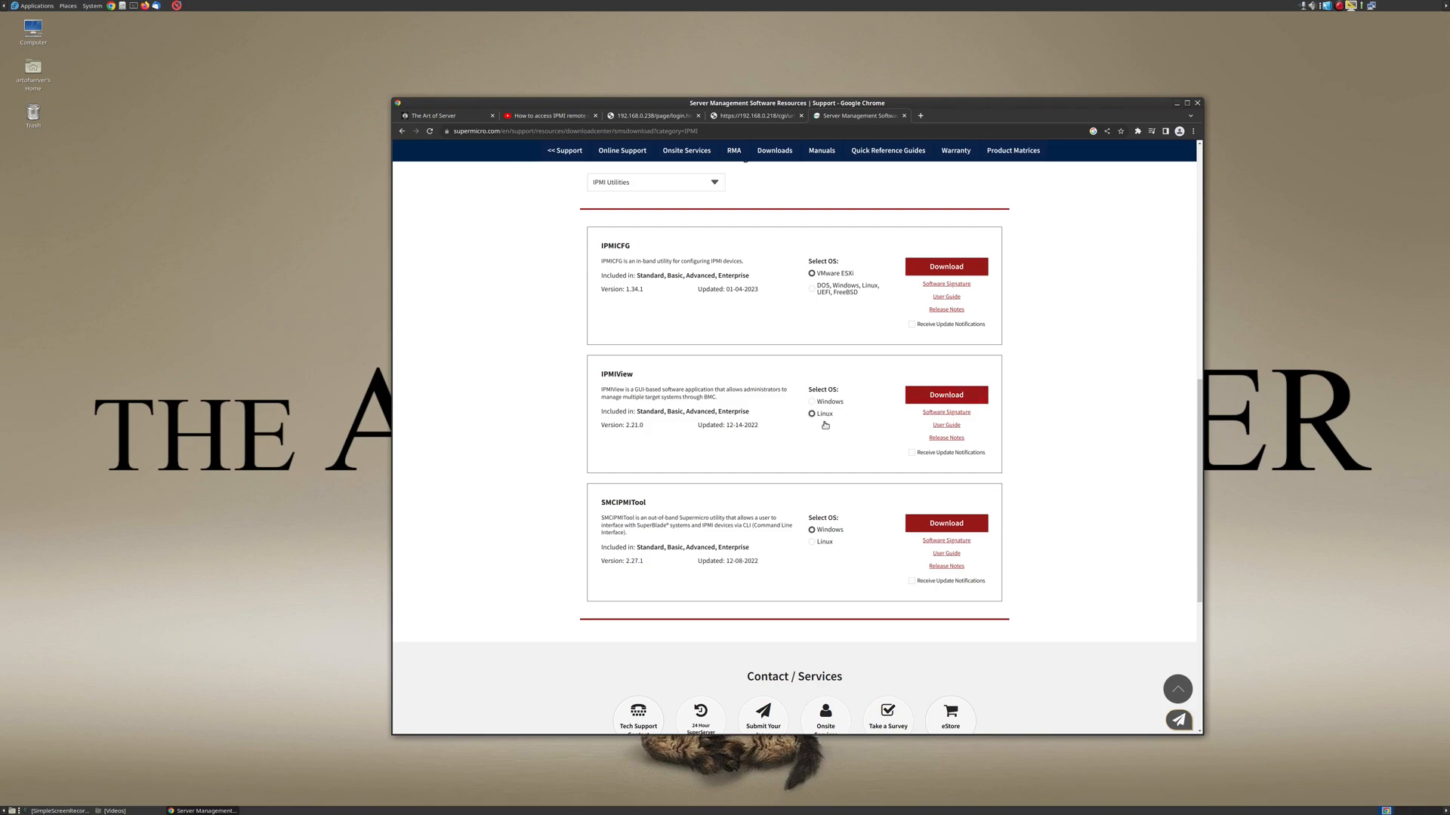
mouse_move(814, 406)
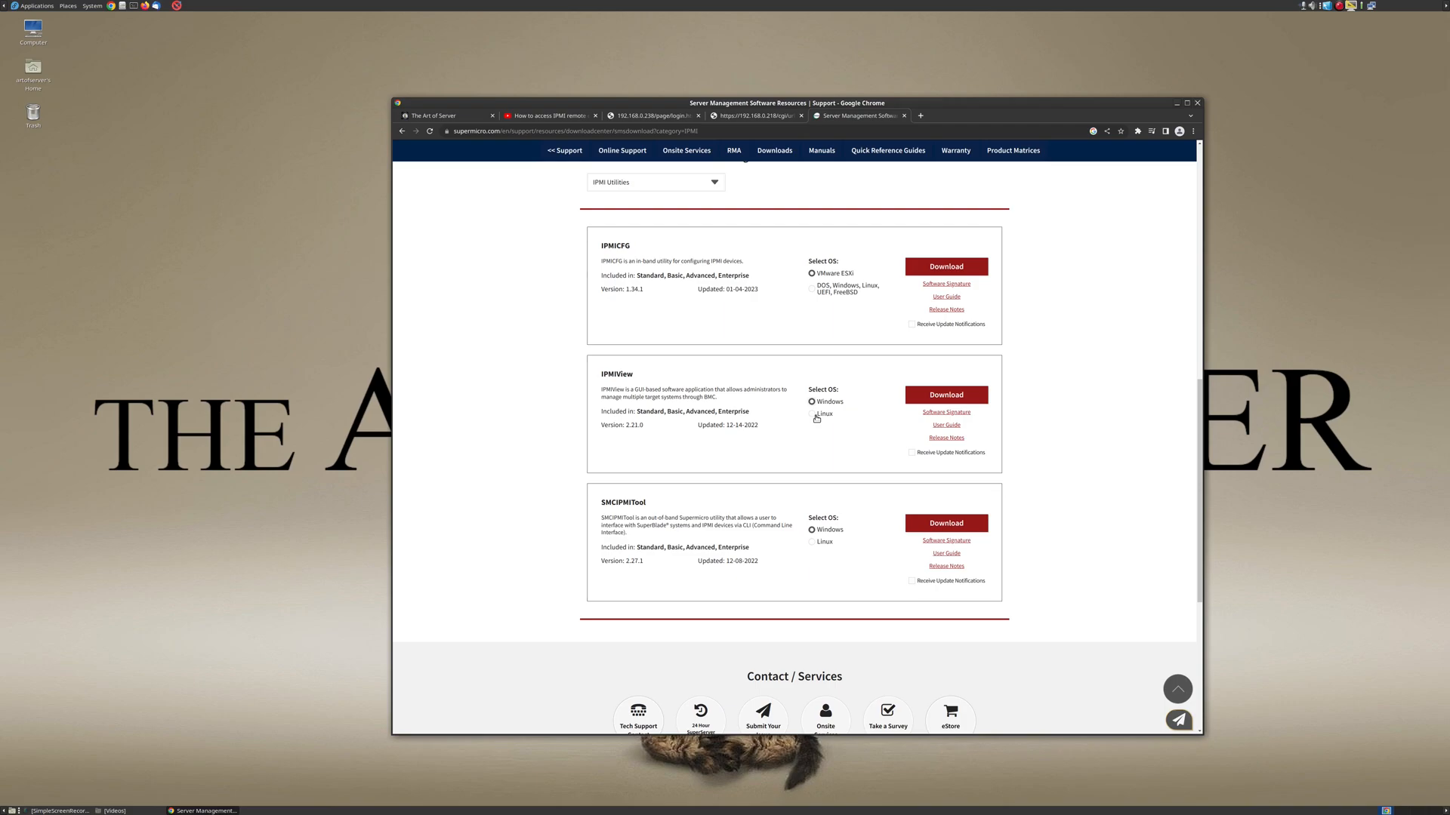
left_click(813, 414)
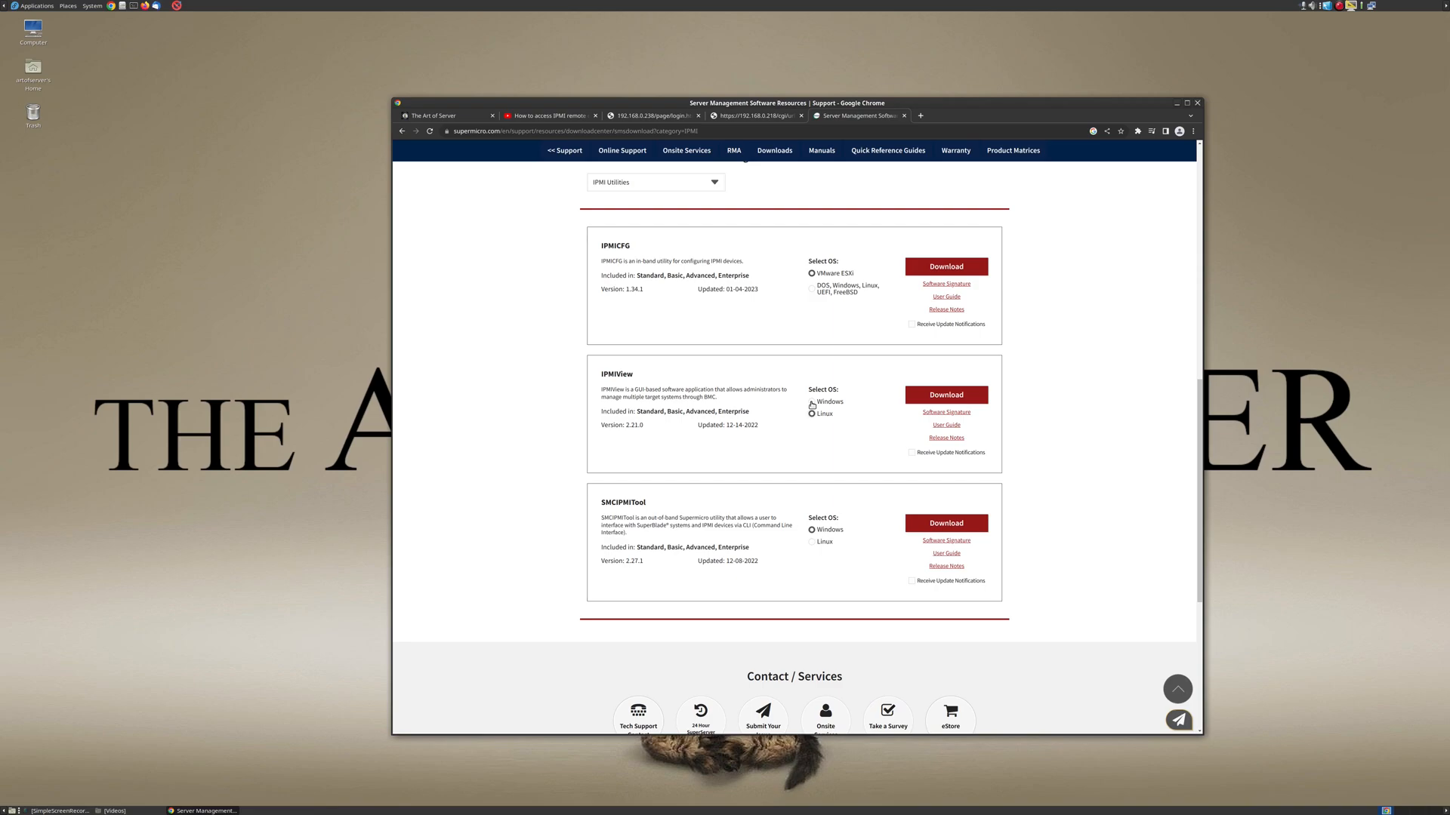
left_click(812, 413)
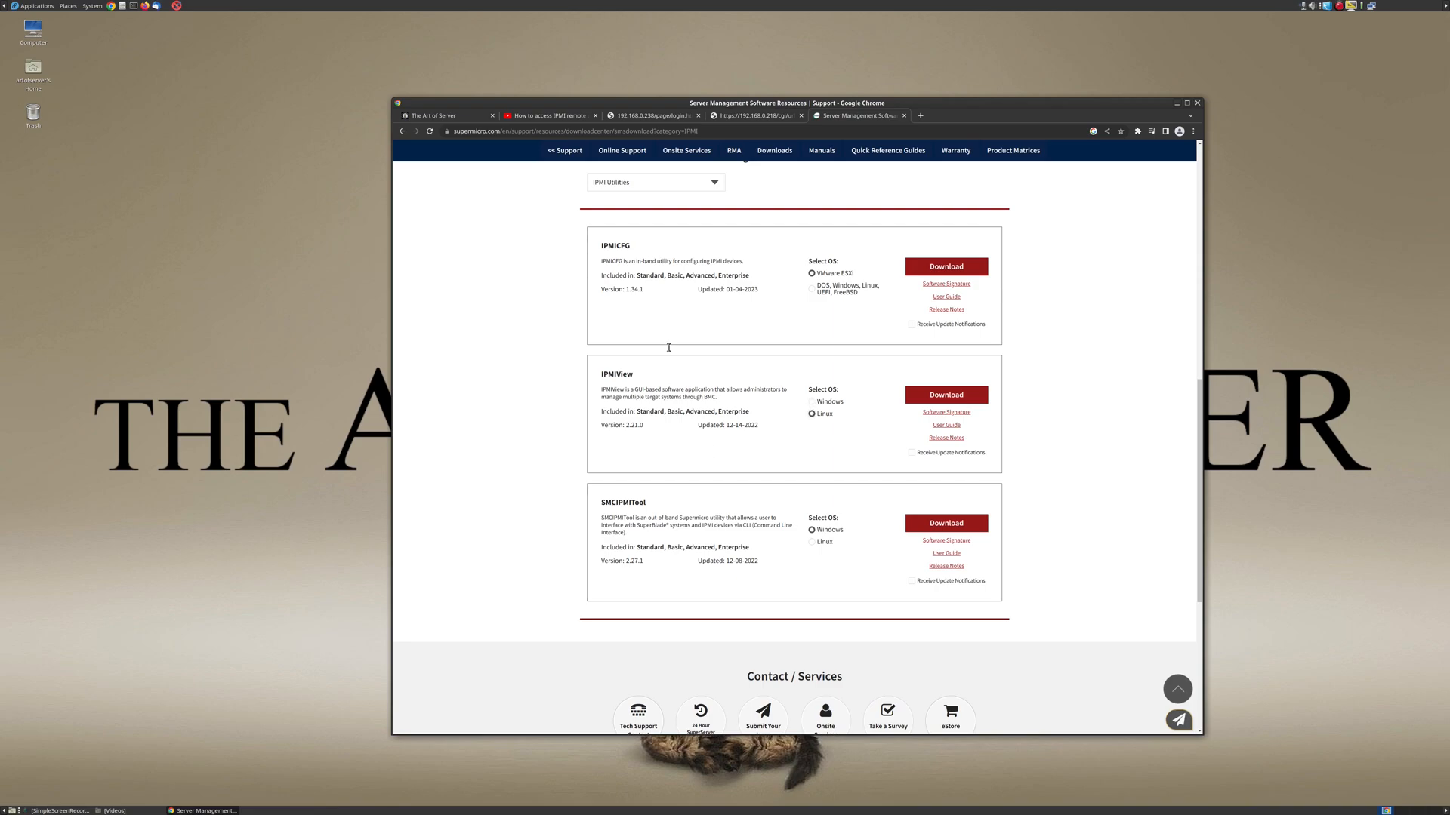
mouse_move(809, 446)
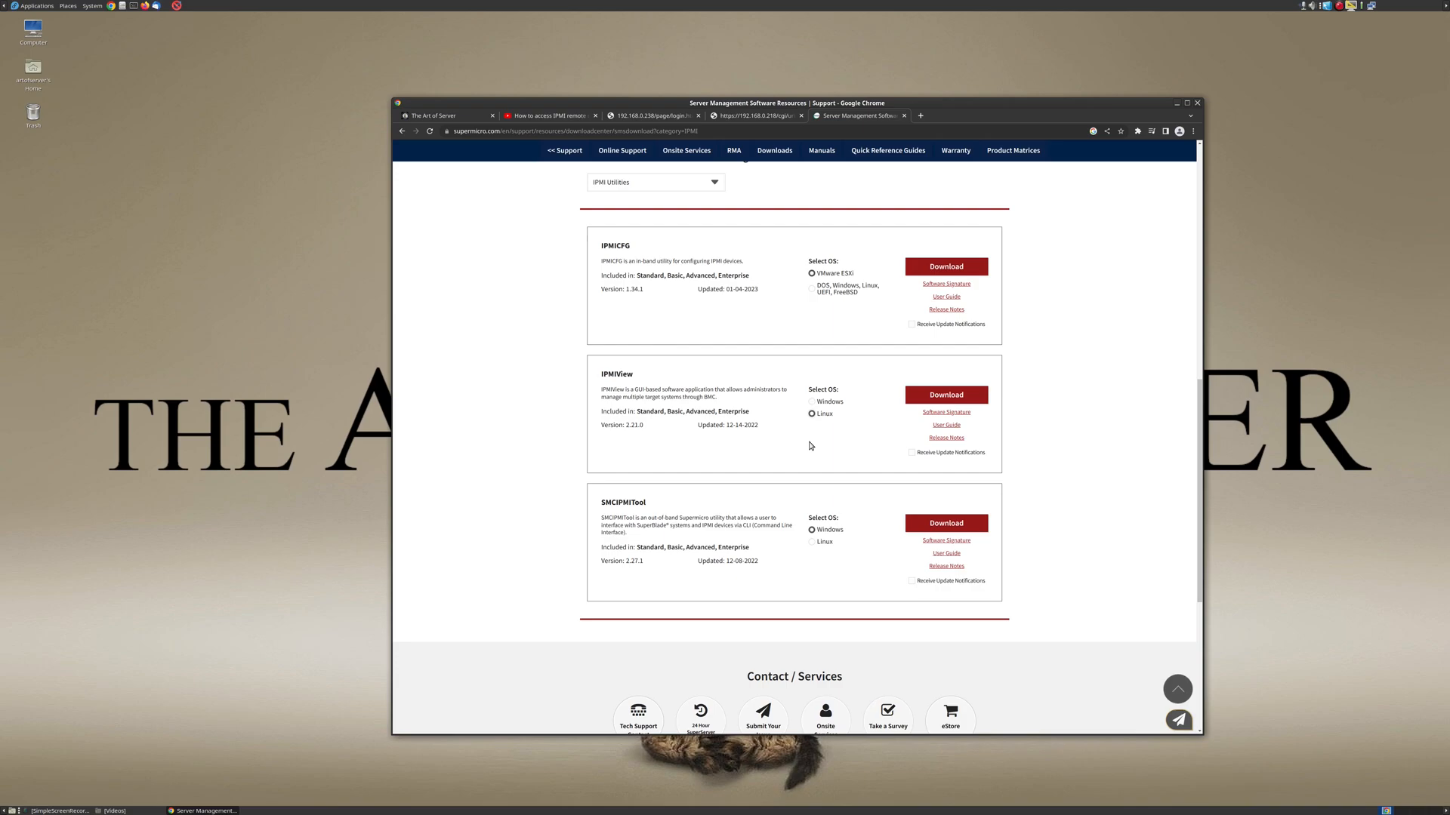
mouse_move(368, 428)
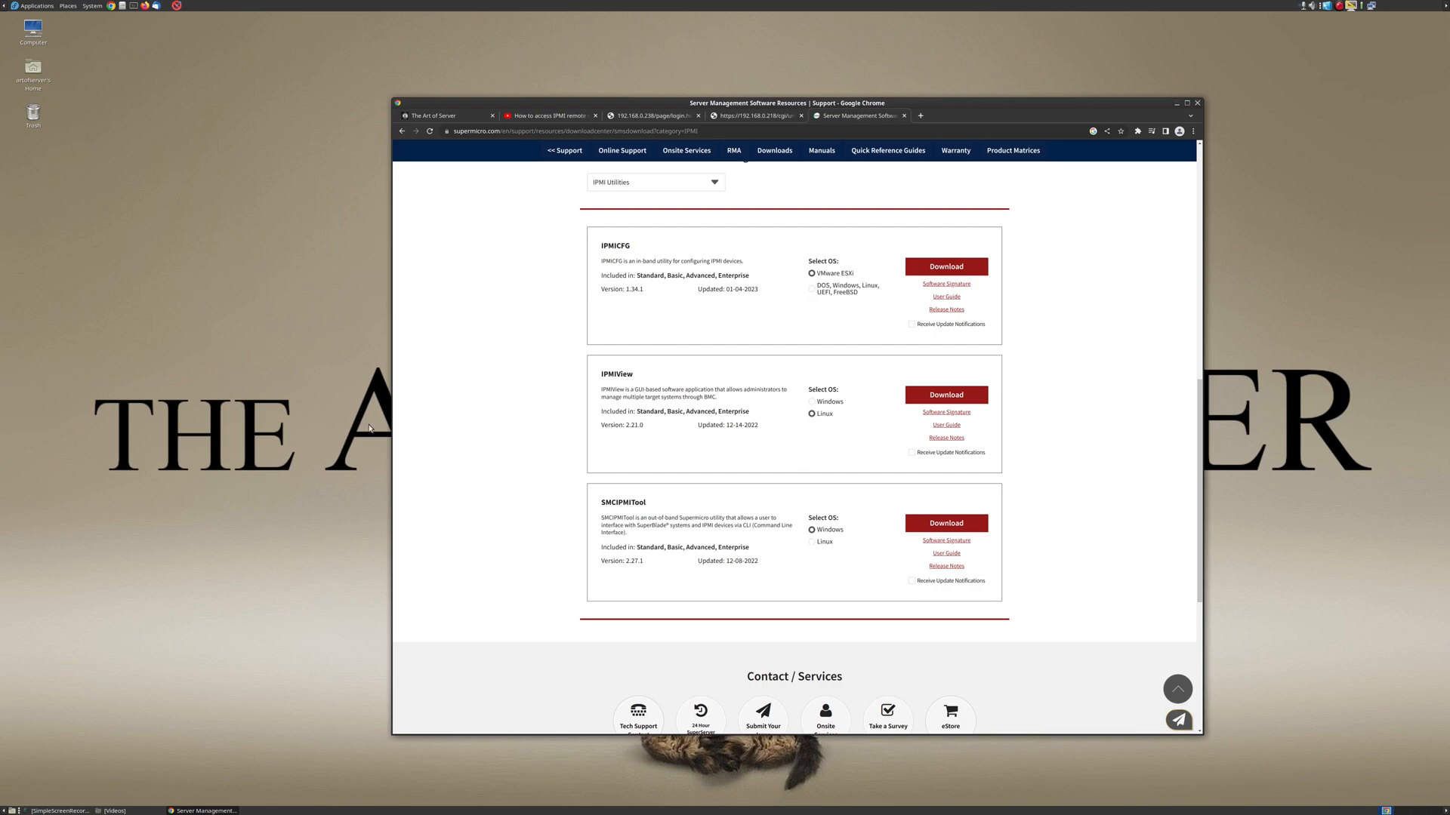
- Launch IPMIView from Applications > System Tools
left_click(35, 6)
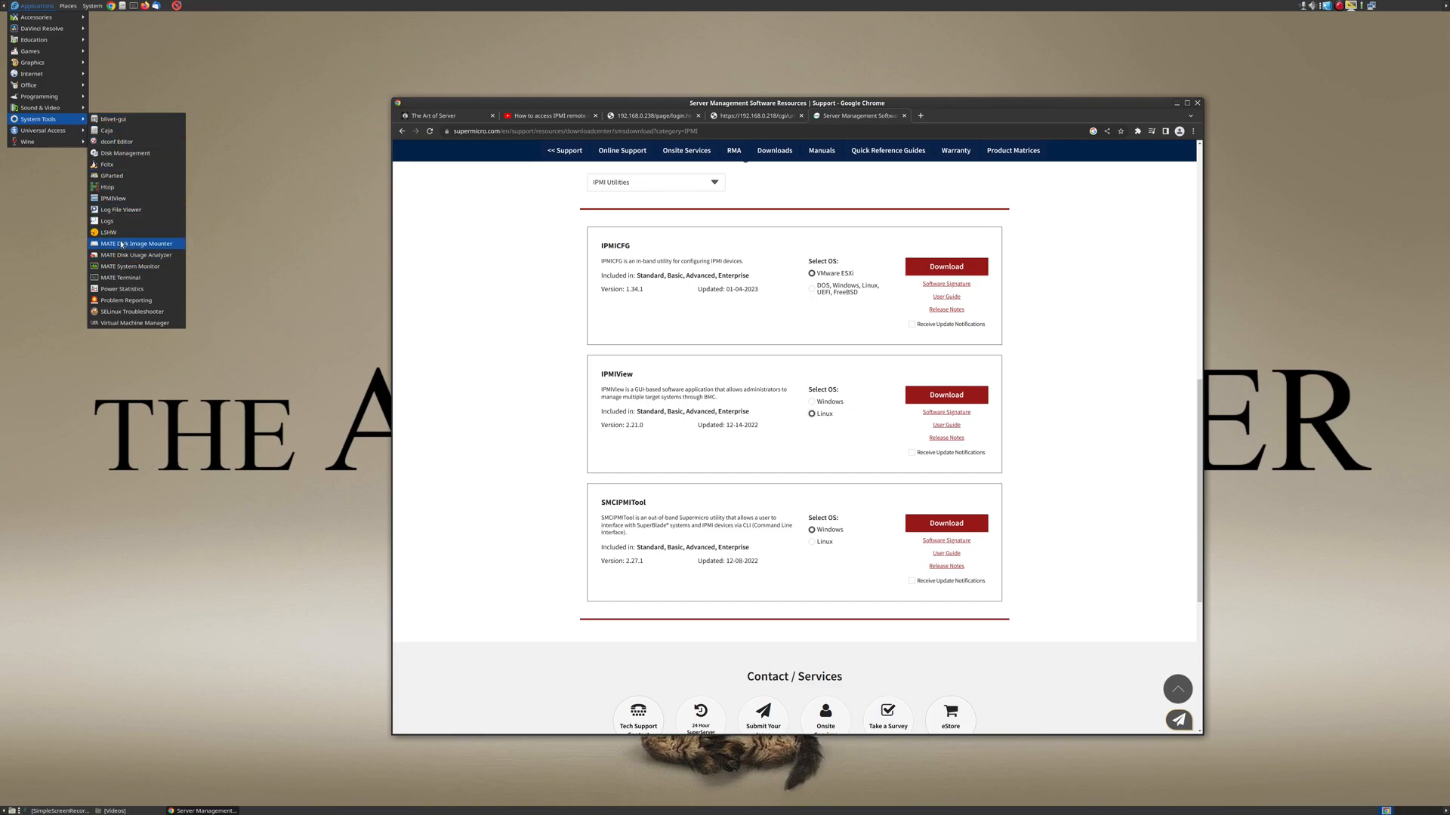
left_click(431, 330)
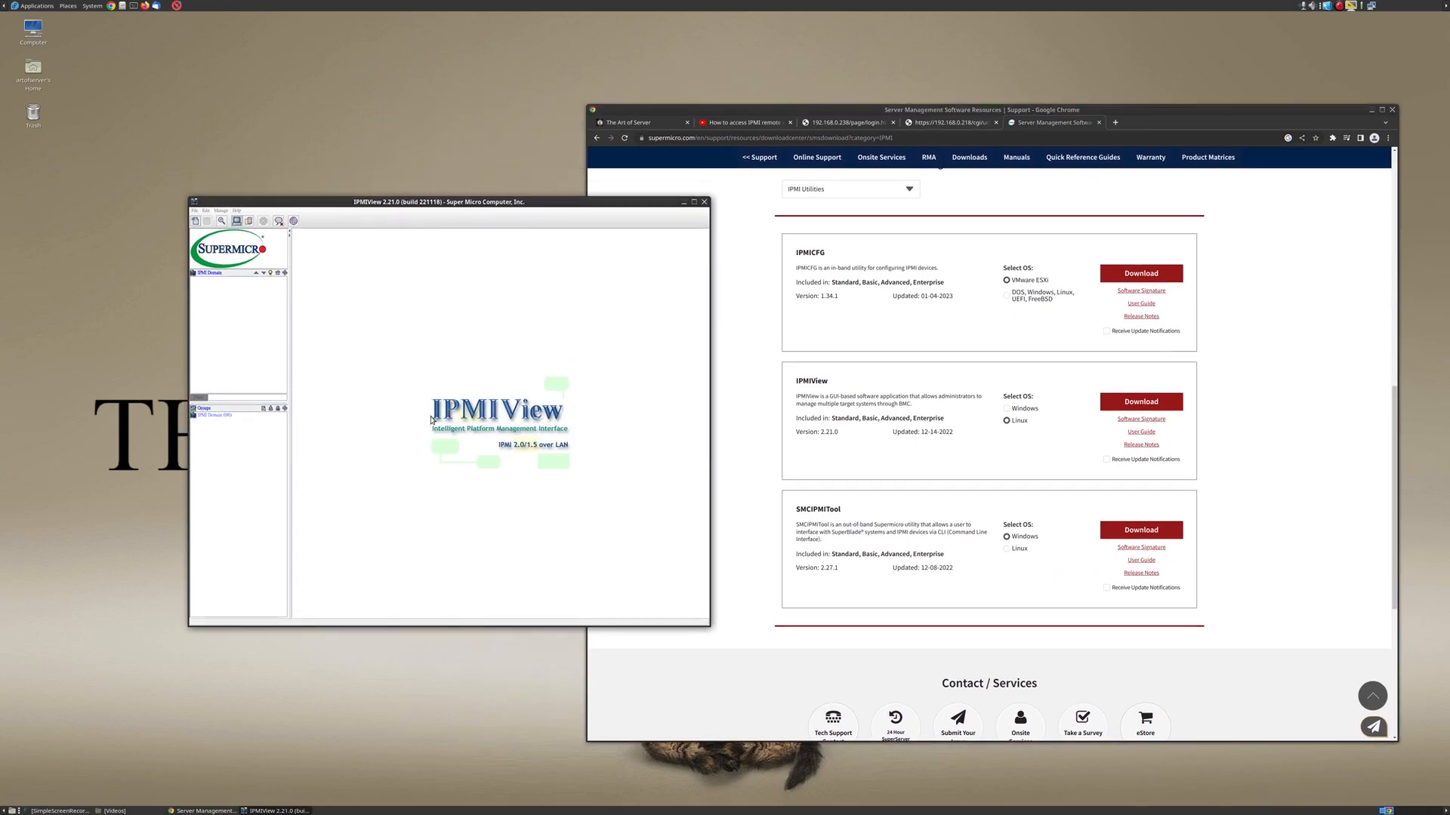
mouse_move(413, 459)
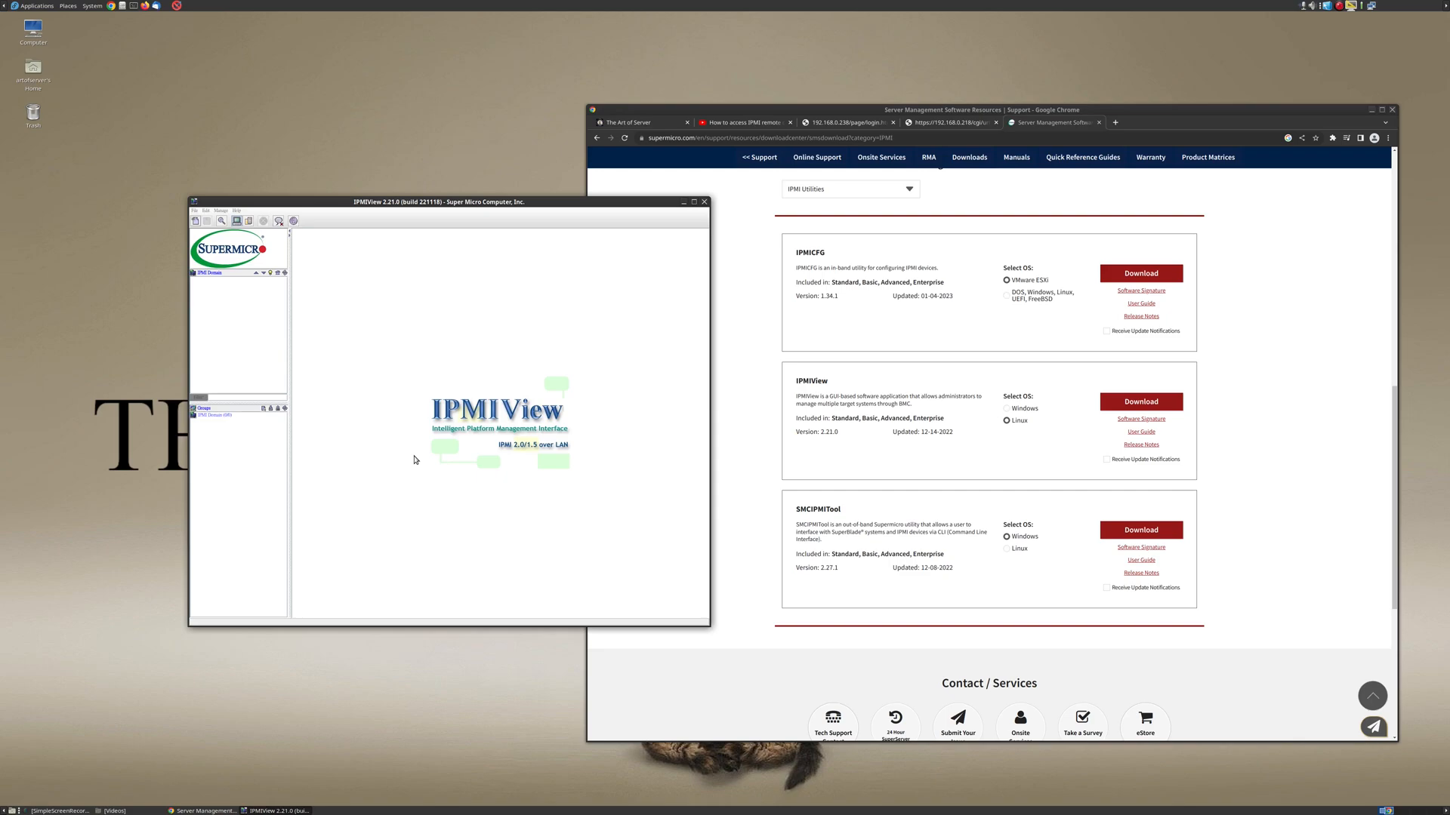
mouse_move(841, 122)
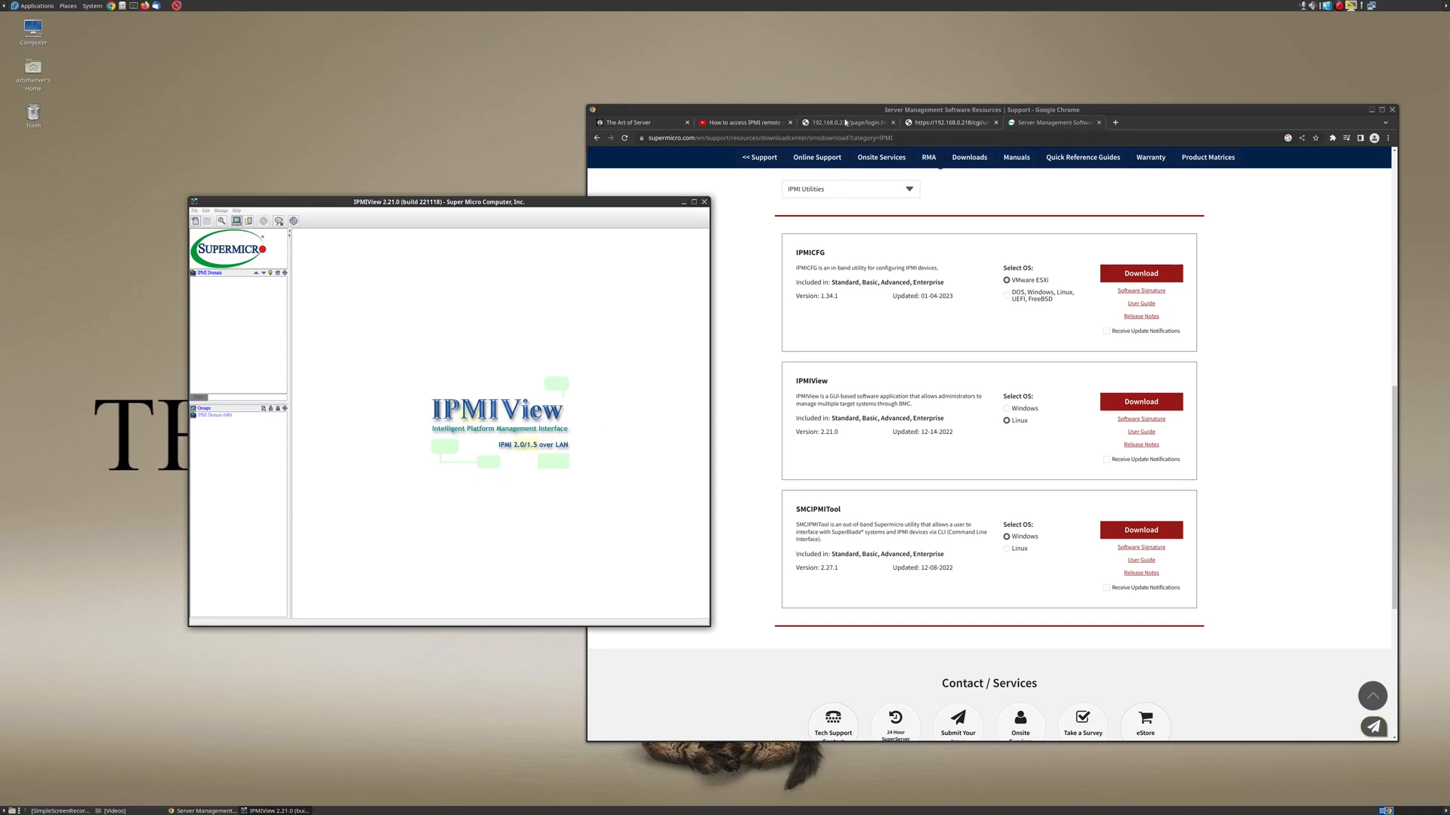
- Switch to the browser tab of the logged-in 192.168.0.218 server showing Remote Control > iKVM/HTML5
left_click(845, 122)
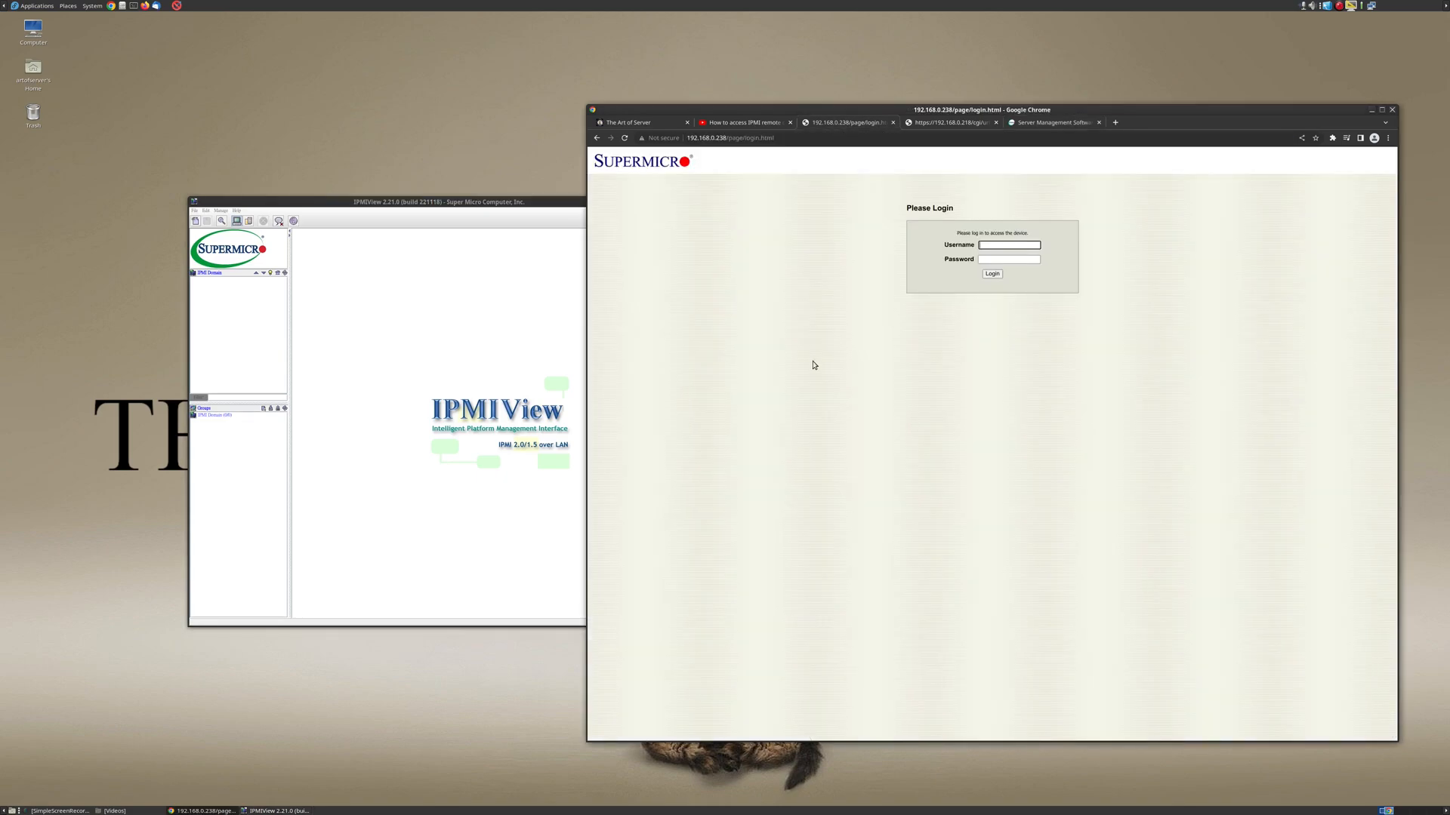
mouse_move(779, 382)
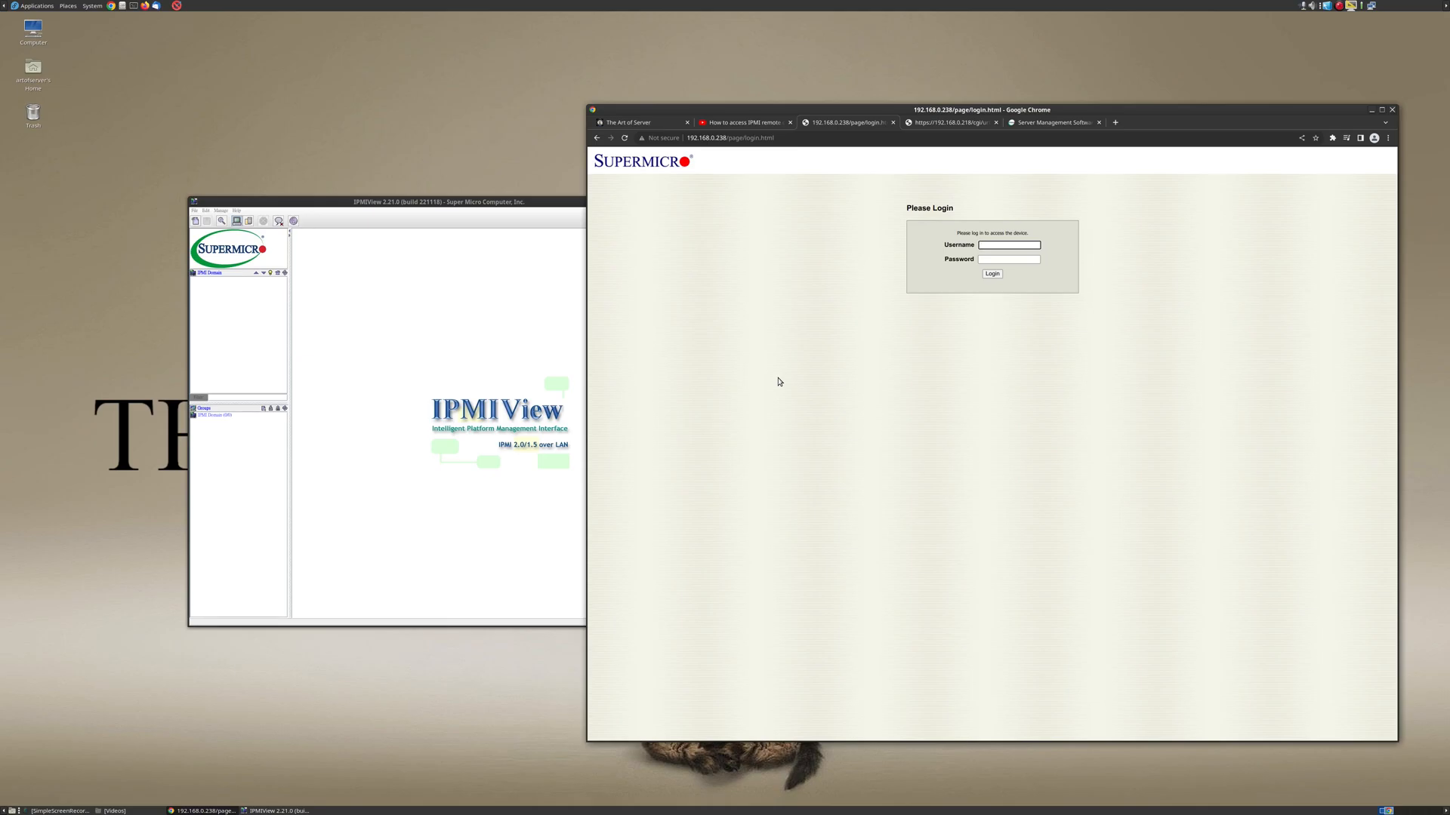
left_click(990, 273)
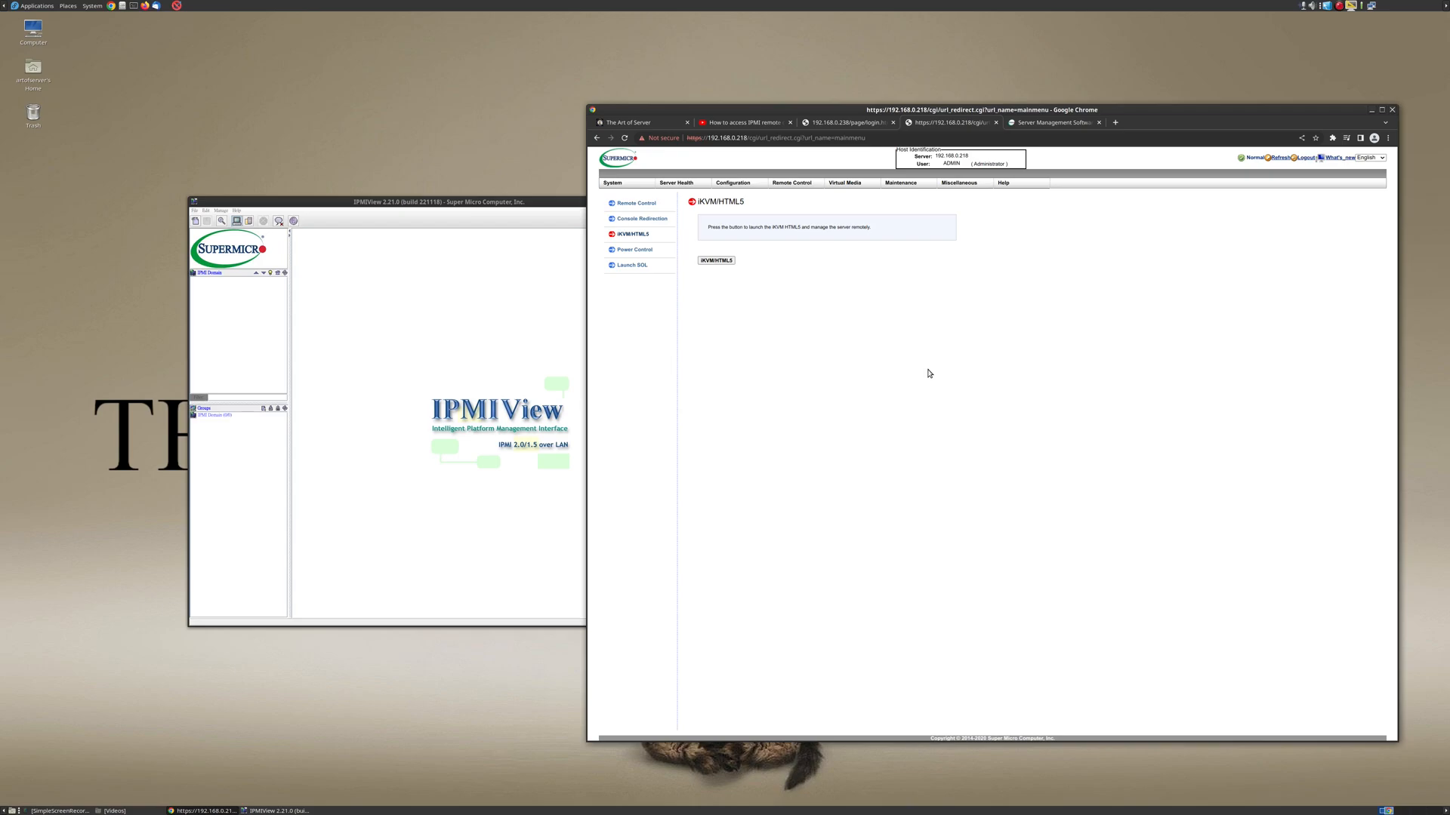
mouse_move(877, 395)
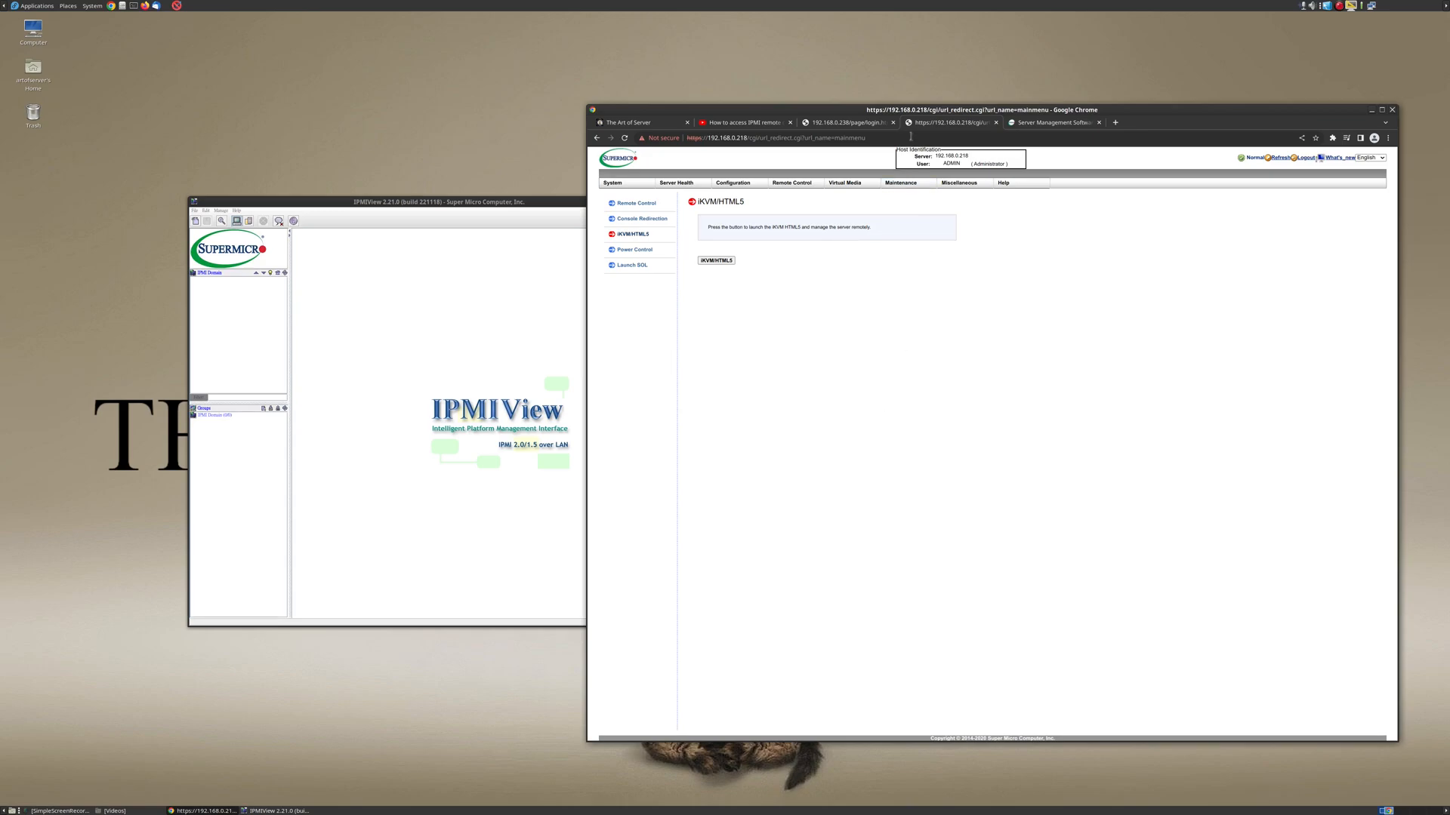
- Add a new system via File > New > System with its name and IP address, then select the added entry
left_click(845, 122)
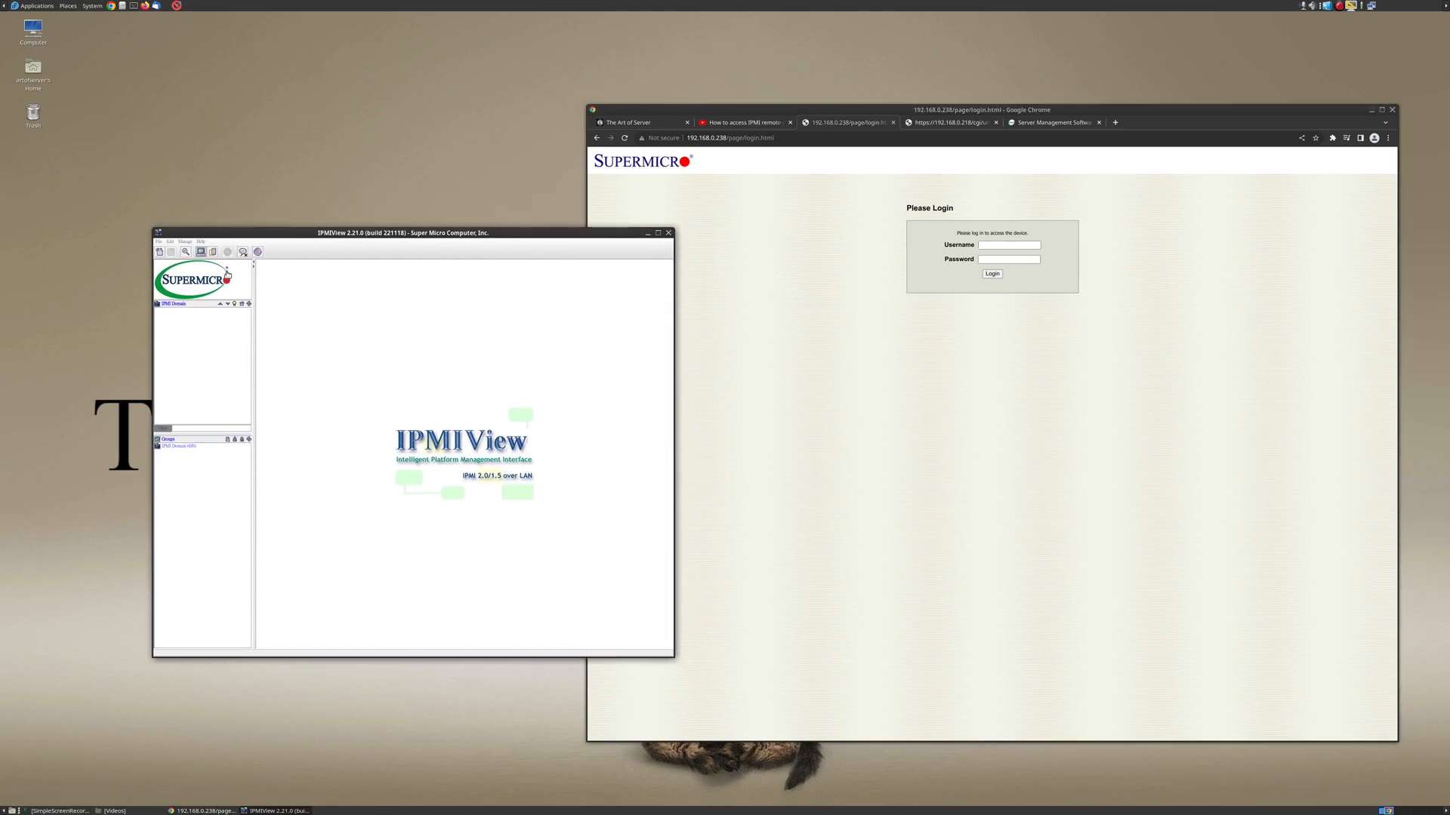
left_click(158, 242)
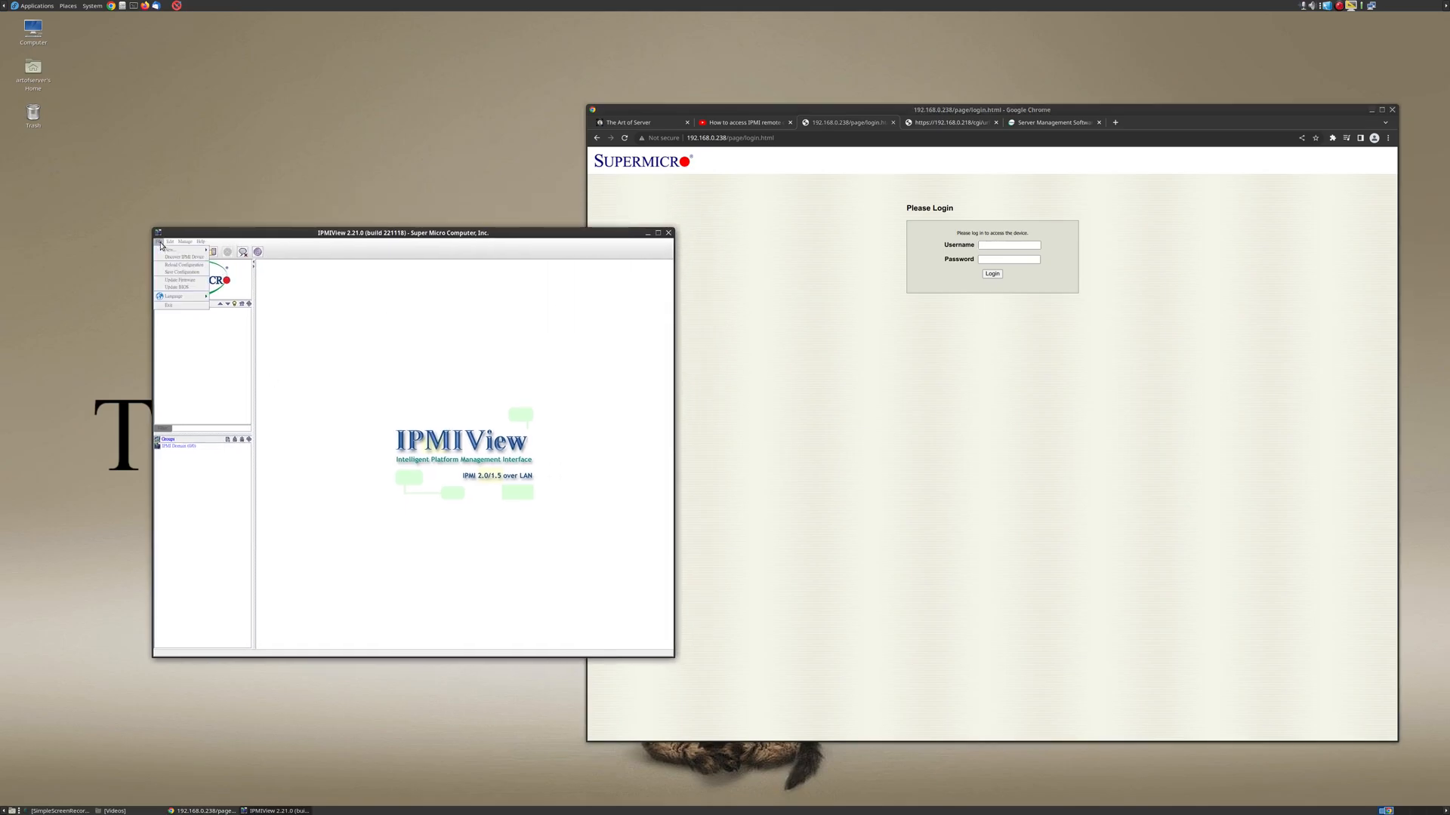
left_click(171, 249)
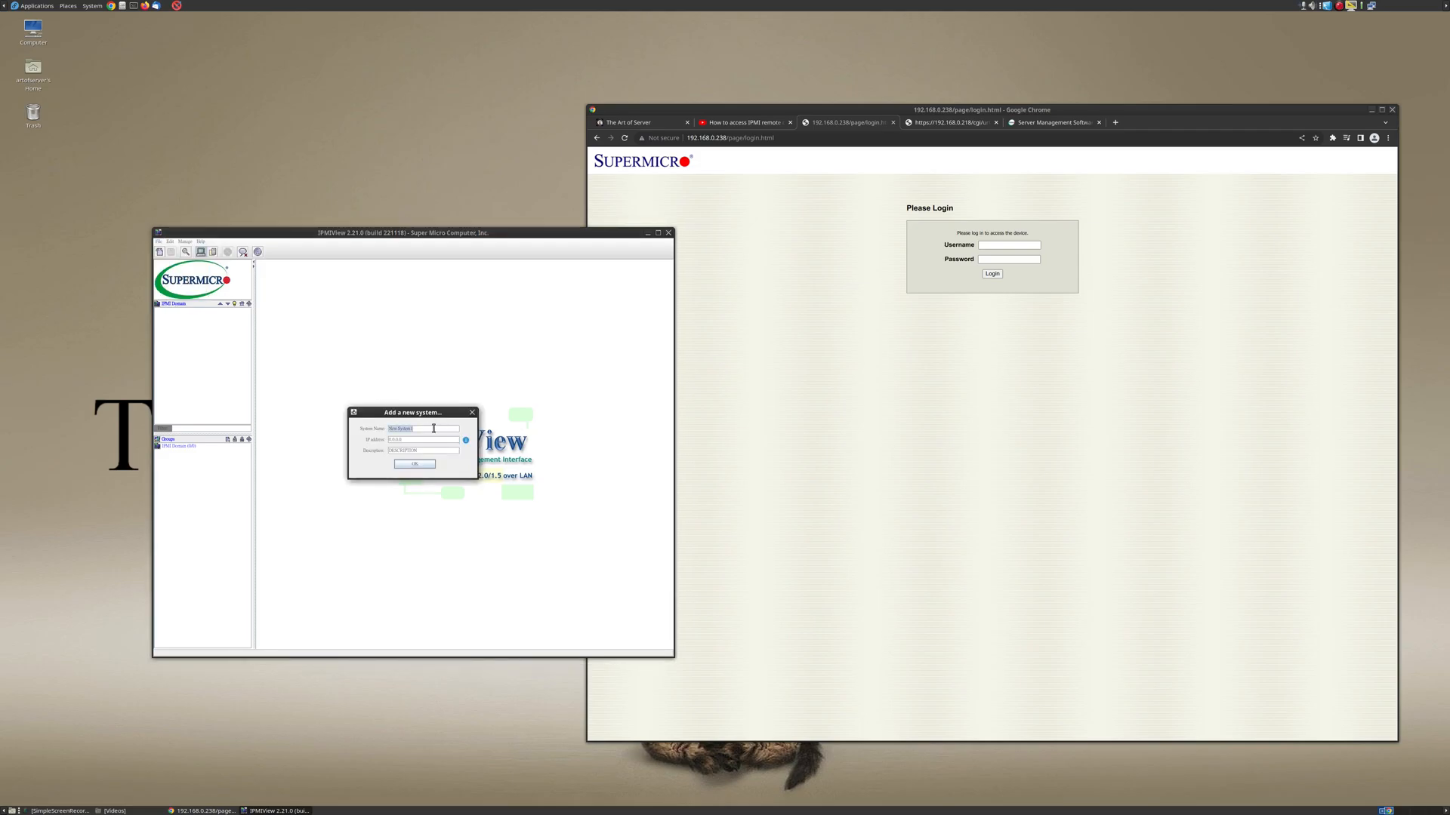
triple_click(422, 427)
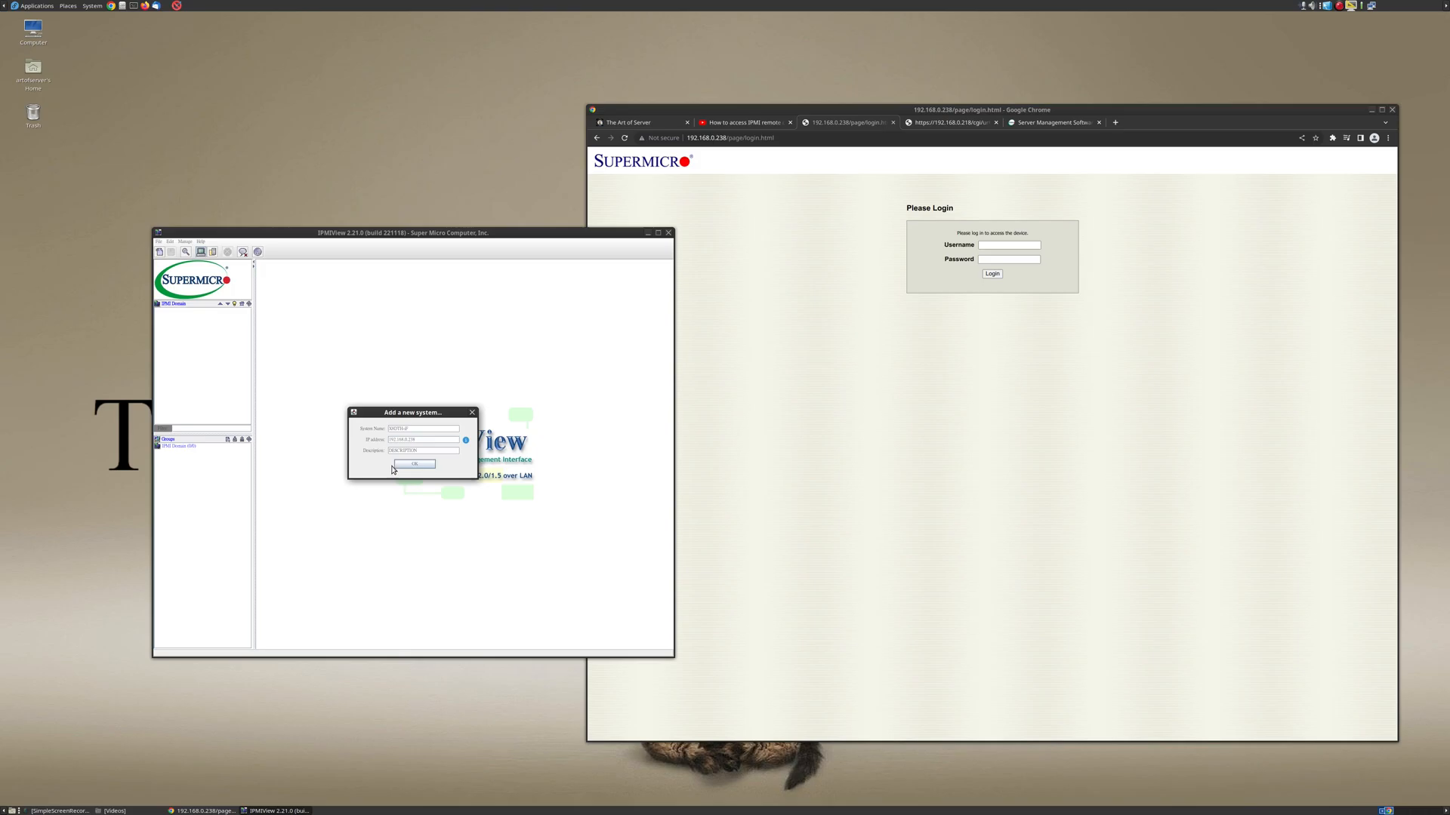
left_click(414, 463)
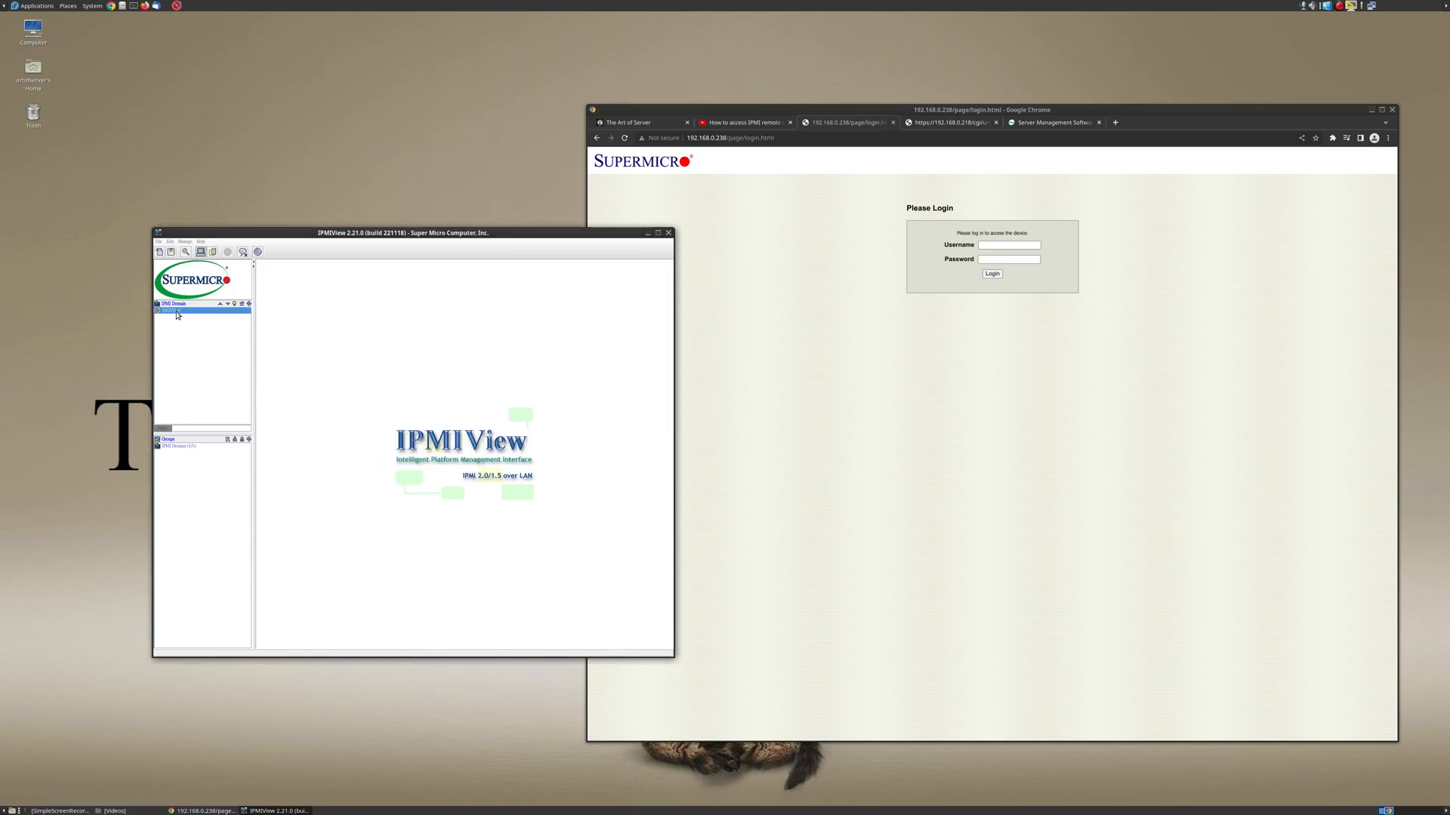
left_click(159, 242)
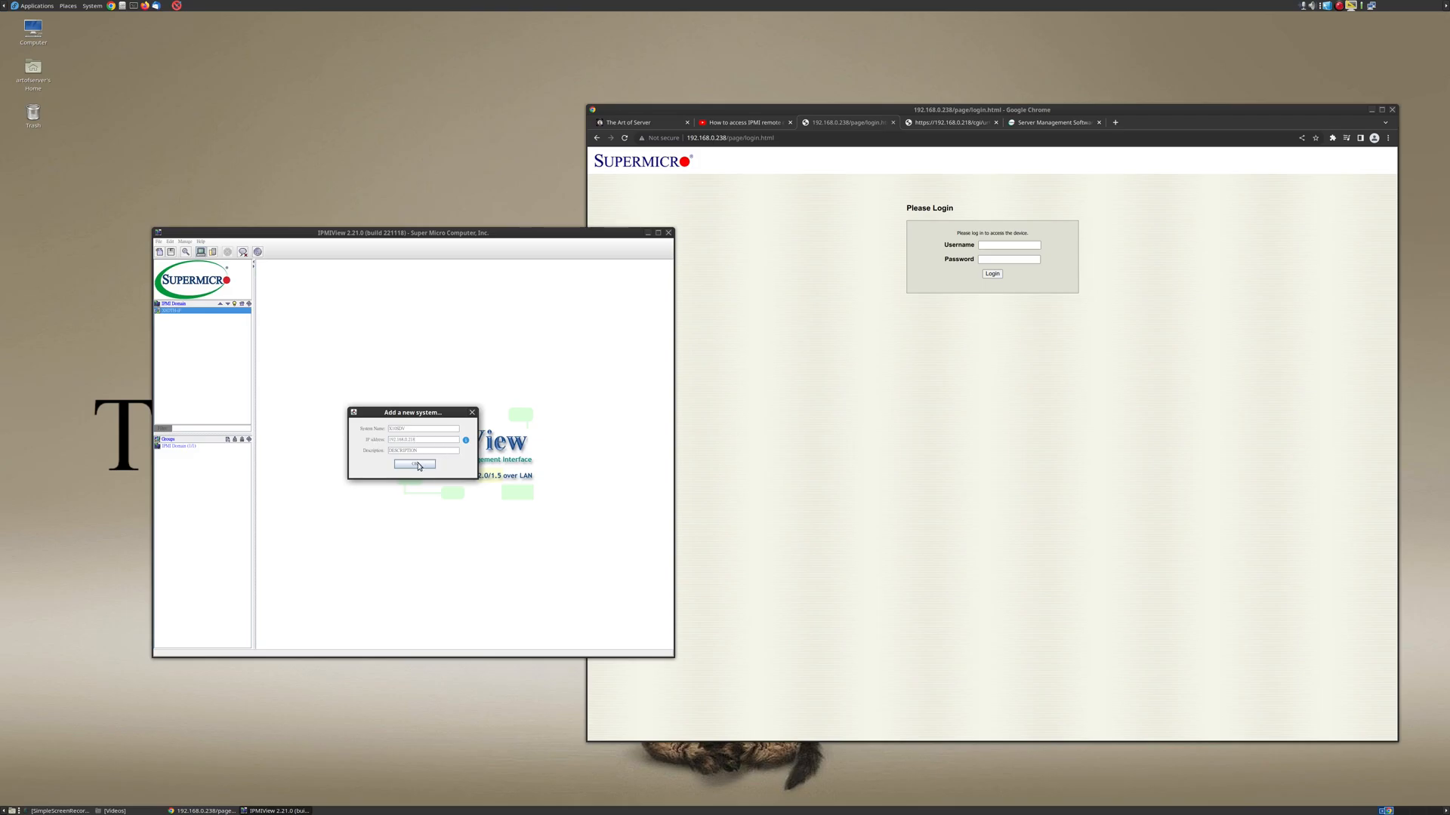
- Confirm the second system and log into the server with Login ID ADMIN until it reports CONNECTED
left_click(413, 464)
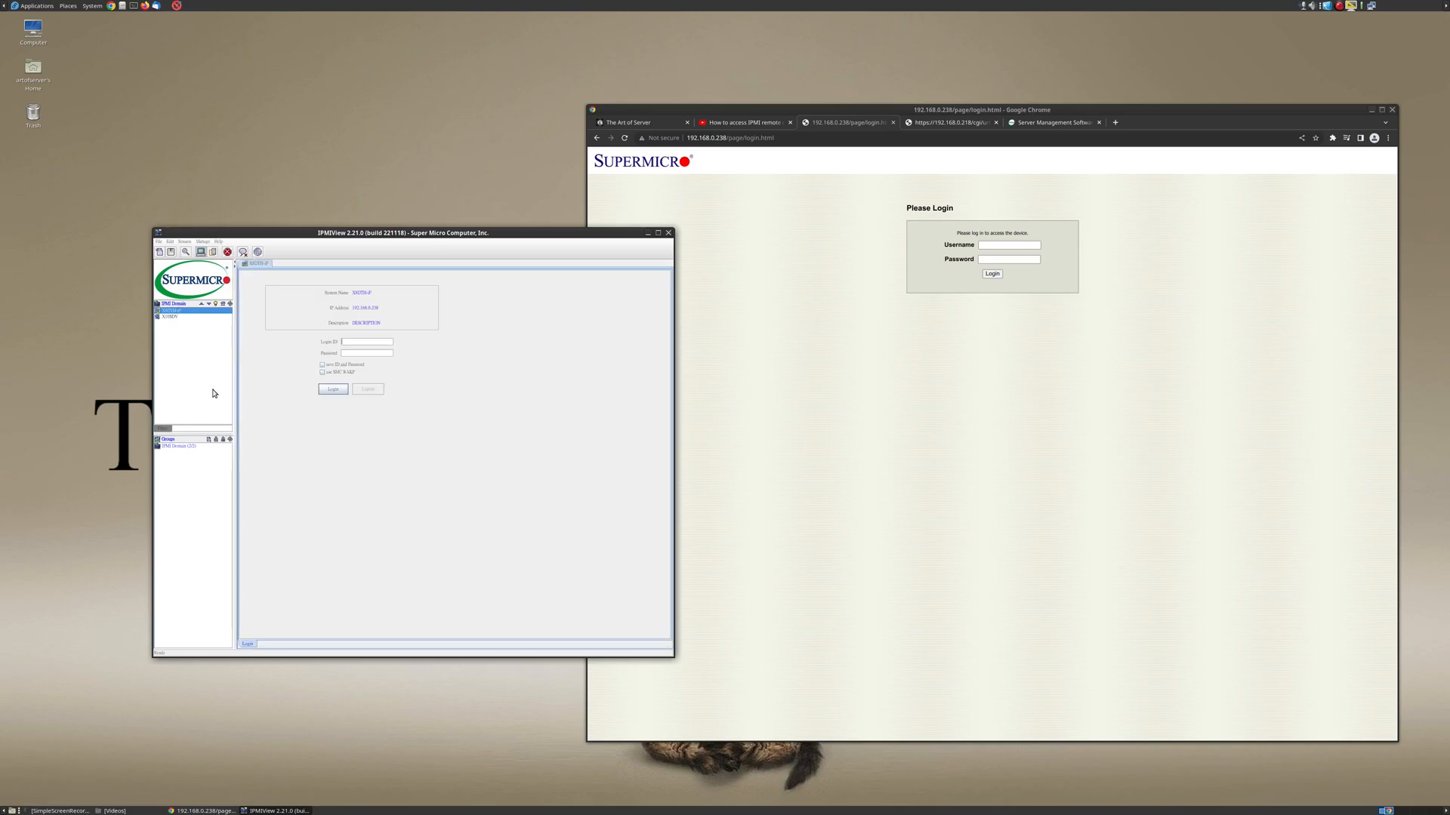
mouse_move(364, 361)
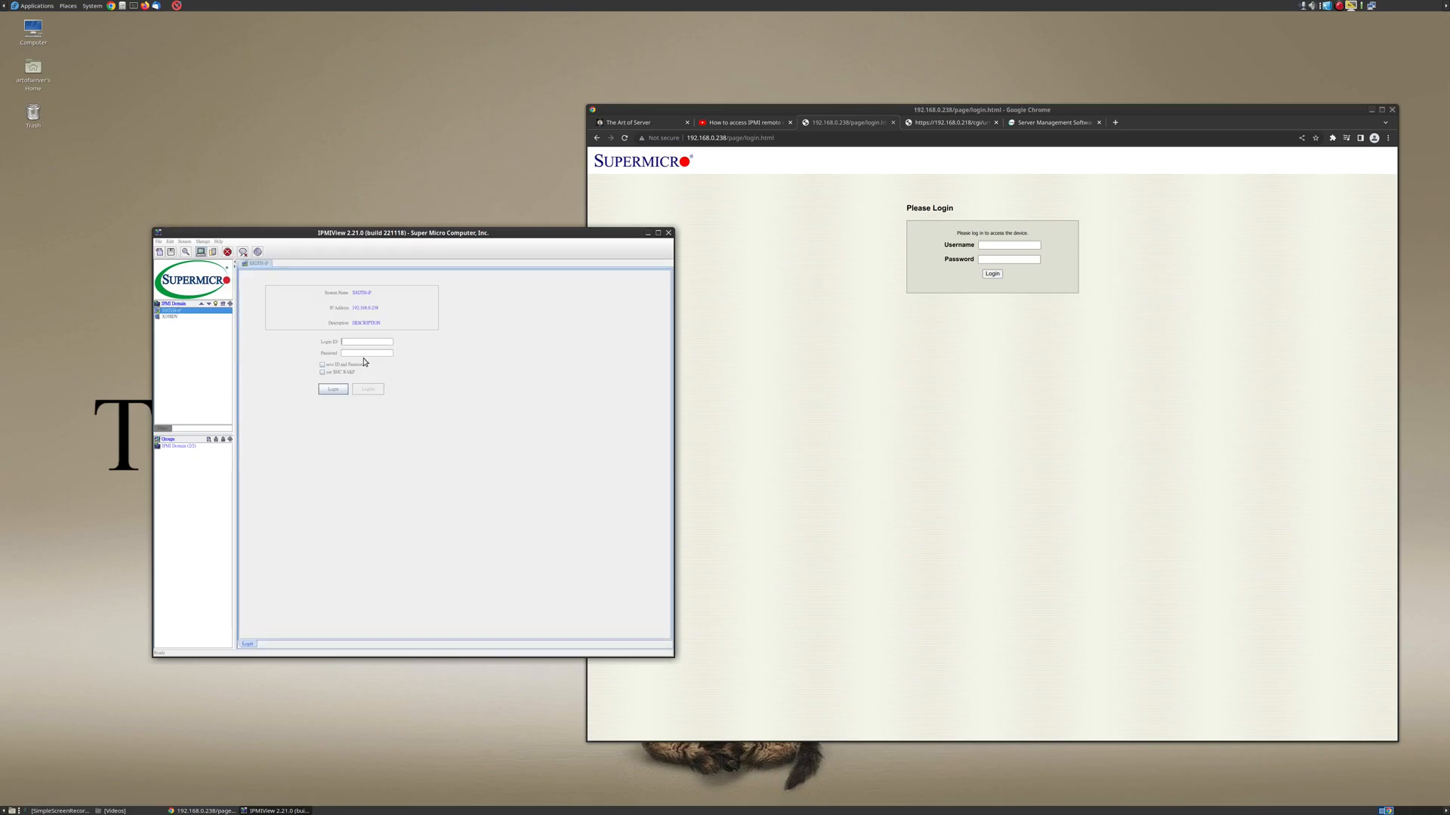
left_click(367, 343)
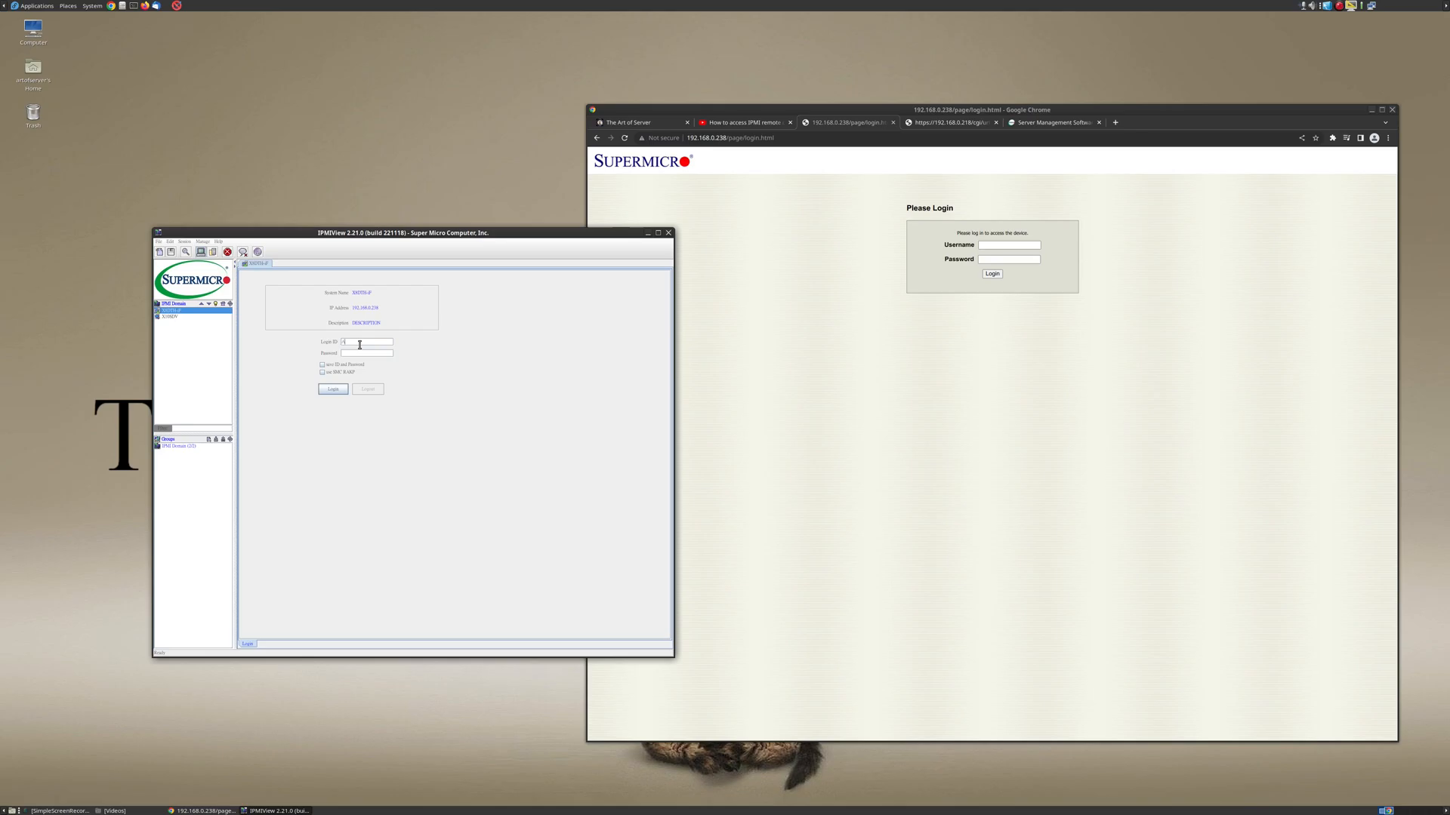
type("ADMIN")
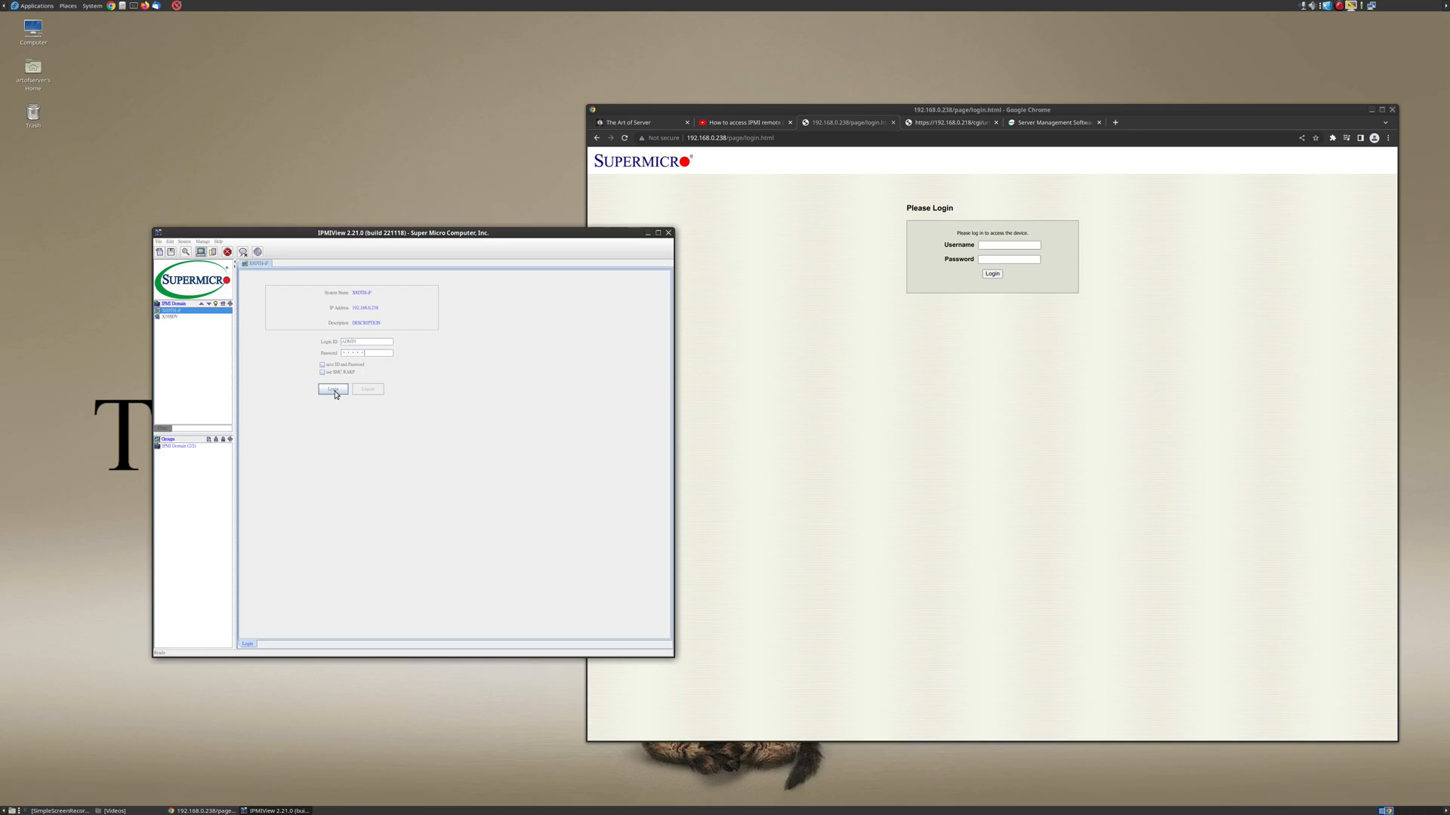
left_click(332, 388)
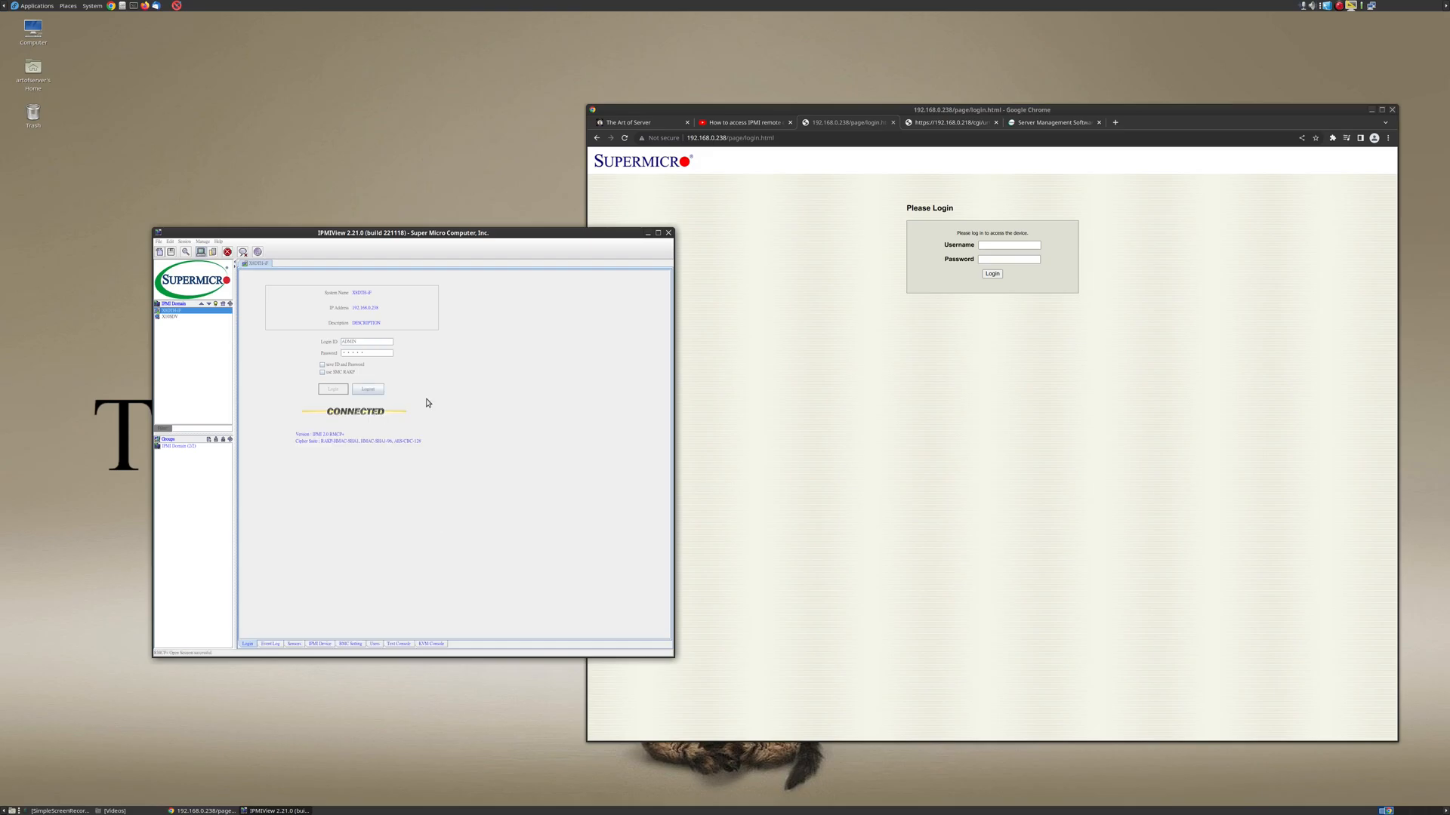
mouse_move(430, 460)
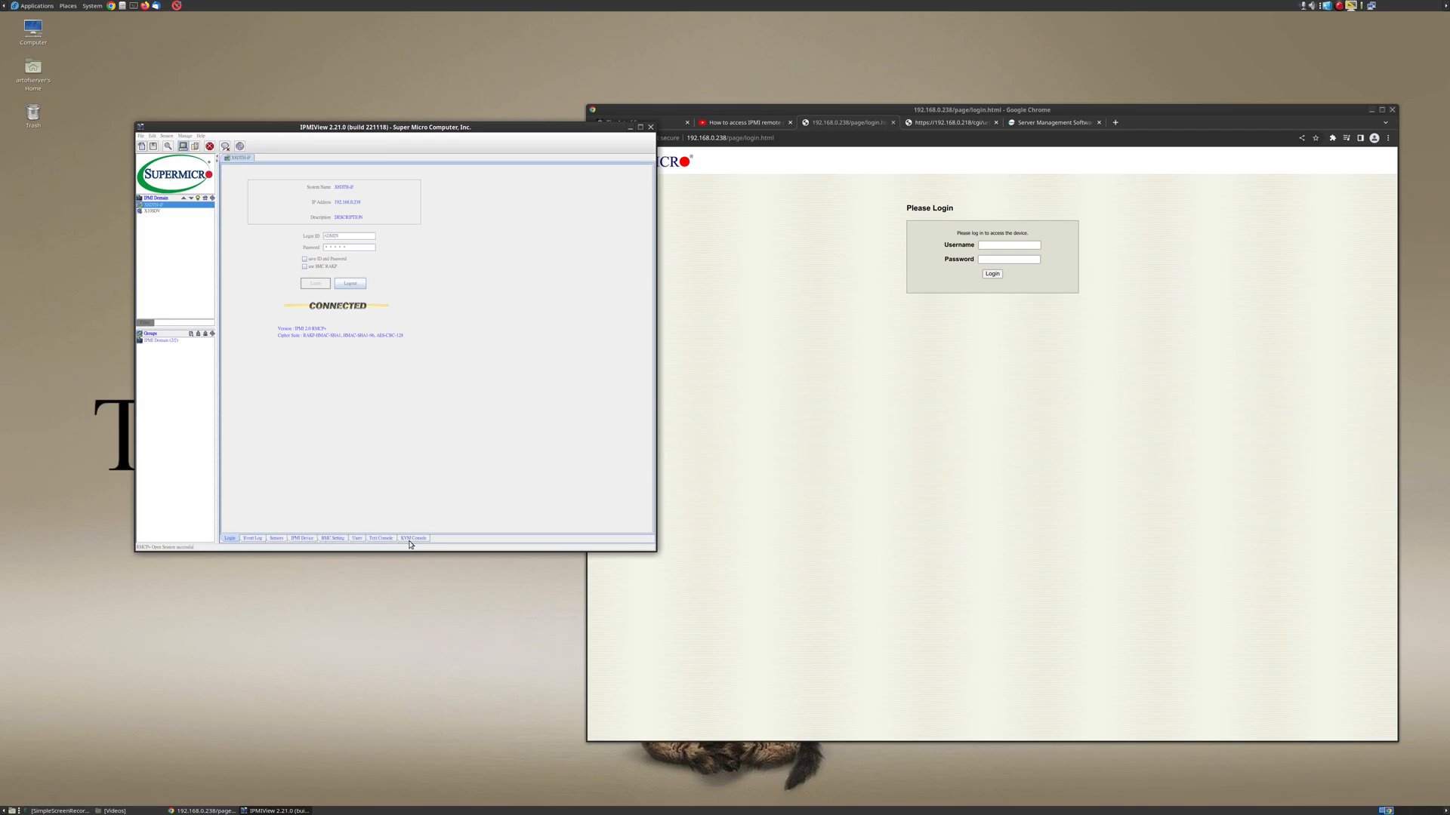
mouse_move(207, 277)
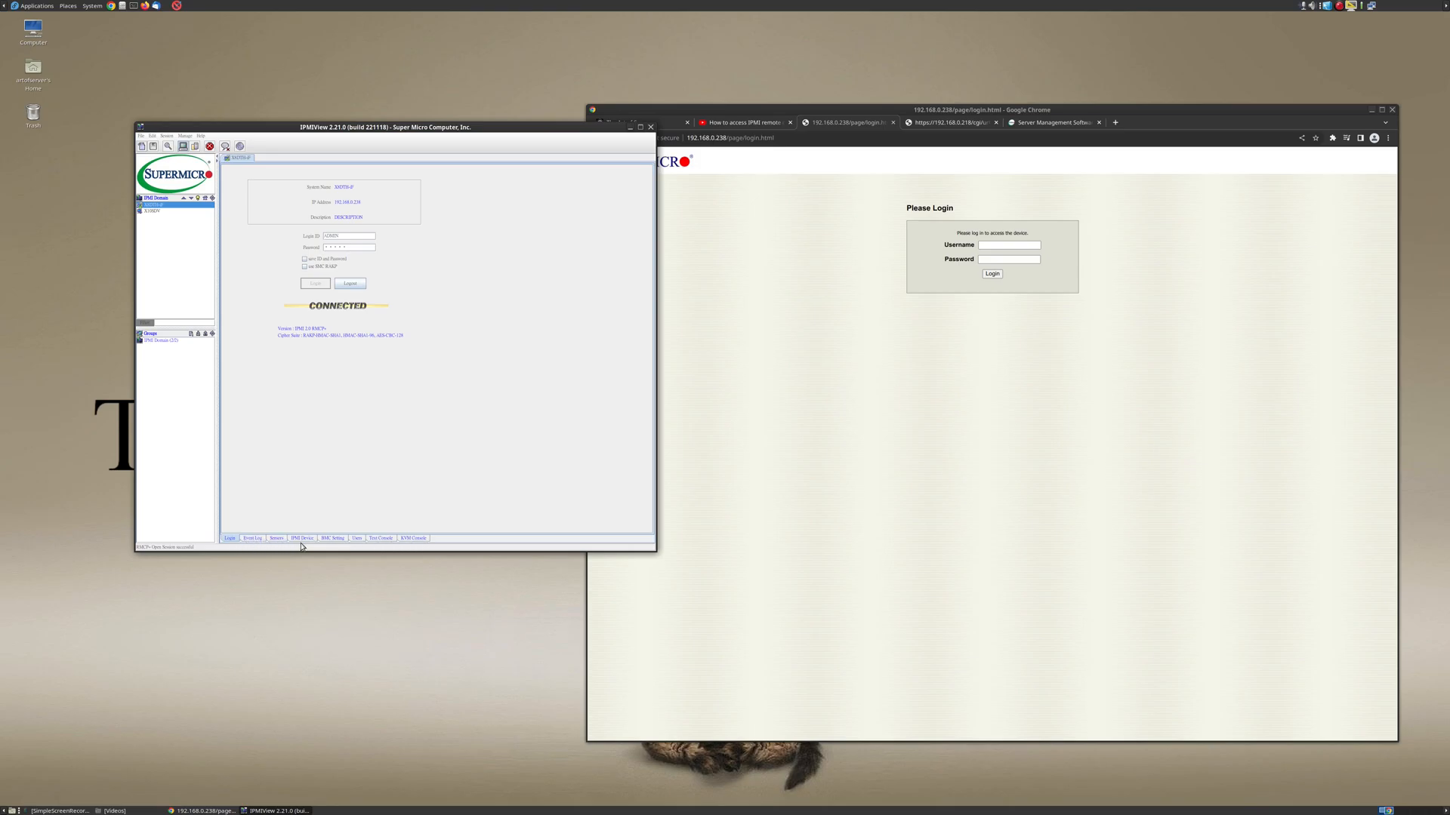
mouse_move(296, 501)
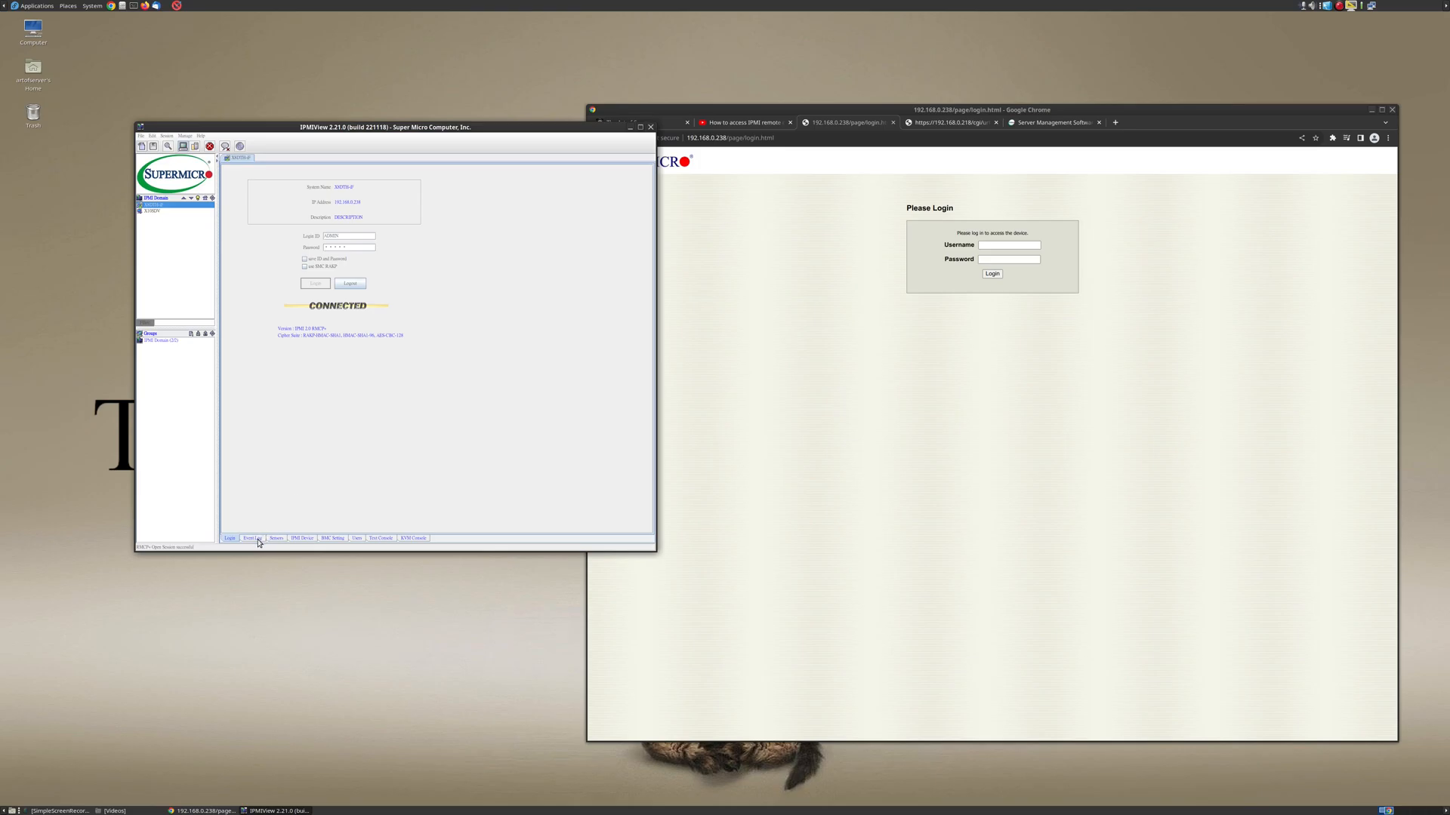
- Show the server's event log, then its Sensors readings for fans, voltages and temperatures
left_click(252, 537)
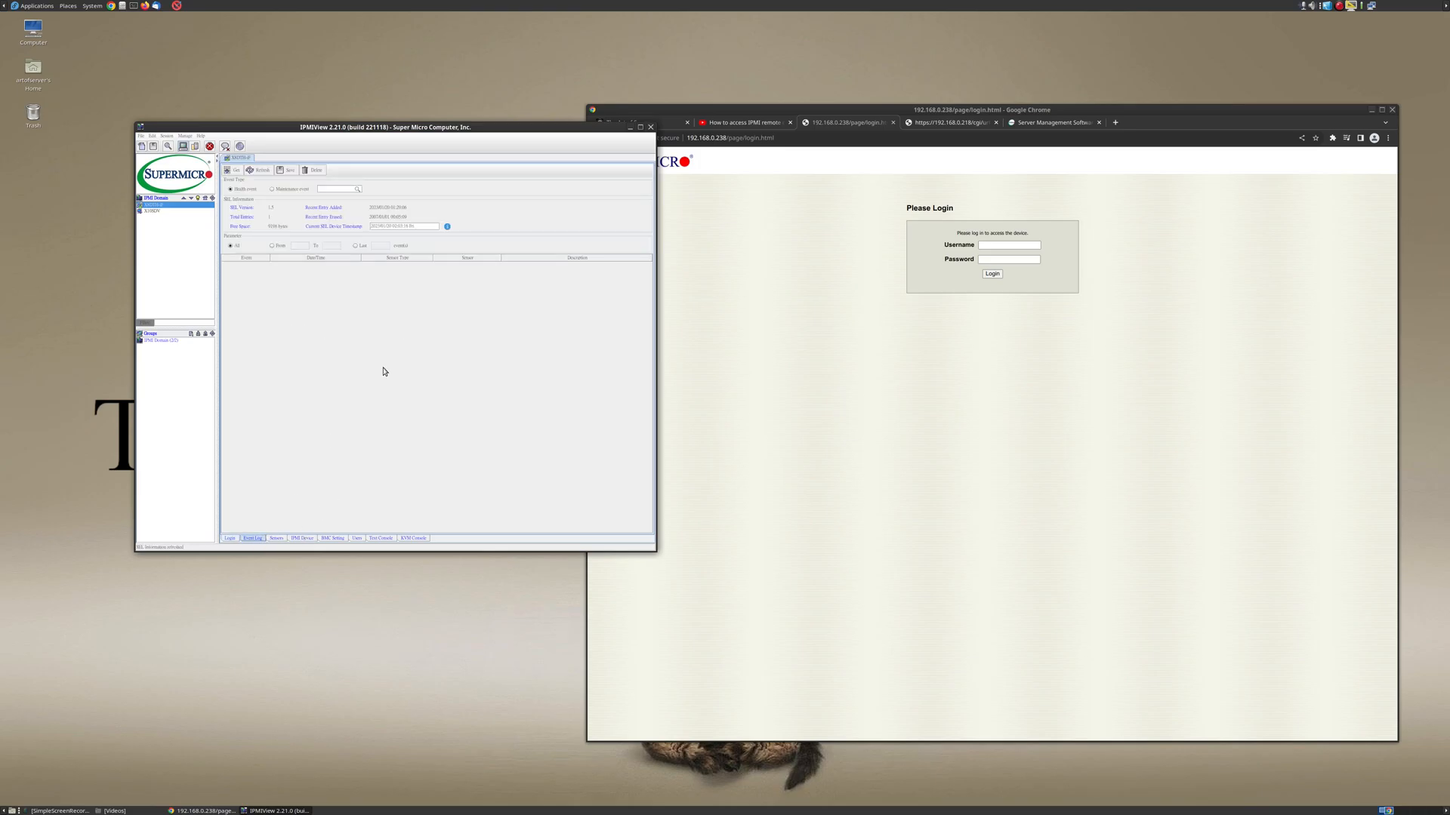
left_click(275, 537)
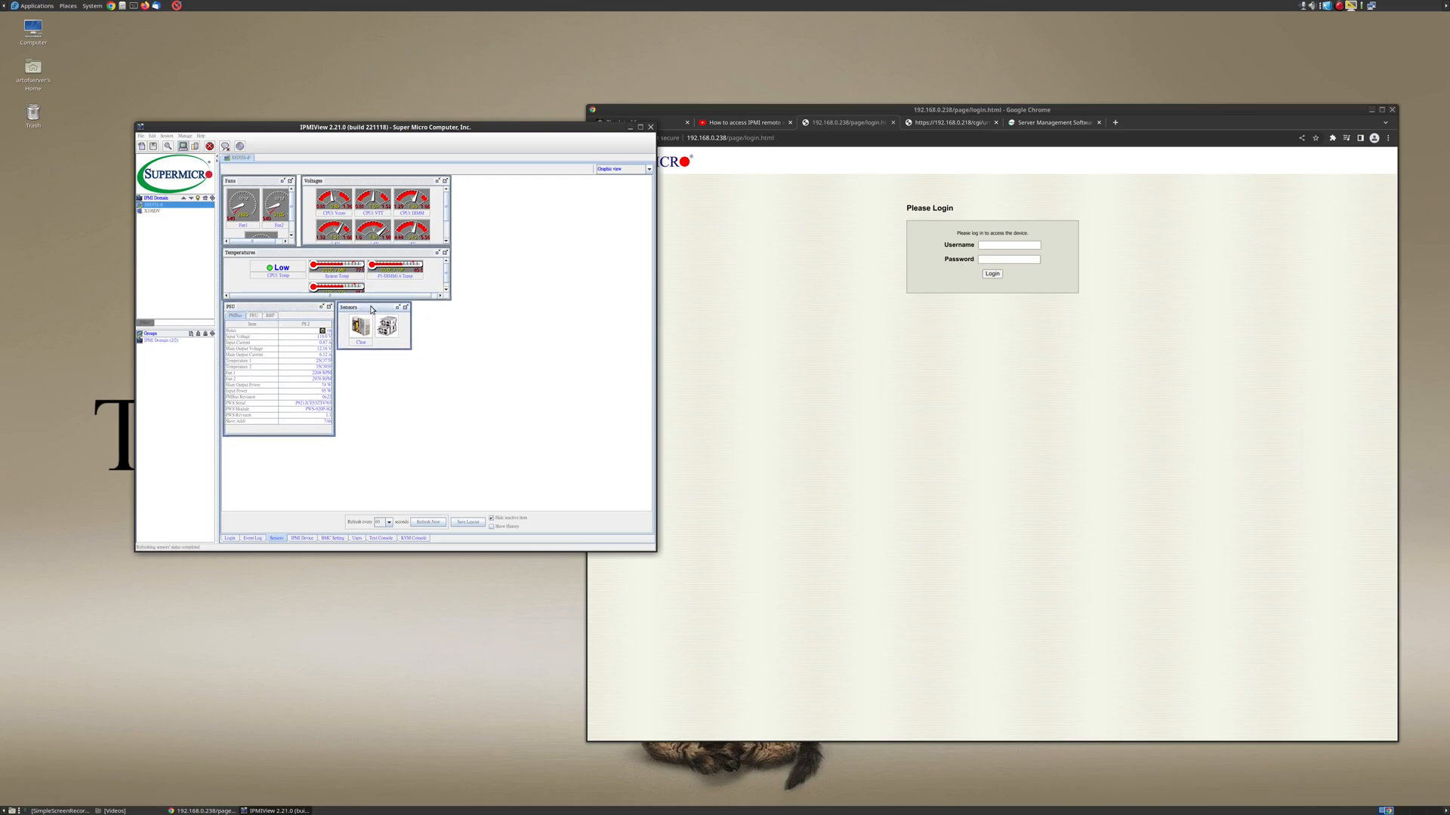
mouse_move(385, 345)
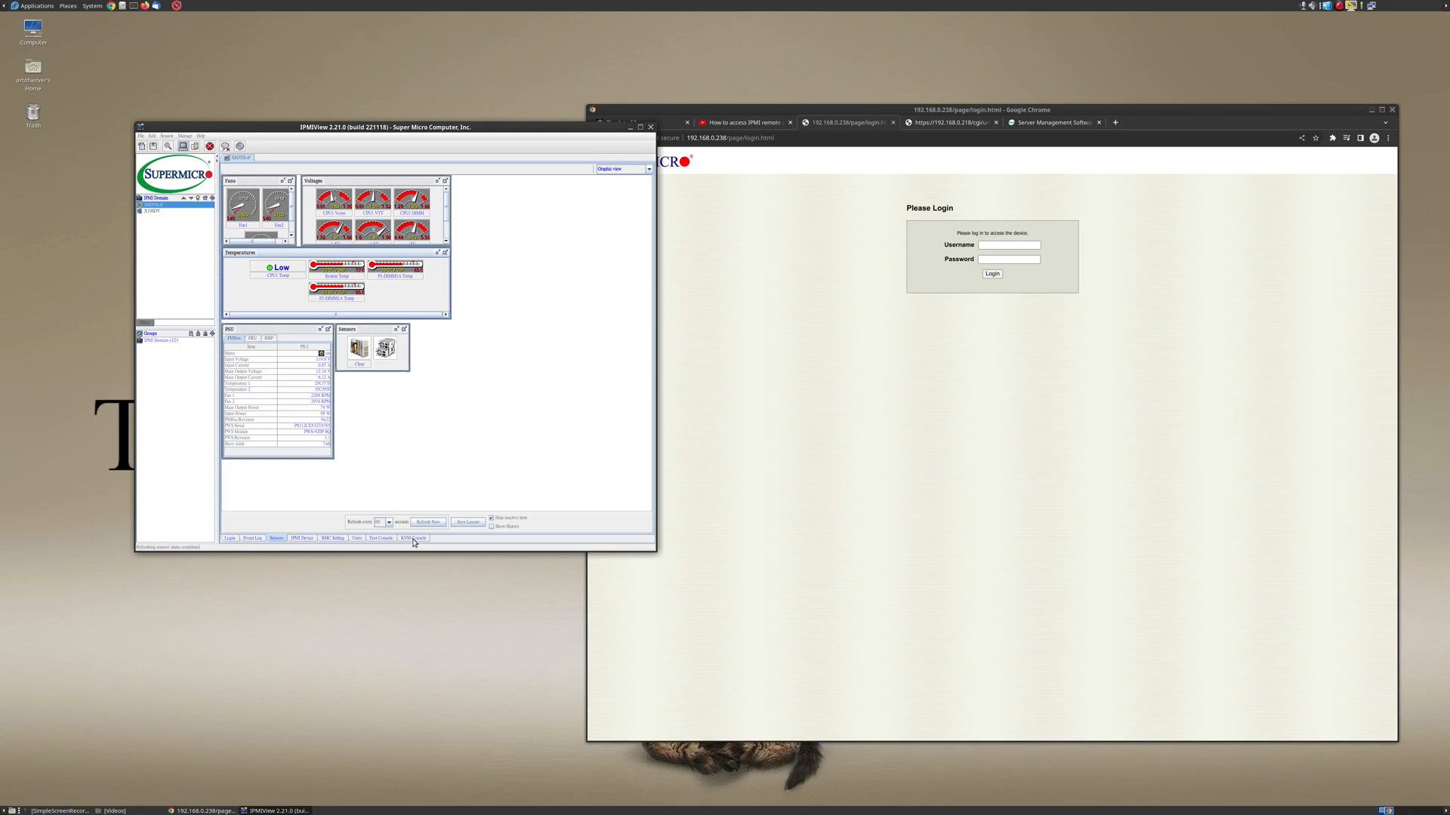
- Launch the KVM Console and enter username 'artofserver' at the Linux login prompt
left_click(427, 521)
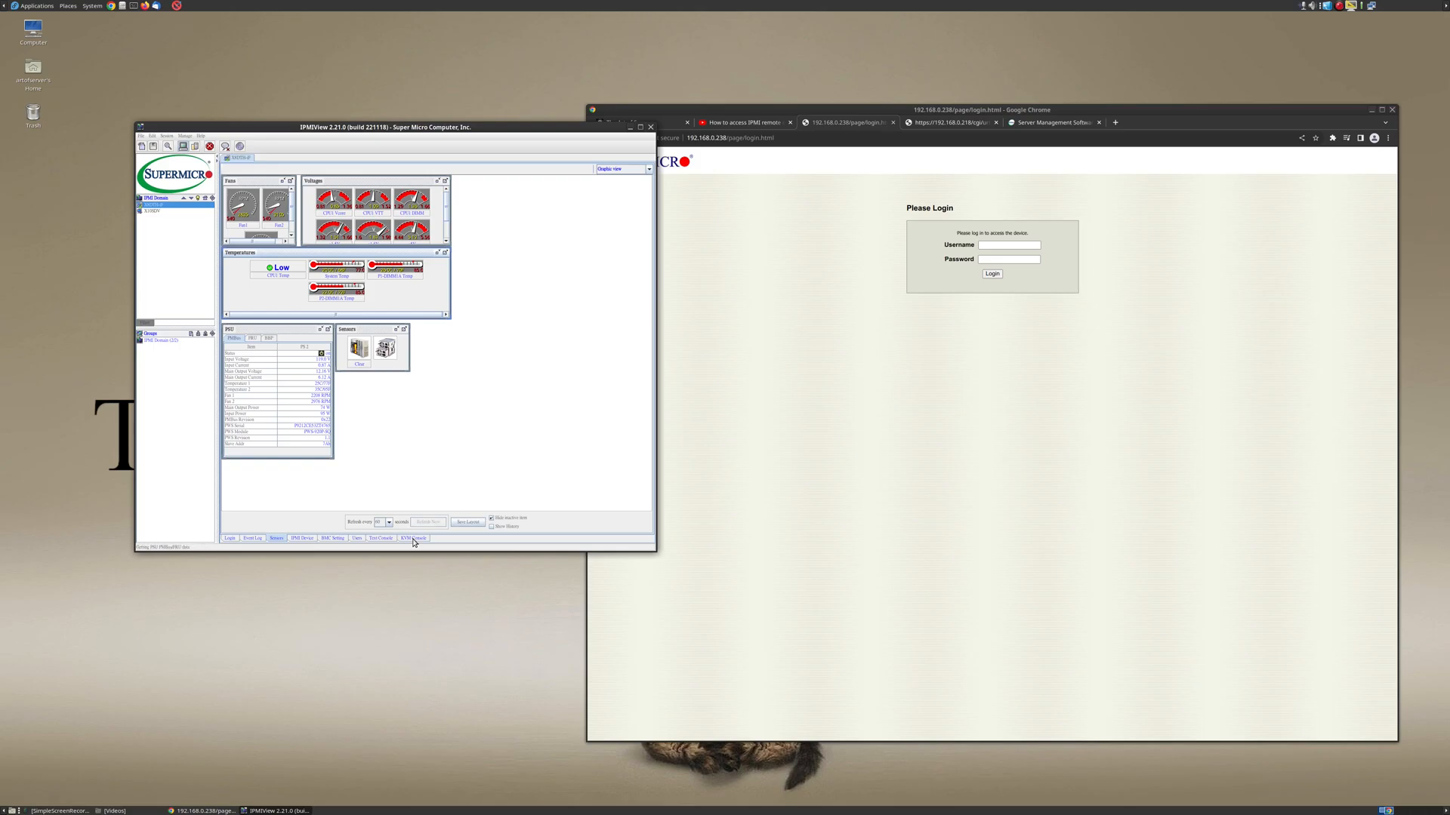
left_click(428, 521)
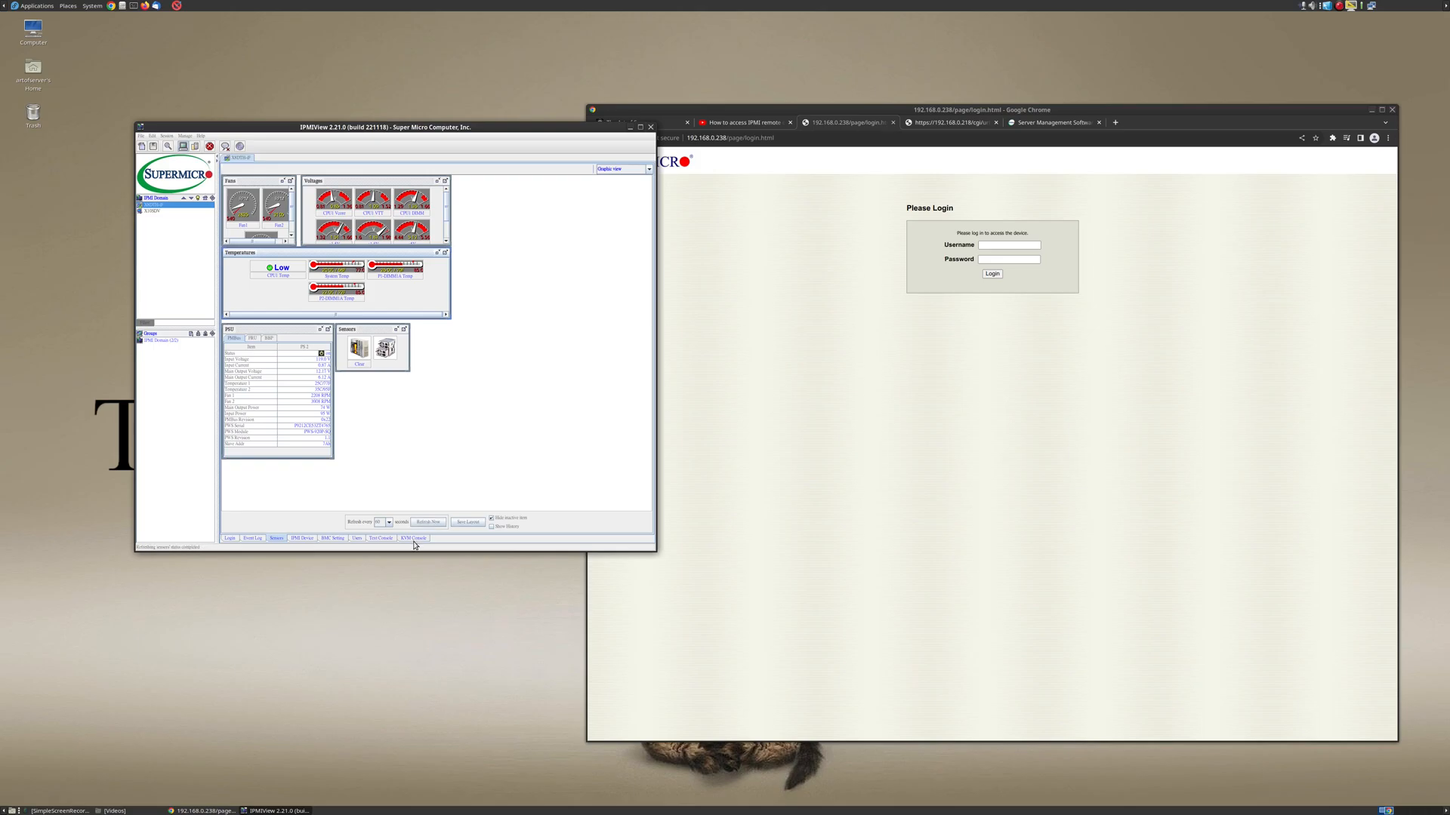
left_click(413, 537)
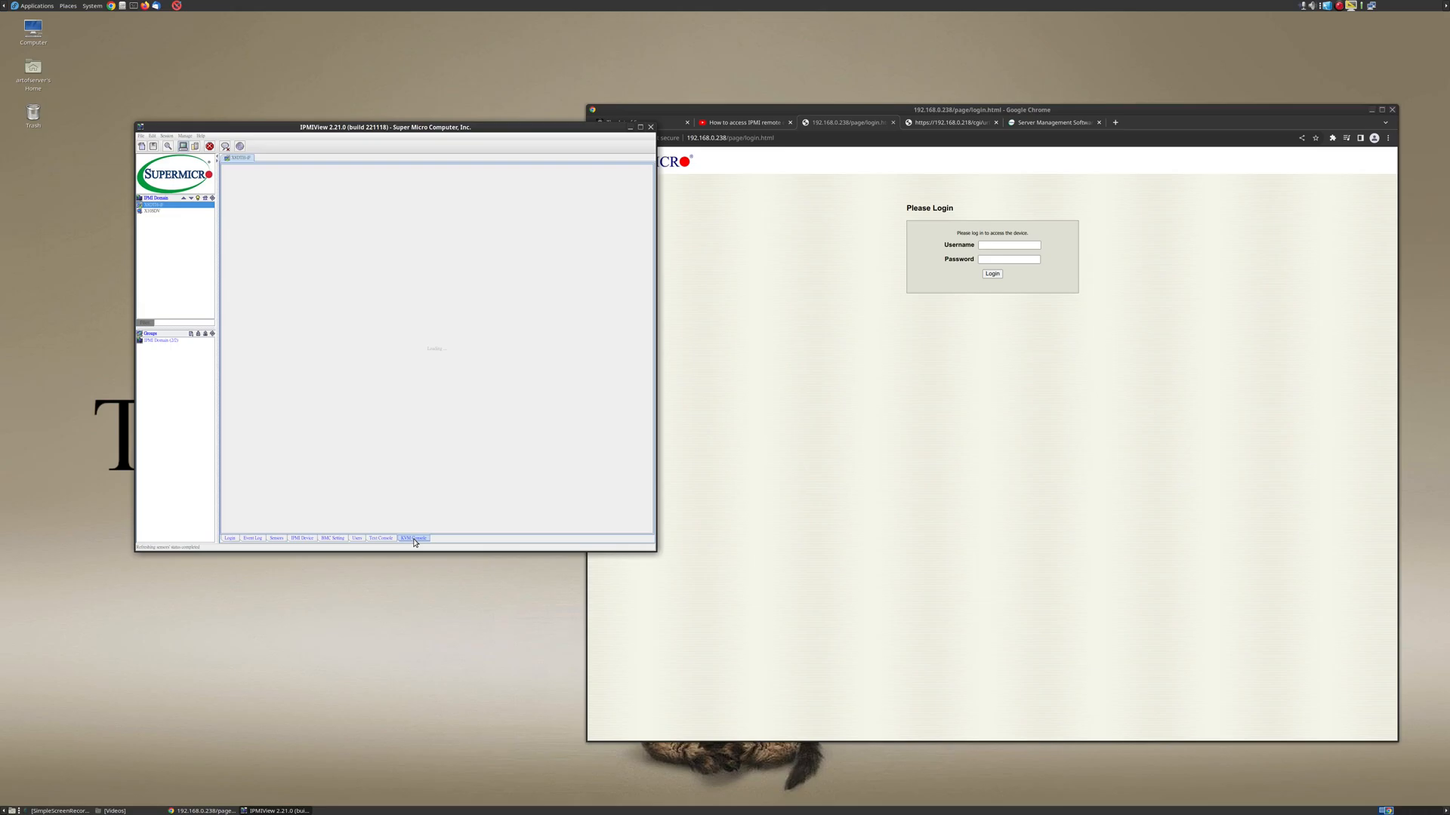
left_click(414, 538)
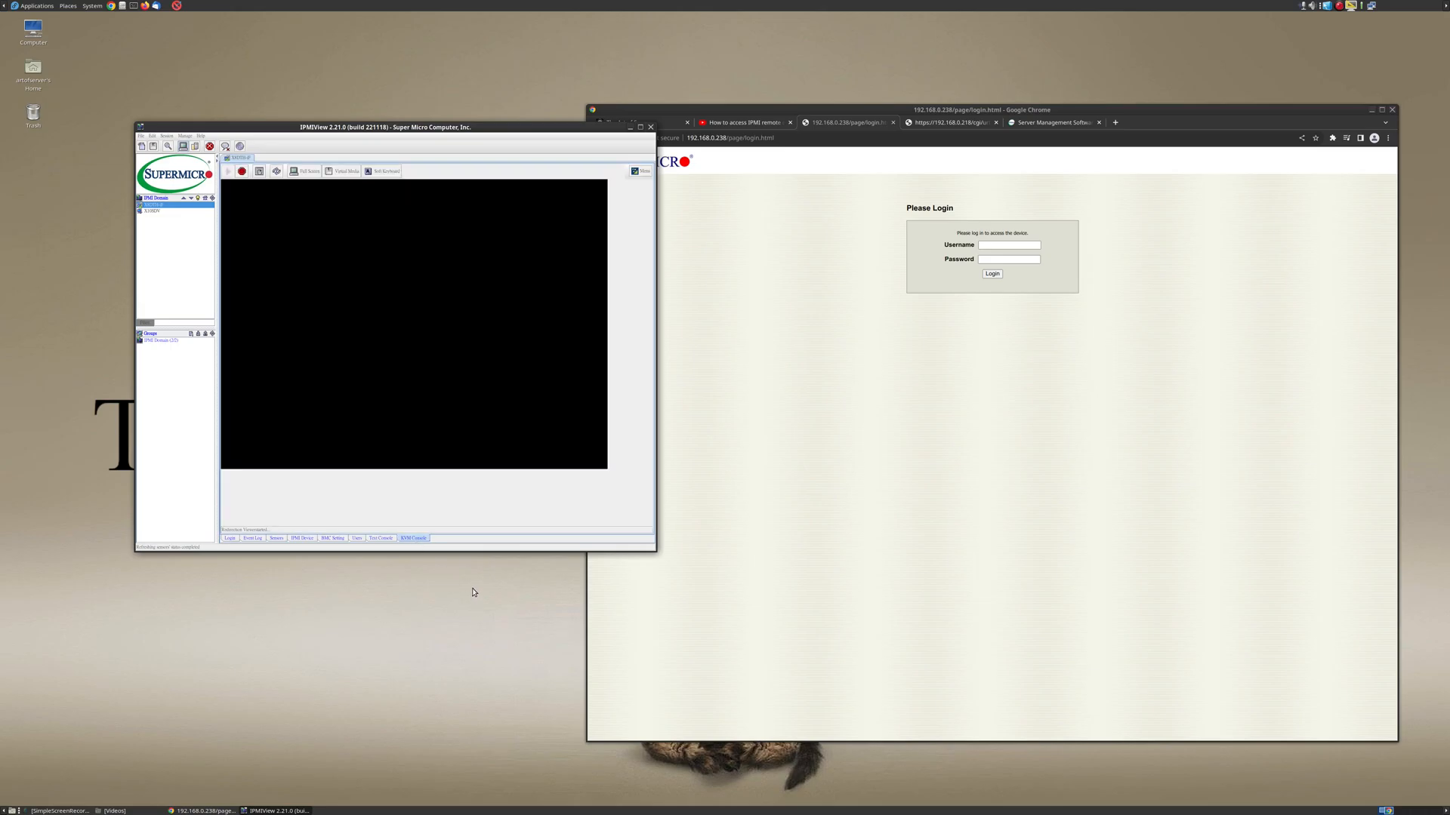
mouse_move(479, 133)
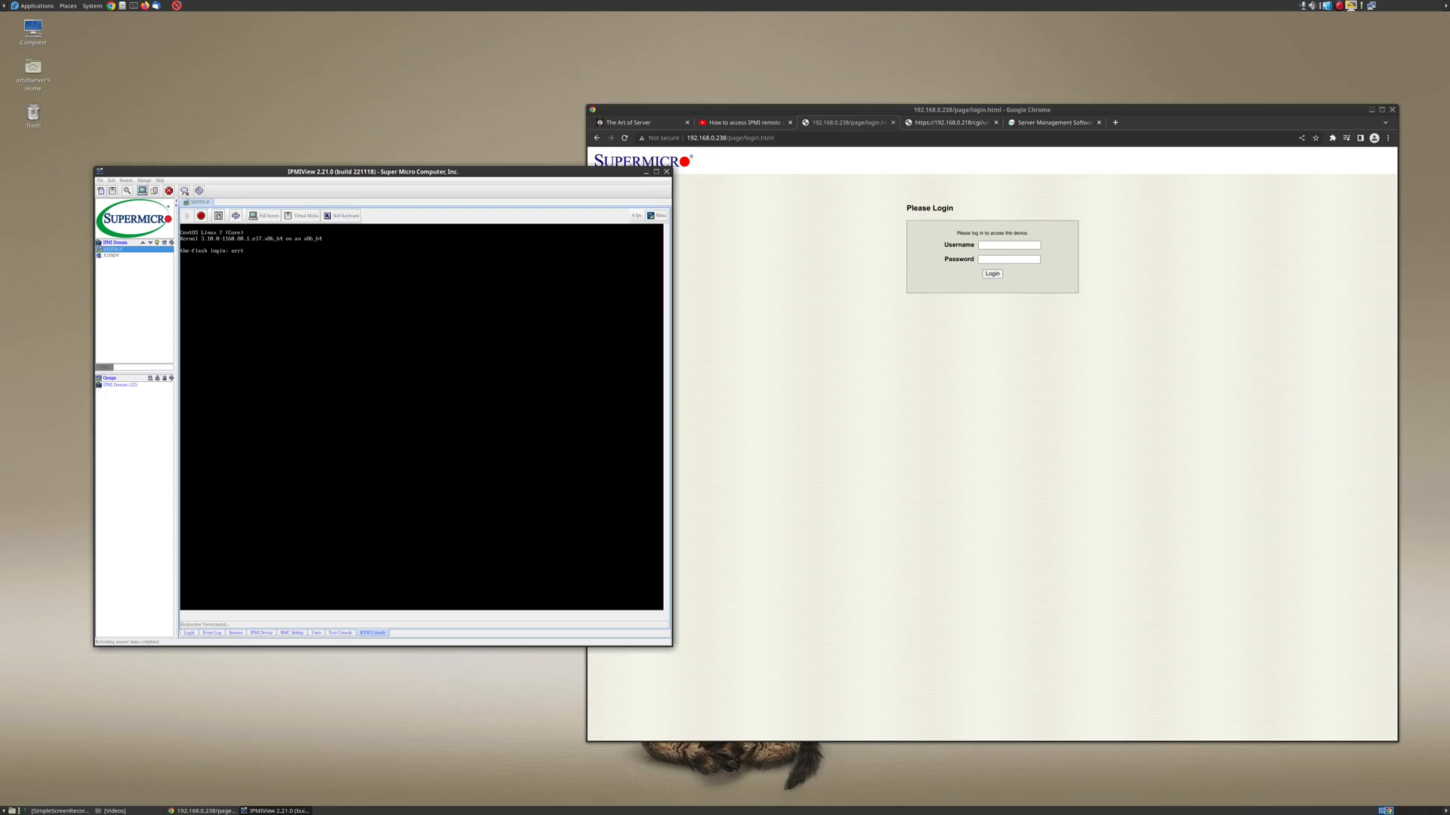
type("artofserver")
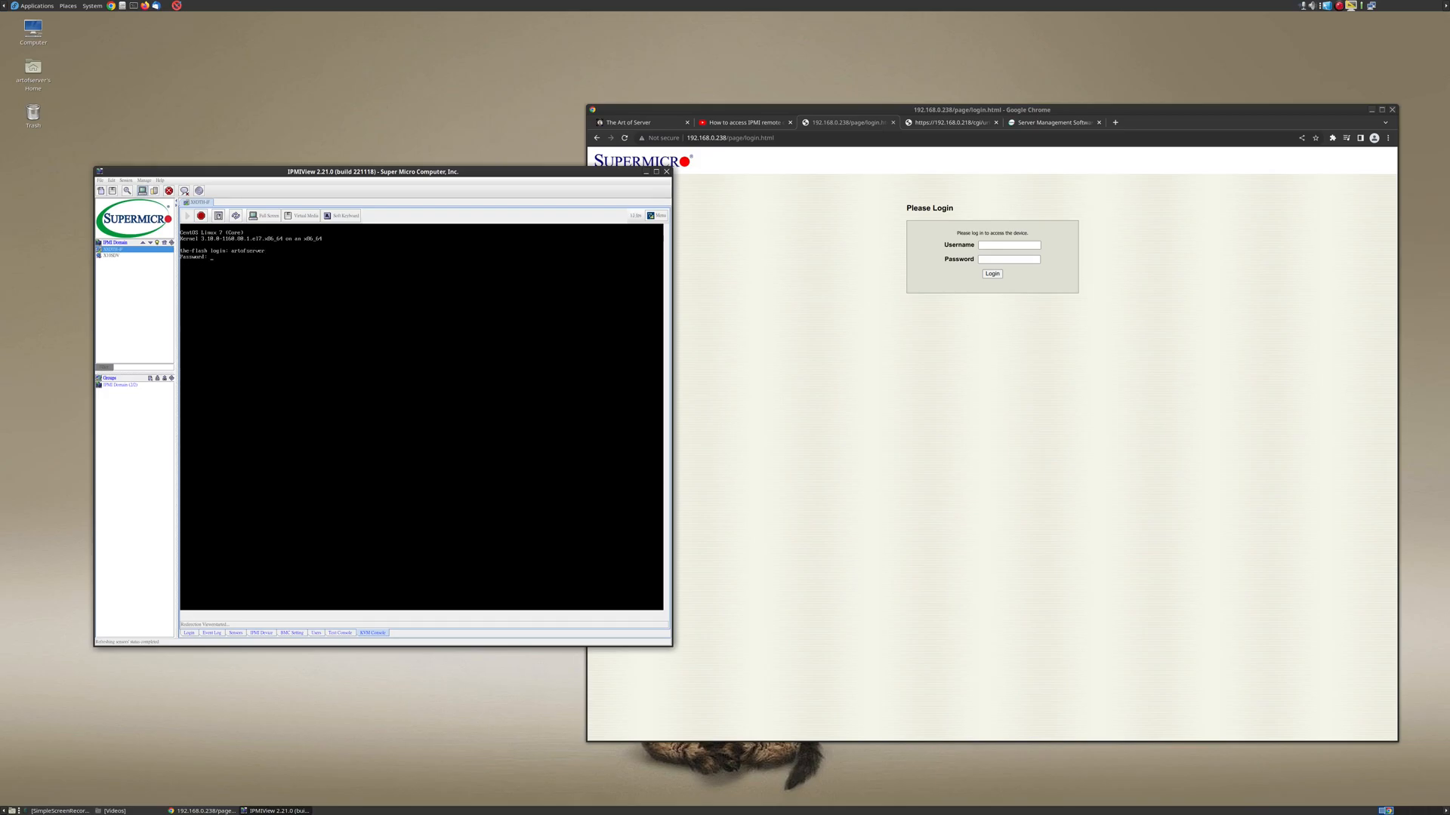
key("Return")
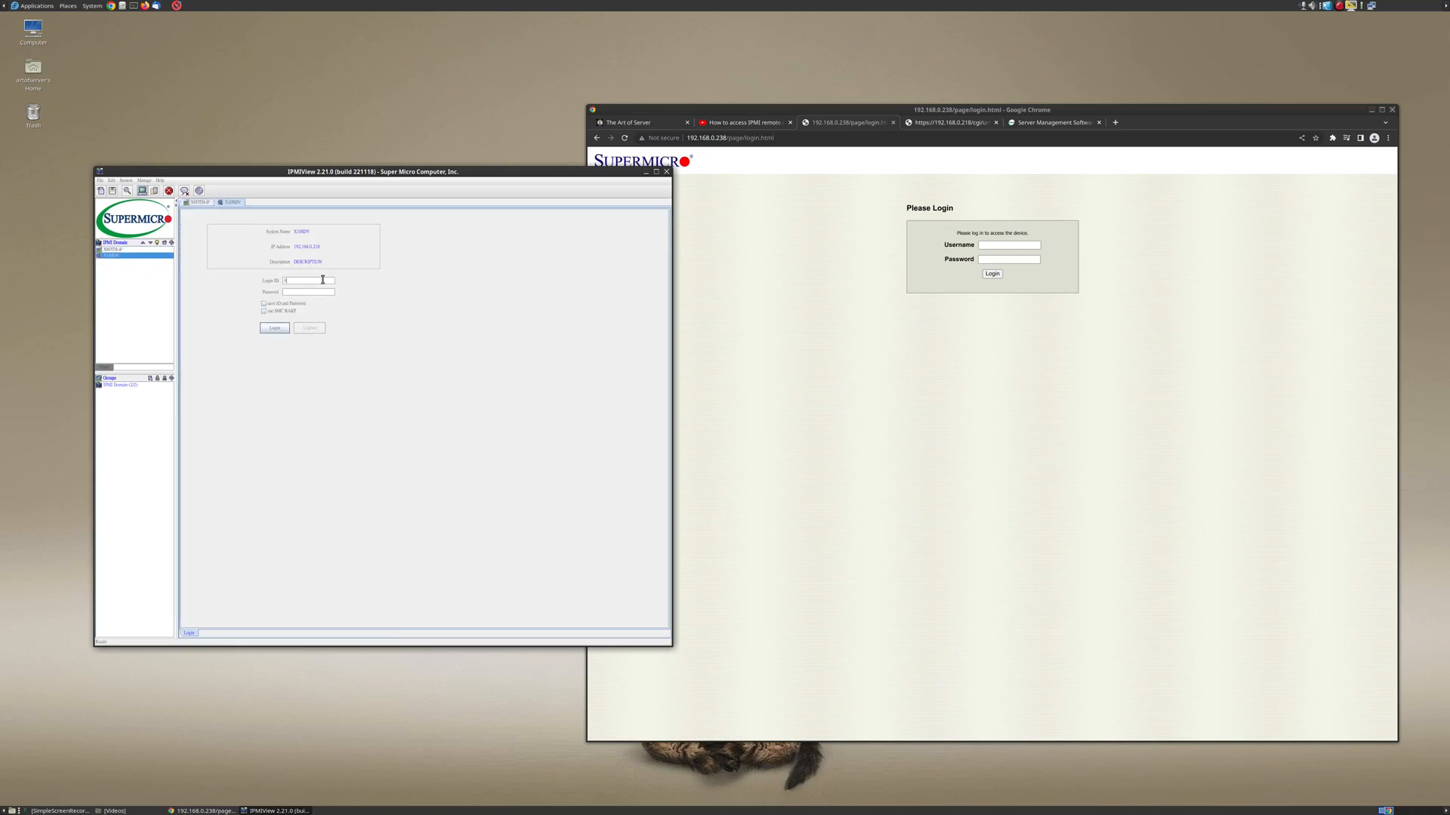
- Log into the second server and bring up its KVM Console launch page
left_click(273, 328)
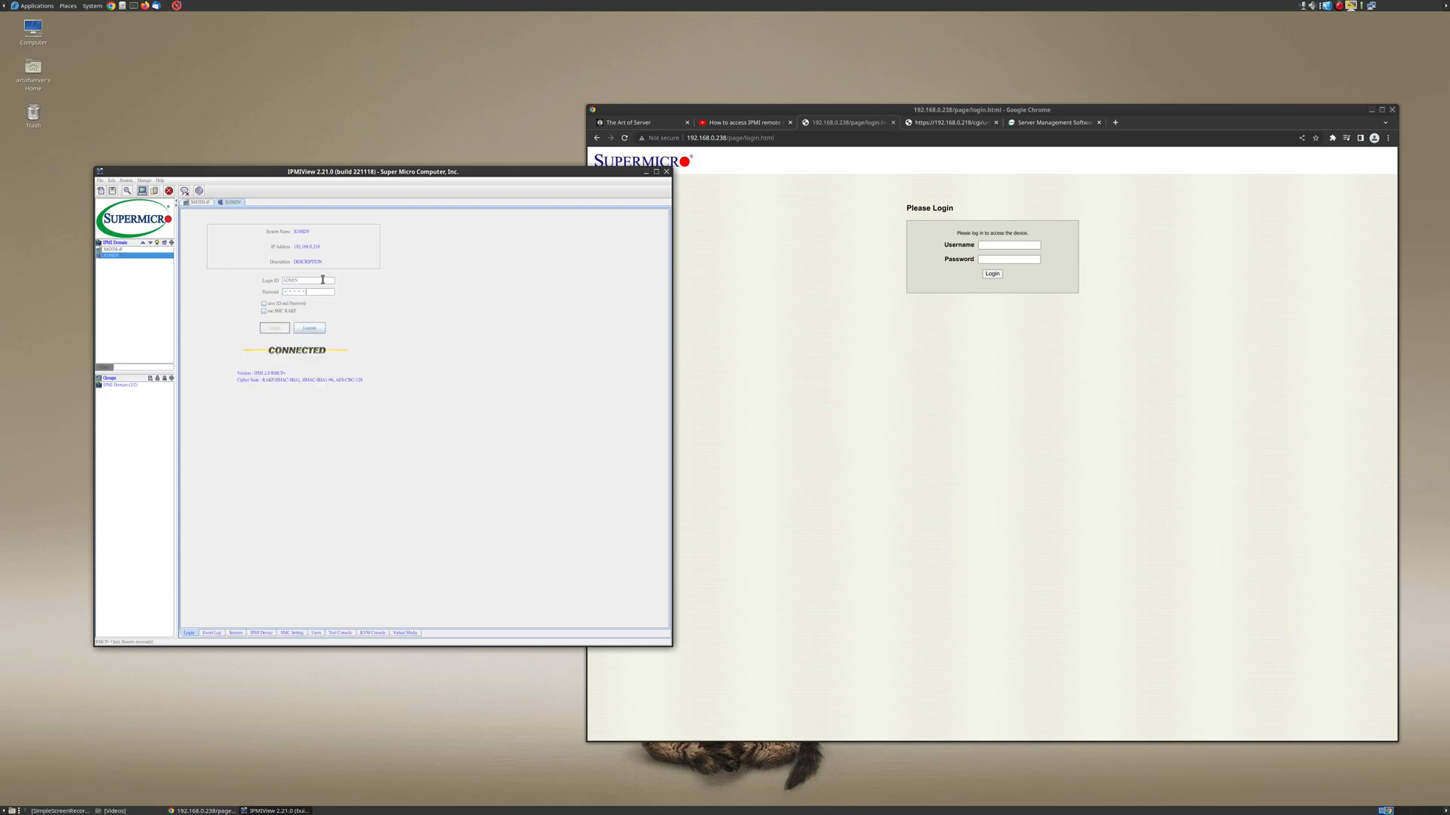
mouse_move(454, 421)
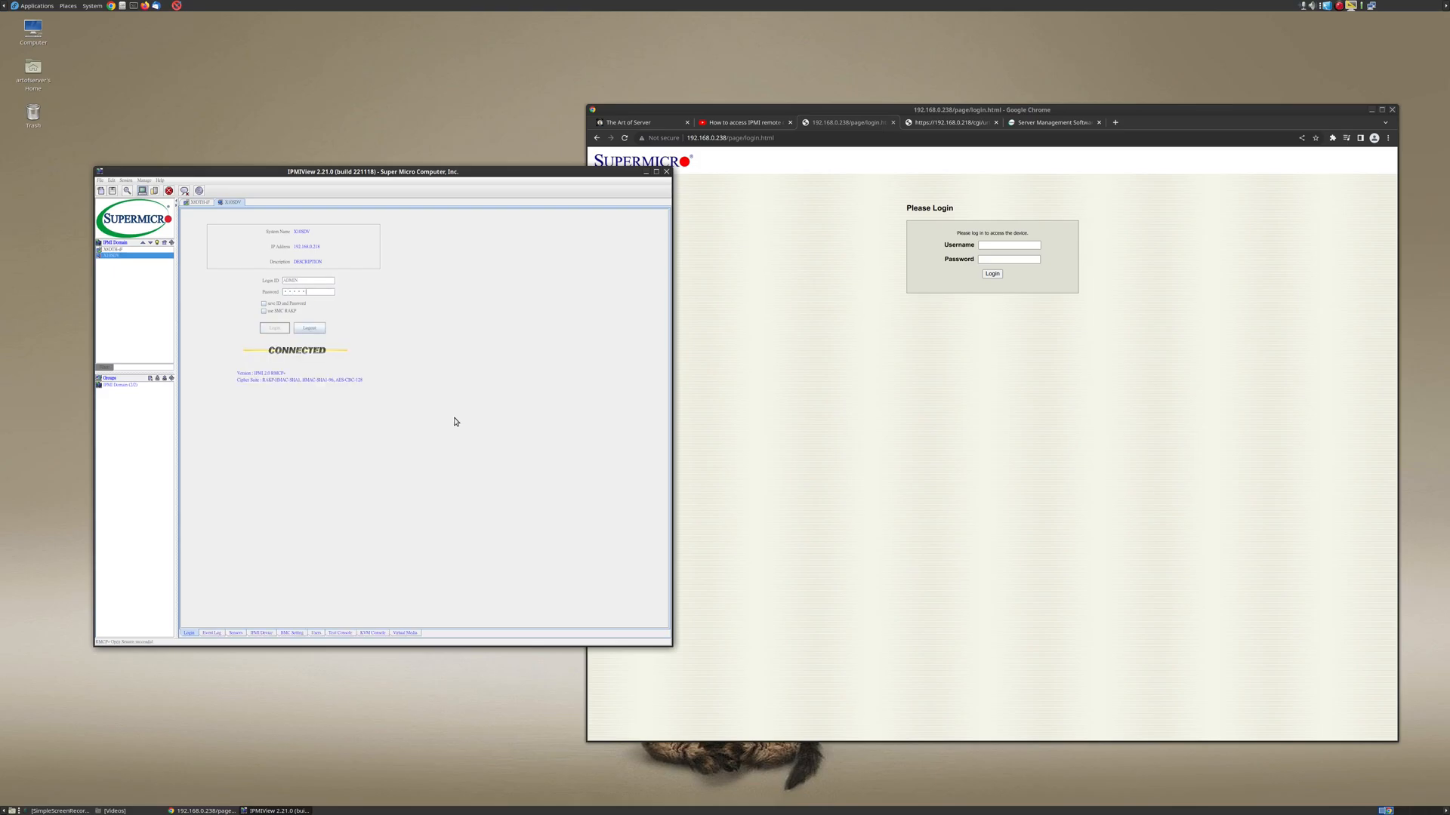
mouse_move(275, 562)
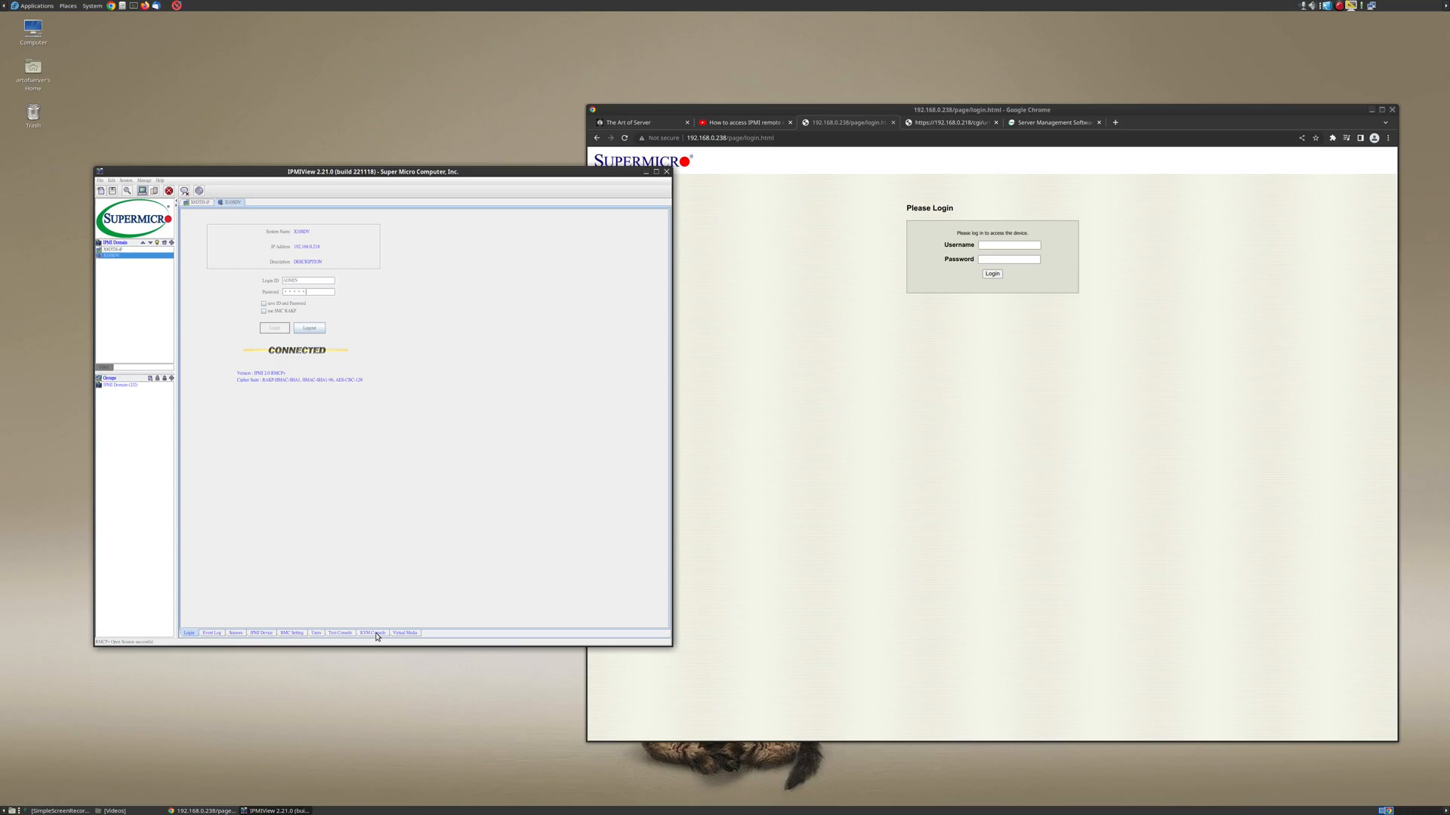
left_click(371, 633)
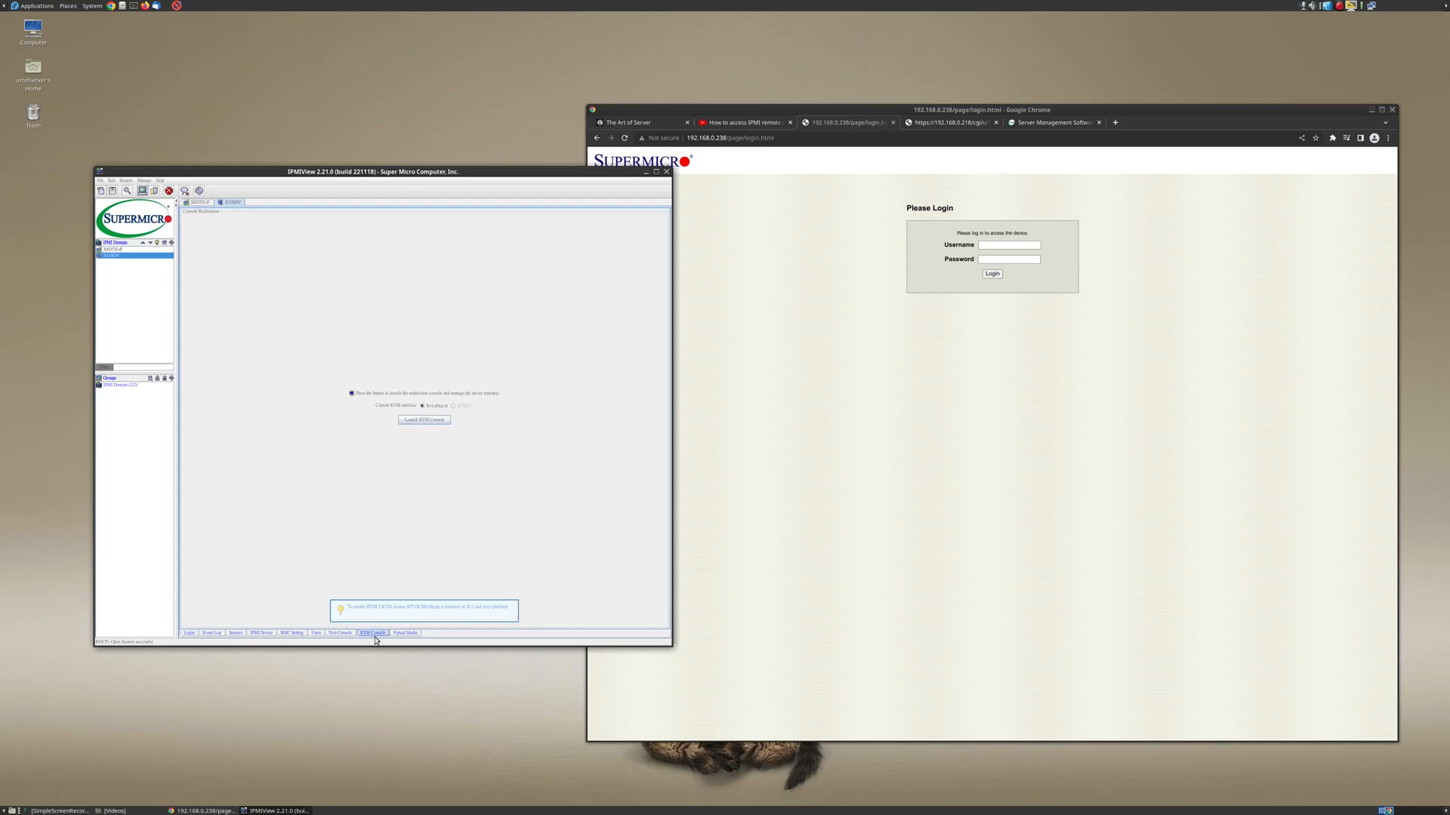
mouse_move(417, 541)
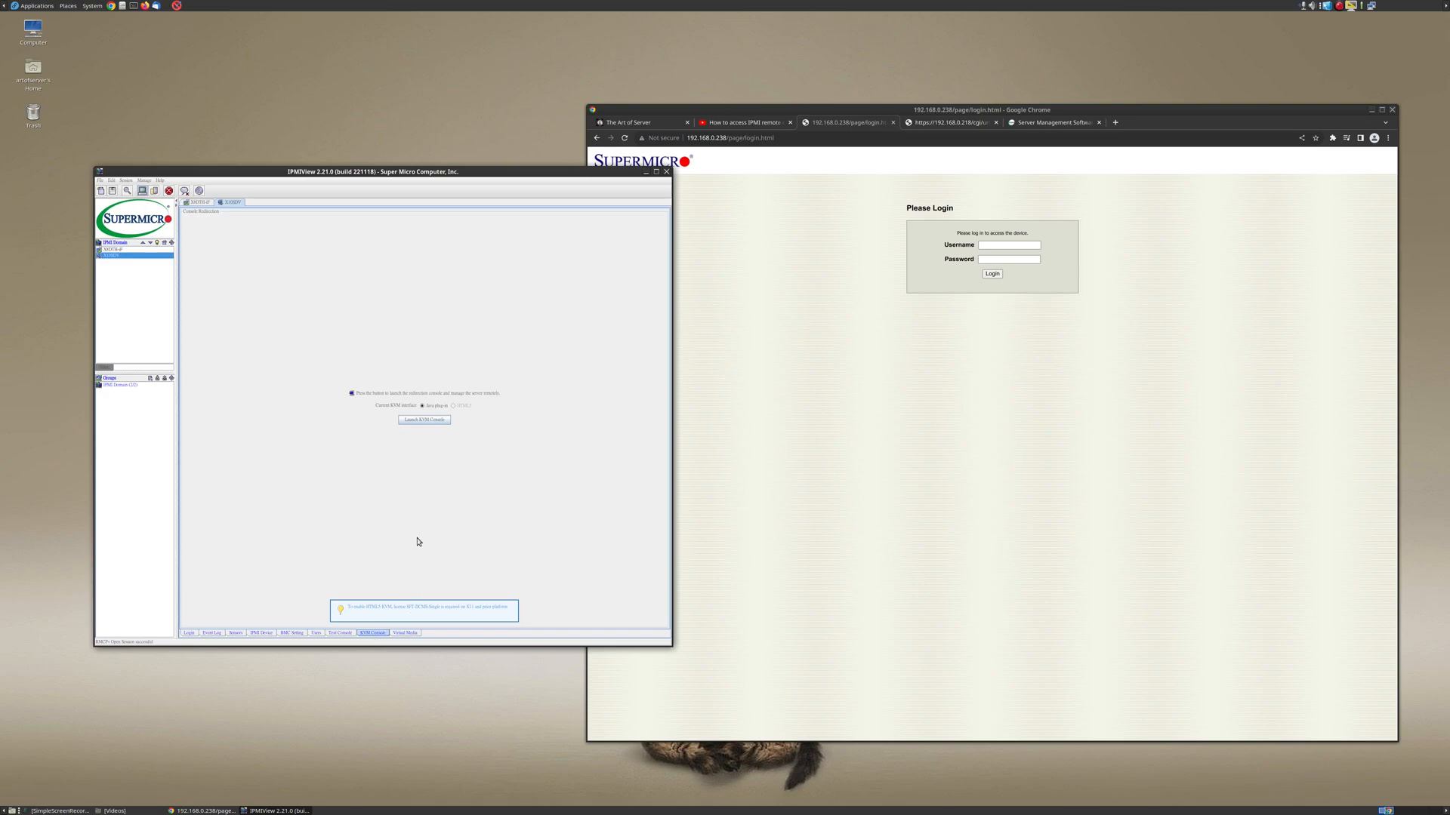
mouse_move(442, 444)
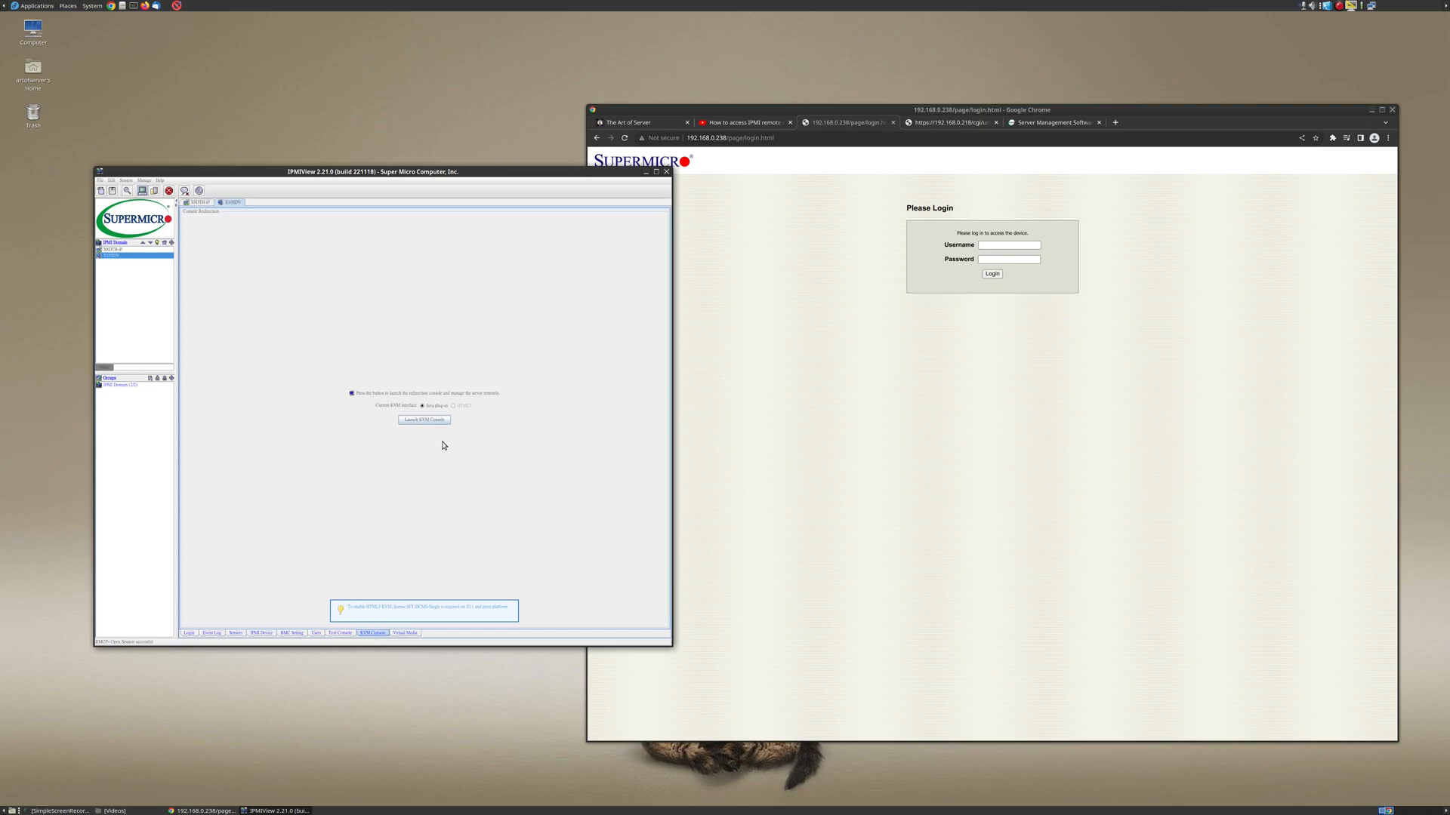
mouse_move(410, 431)
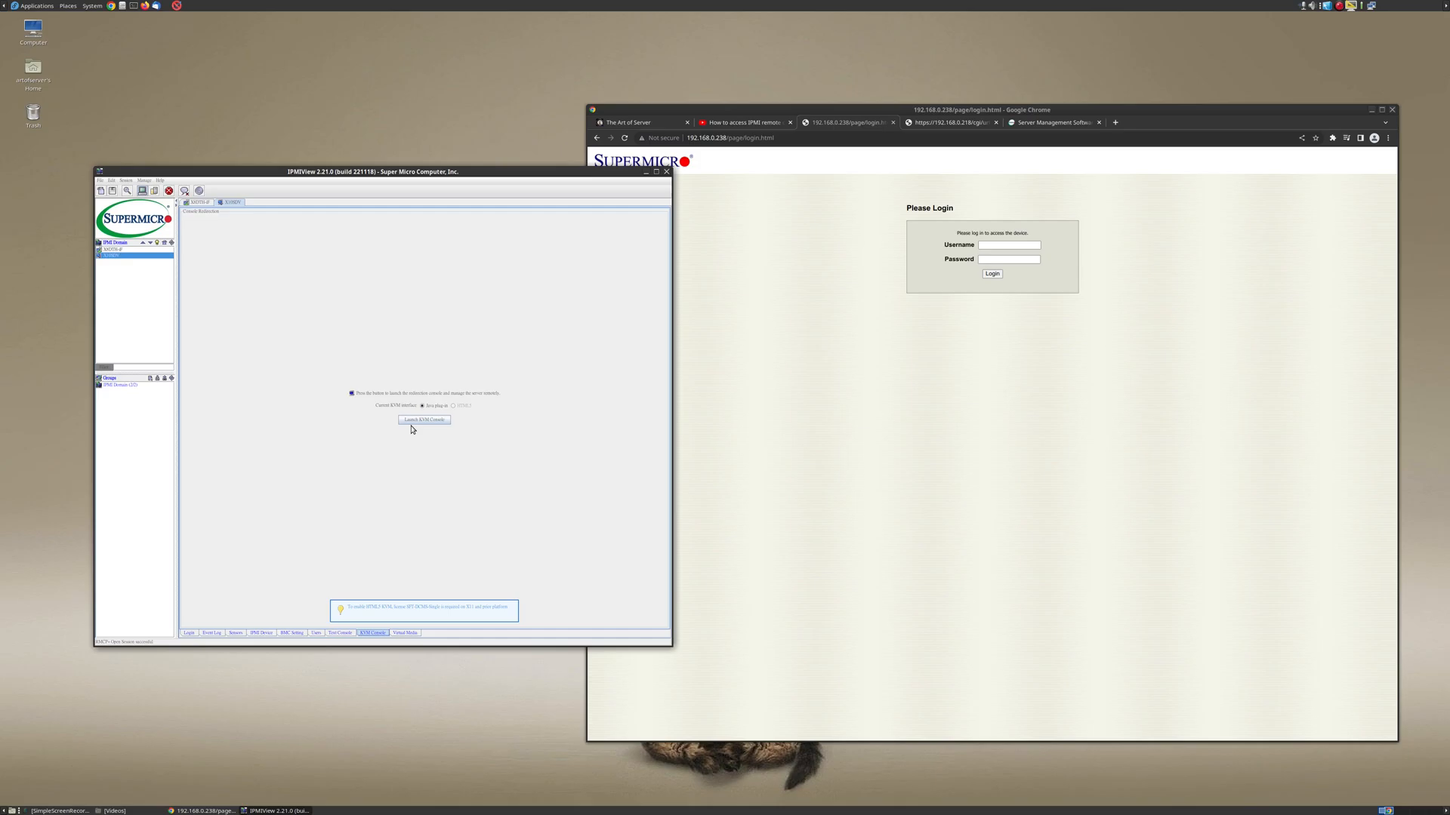
mouse_move(474, 471)
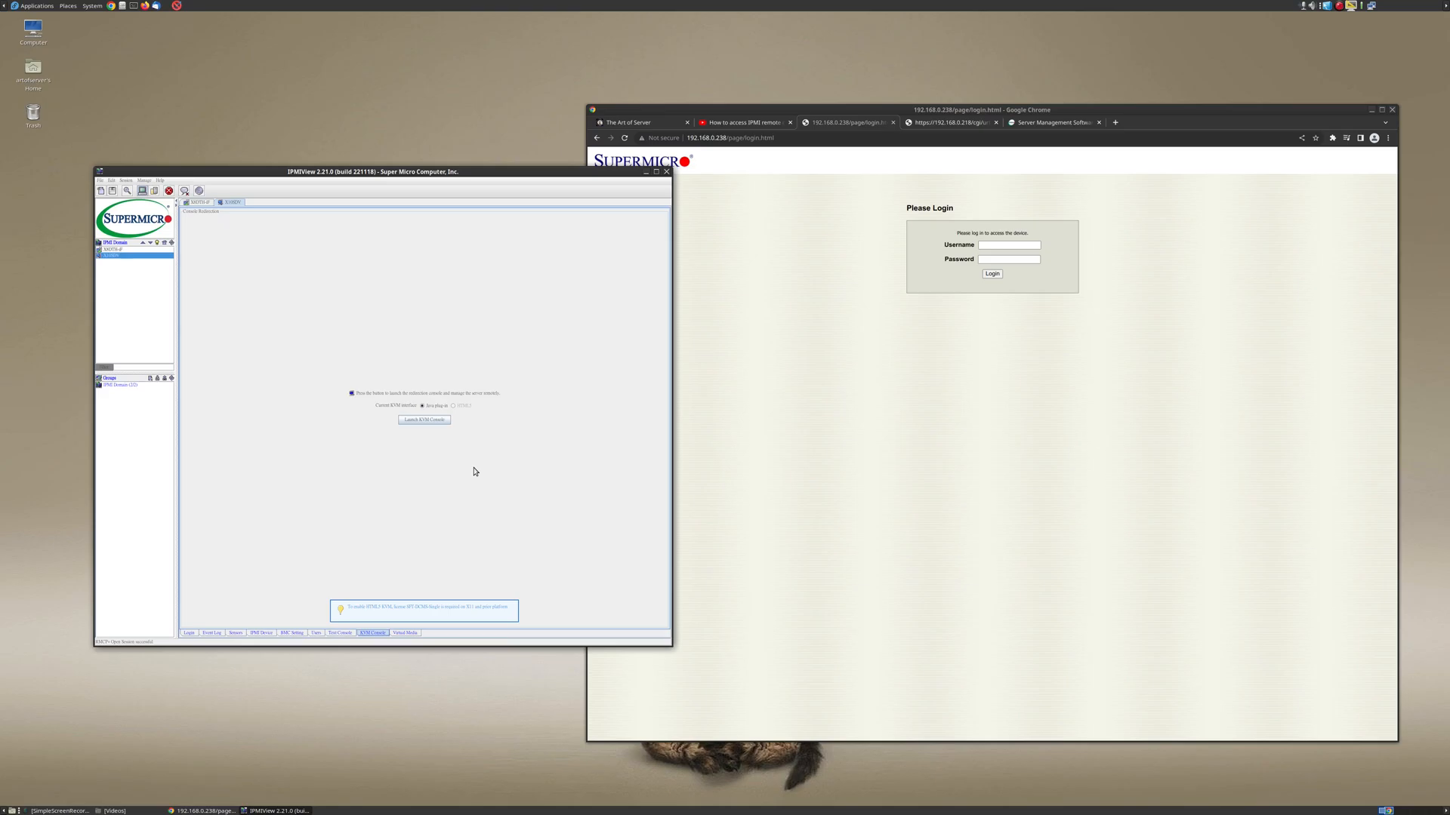
mouse_move(467, 481)
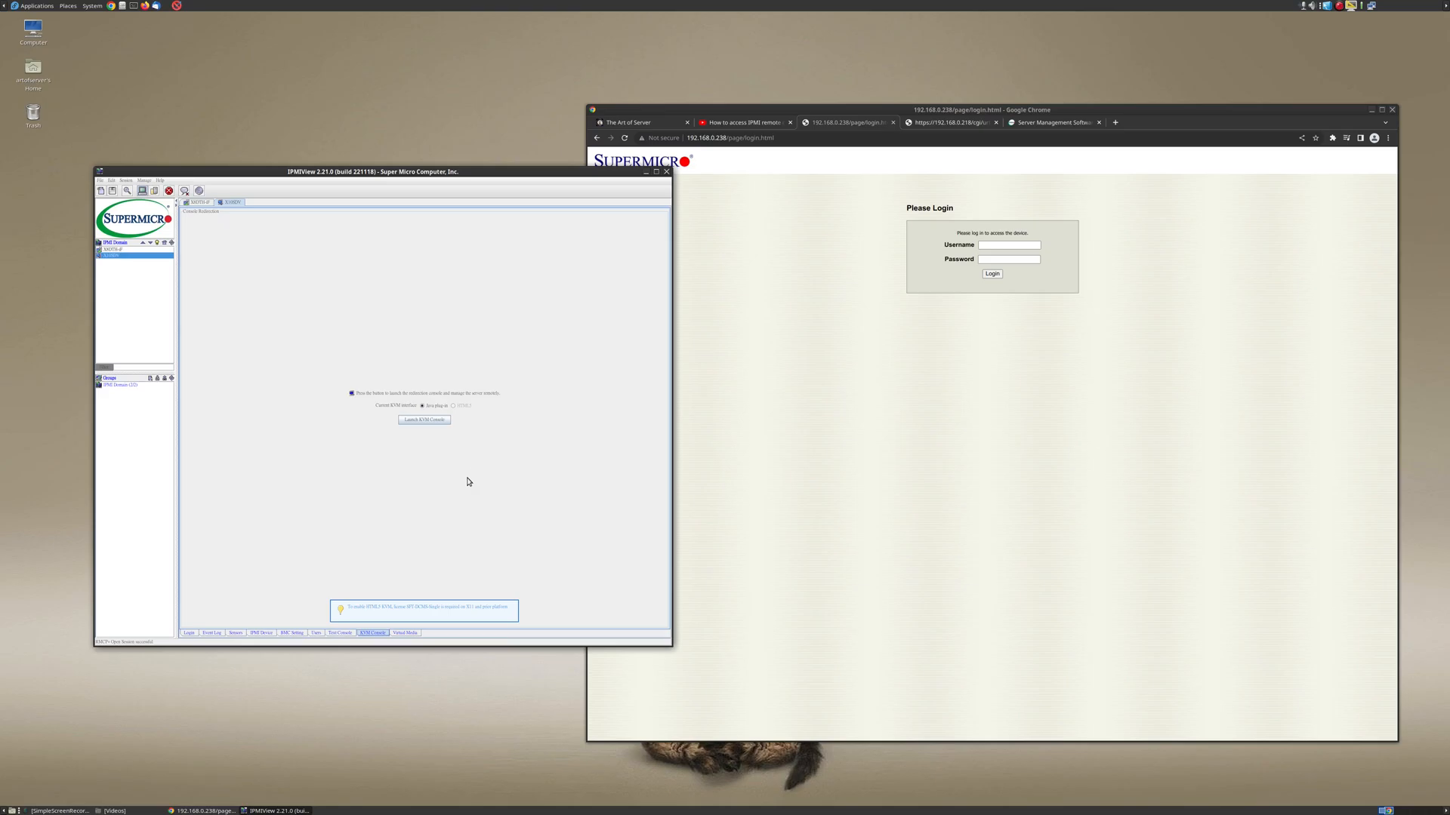
mouse_move(479, 471)
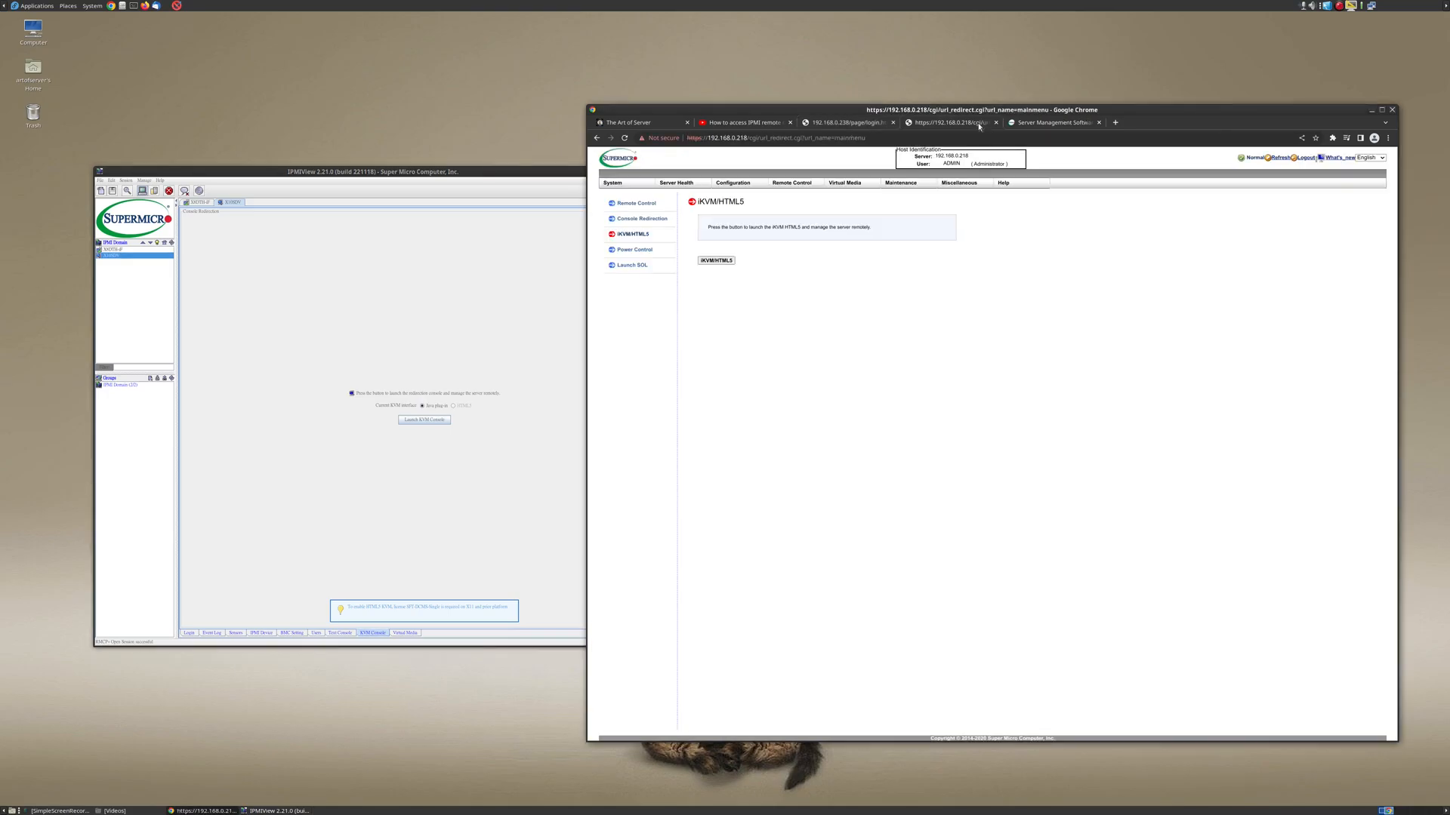
mouse_move(792, 417)
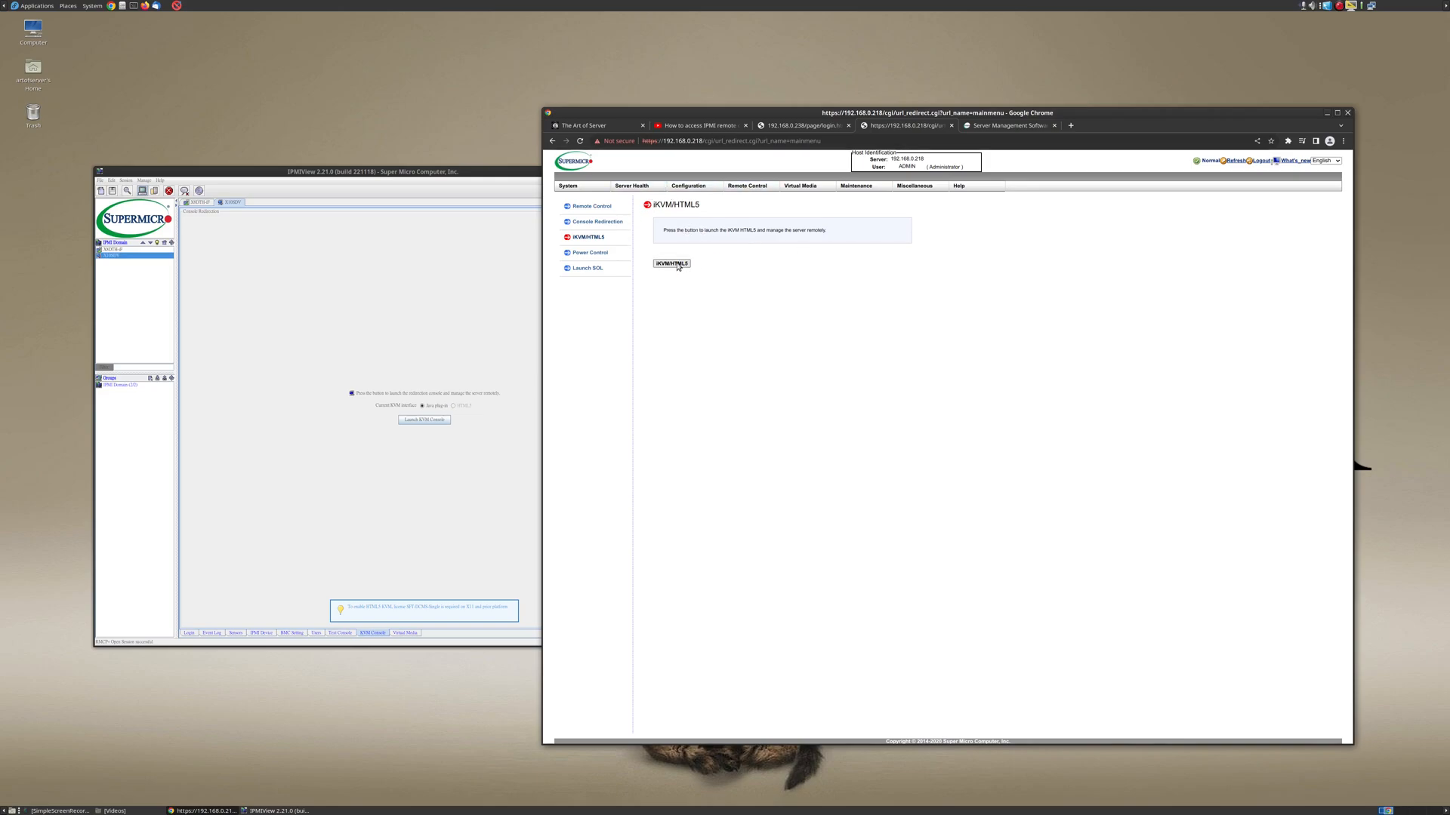
mouse_move(616, 238)
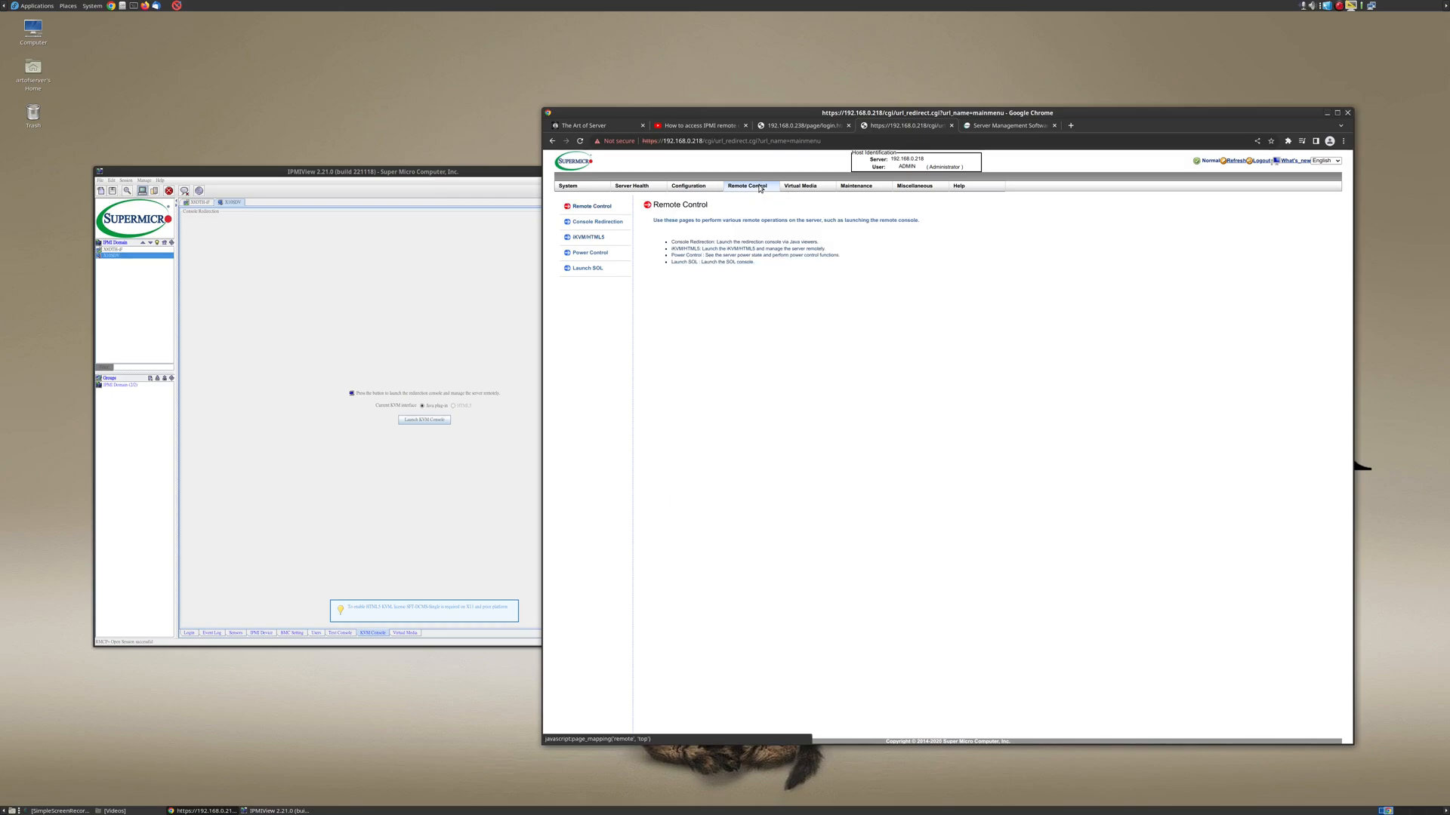
- Navigate the Supermicro IPMI web interface to the Remote Control iKVM/HTML5 launcher page
left_click(587, 237)
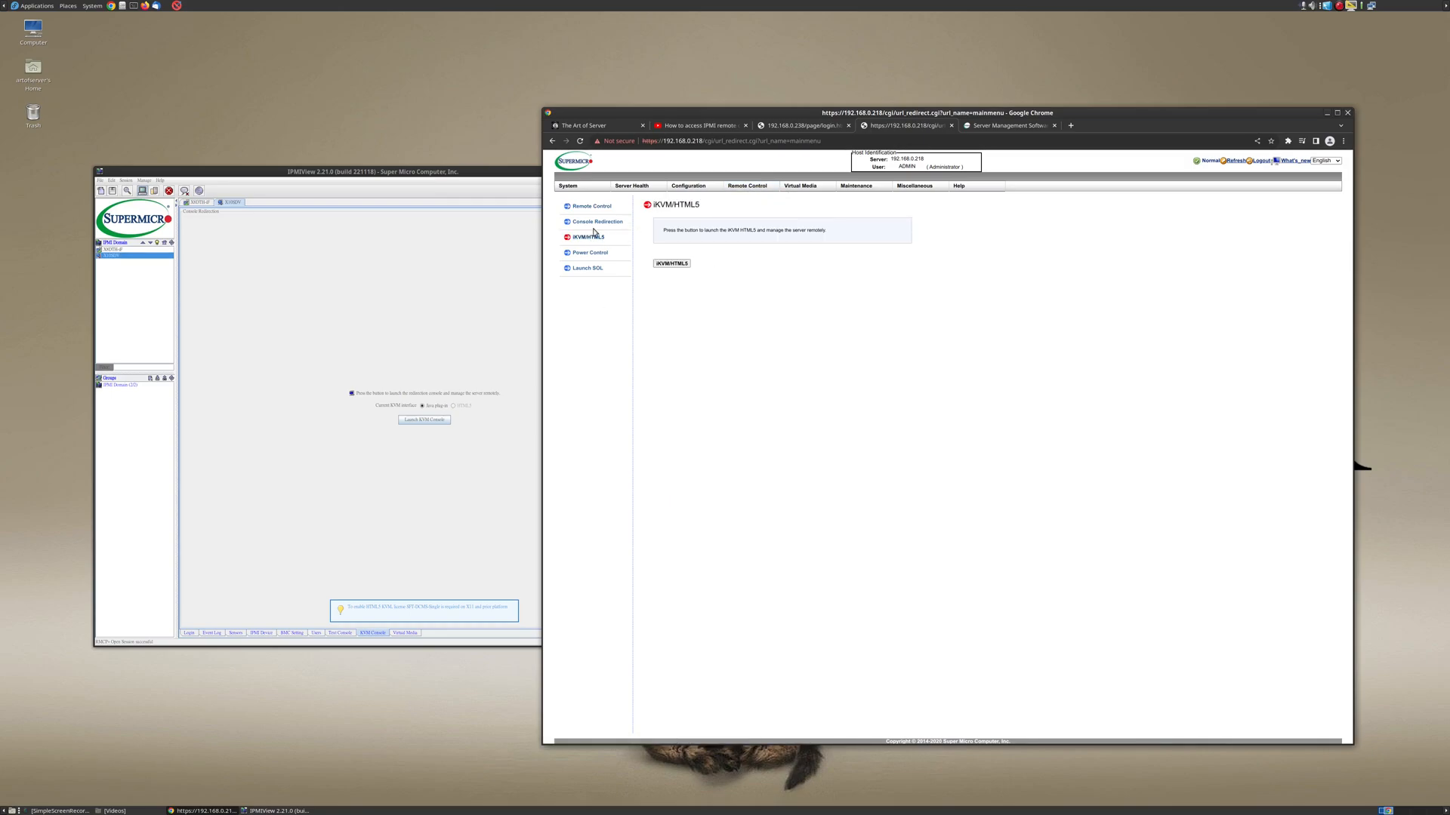
left_click(670, 262)
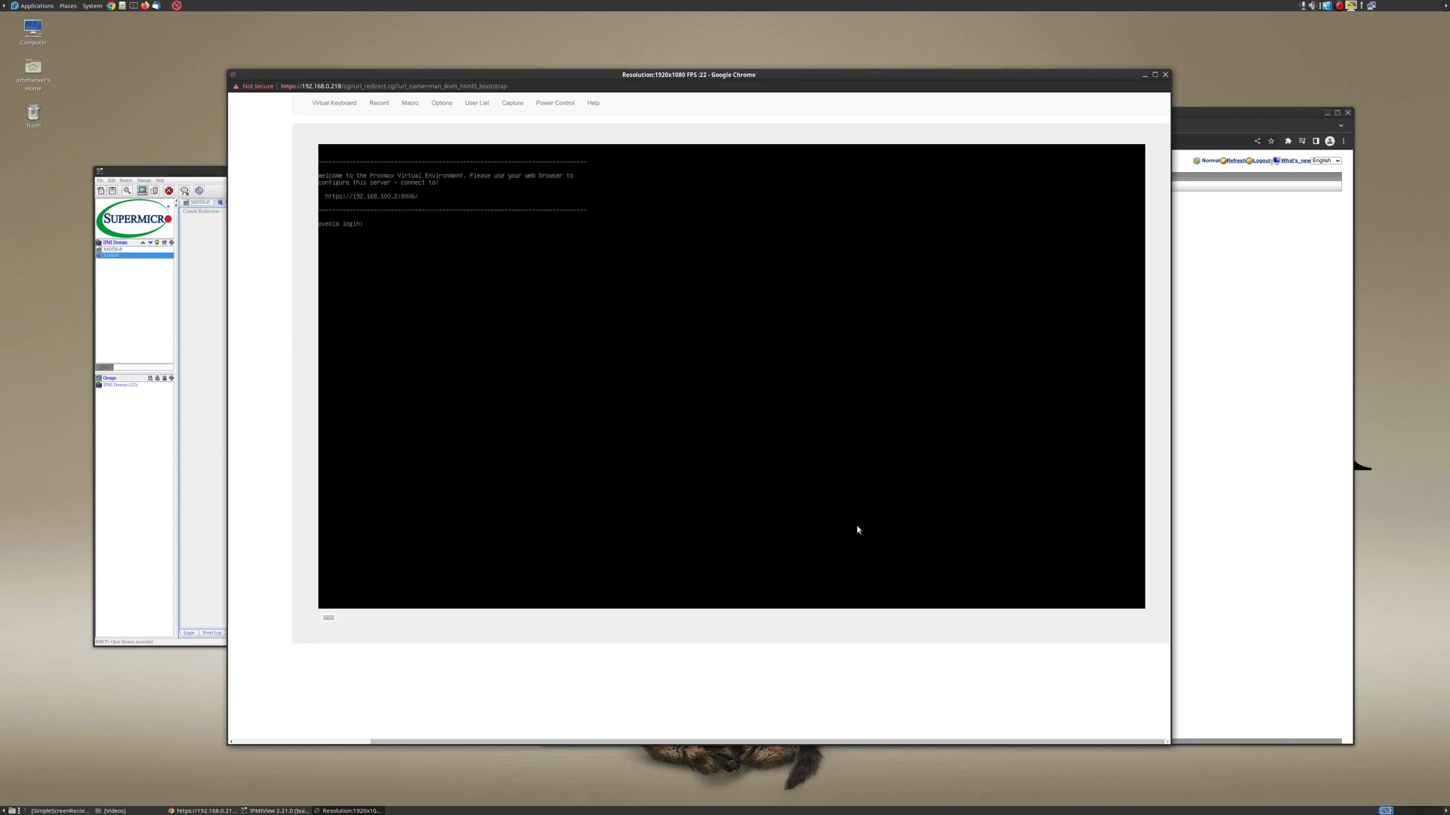
mouse_move(740, 75)
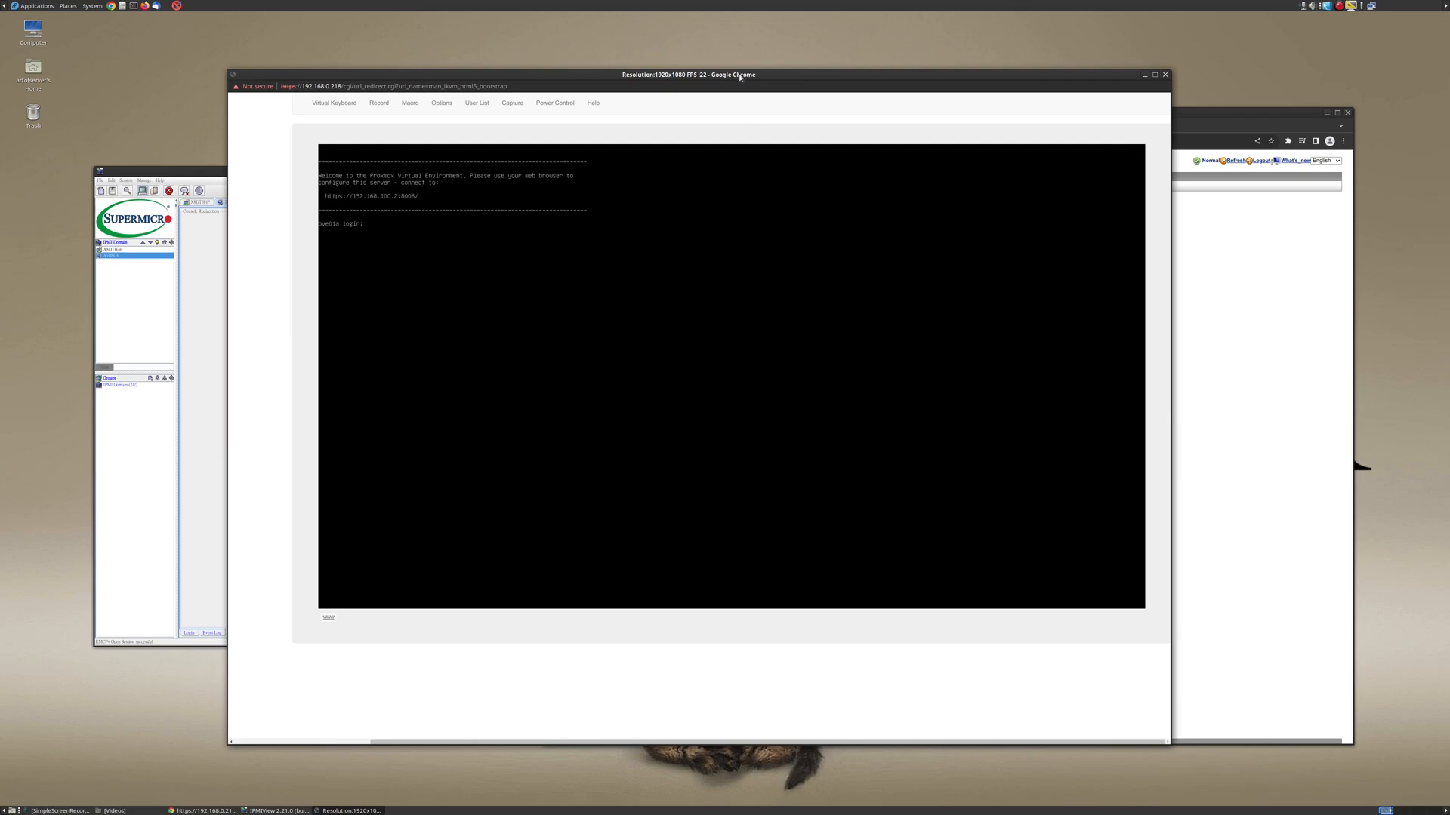
mouse_move(675, 531)
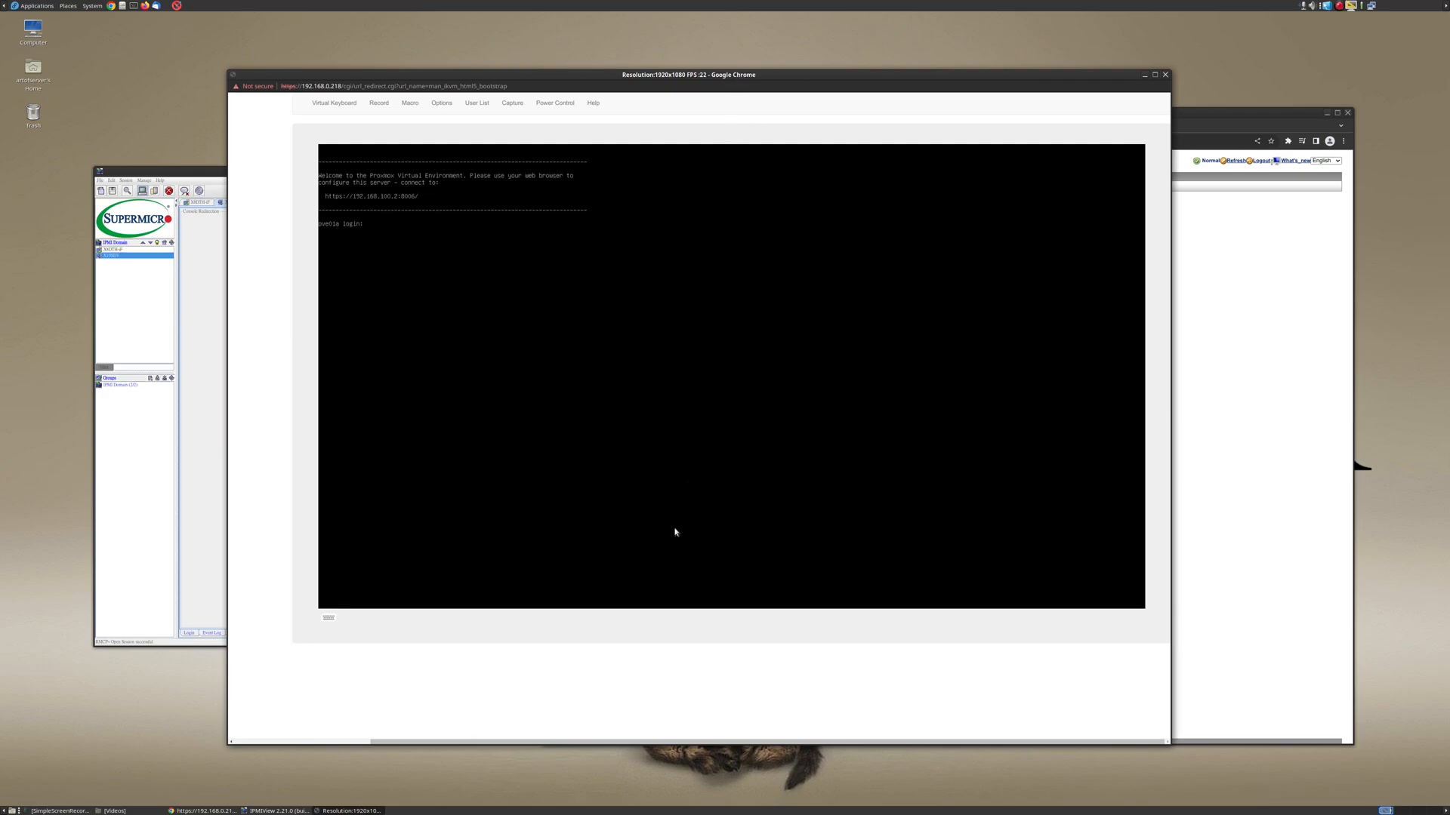
mouse_move(661, 546)
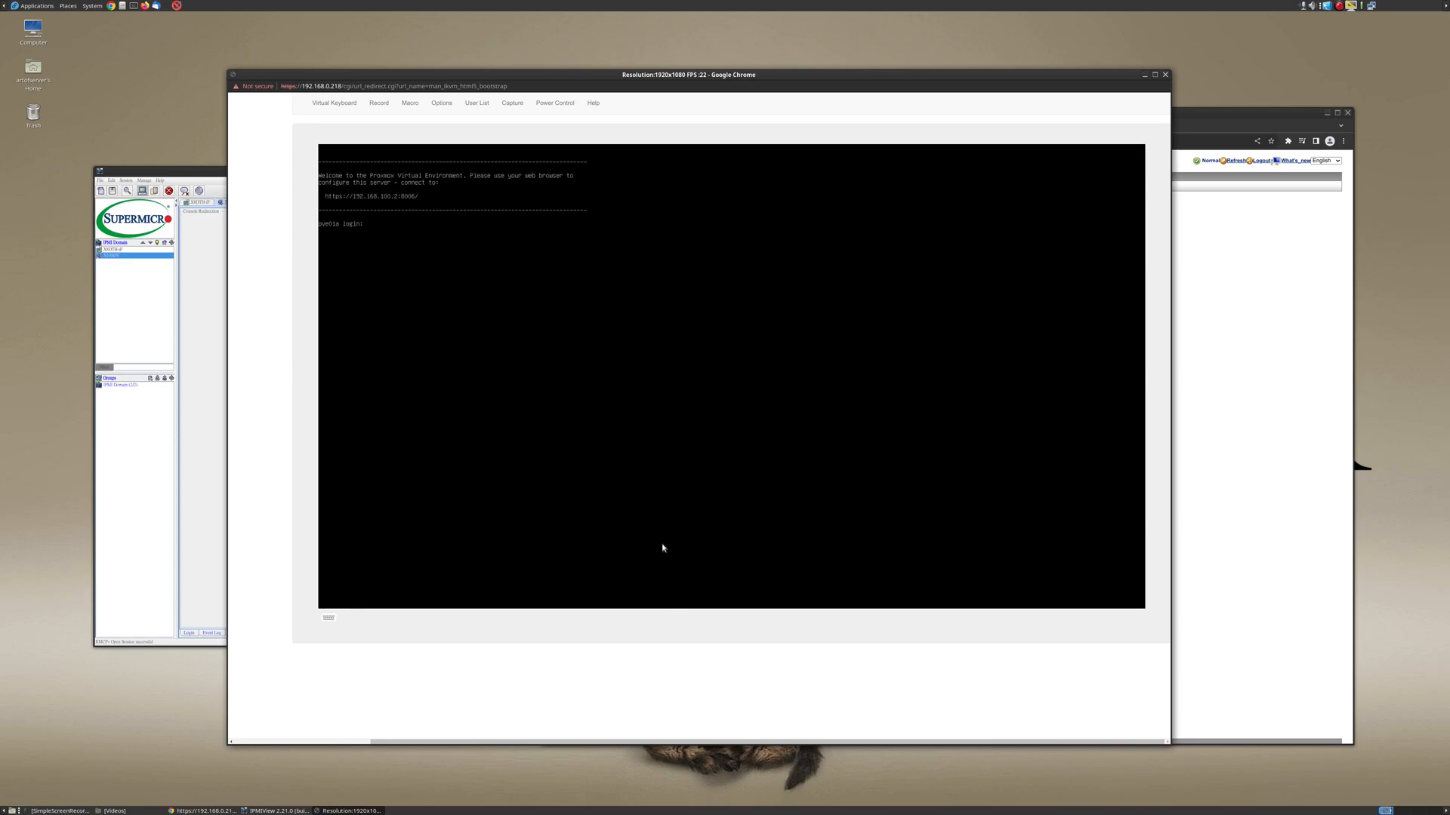
mouse_move(648, 417)
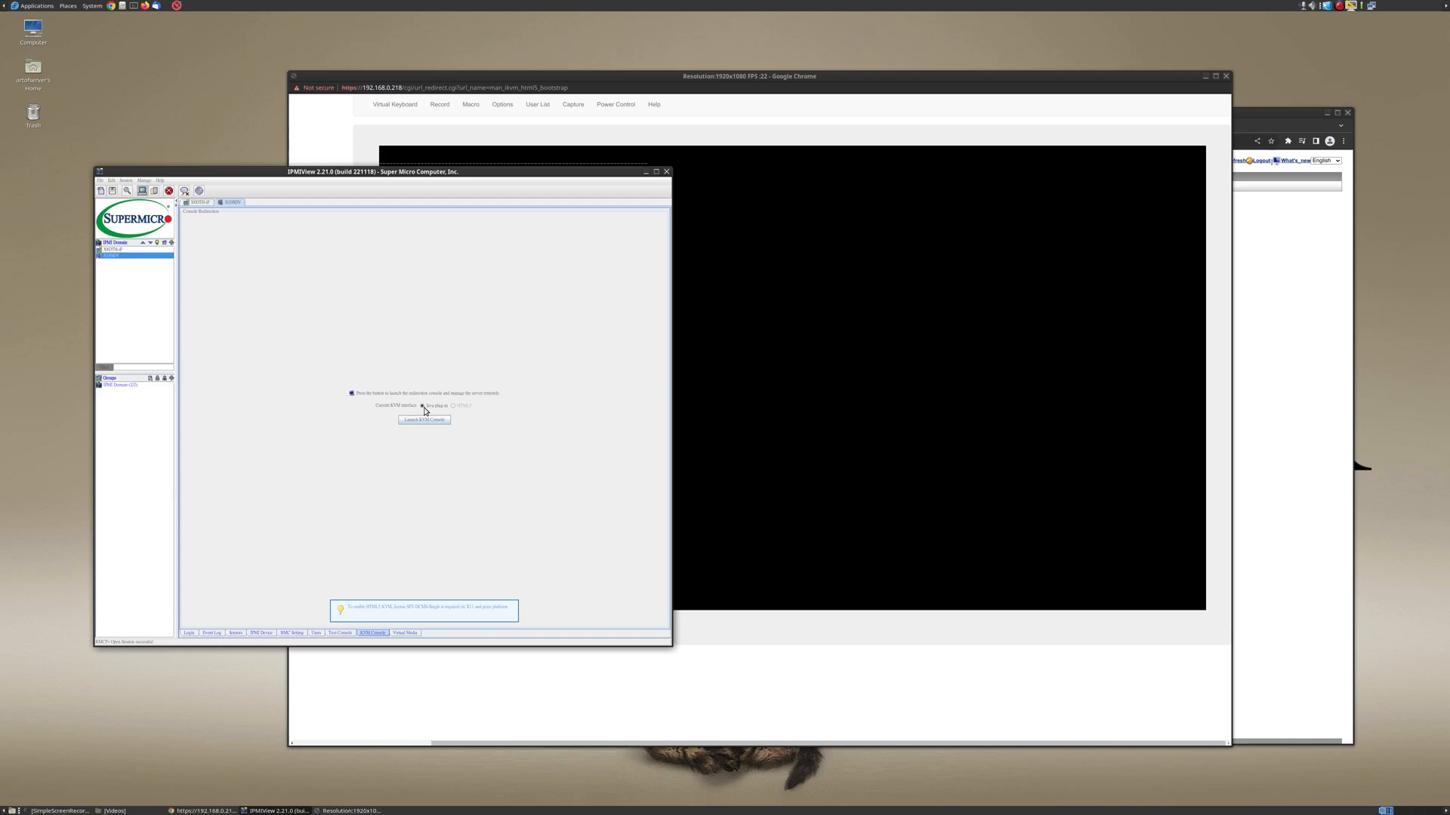
- Choose the KVM console interface type on IPMIView's launch page for the second server
left_click(423, 405)
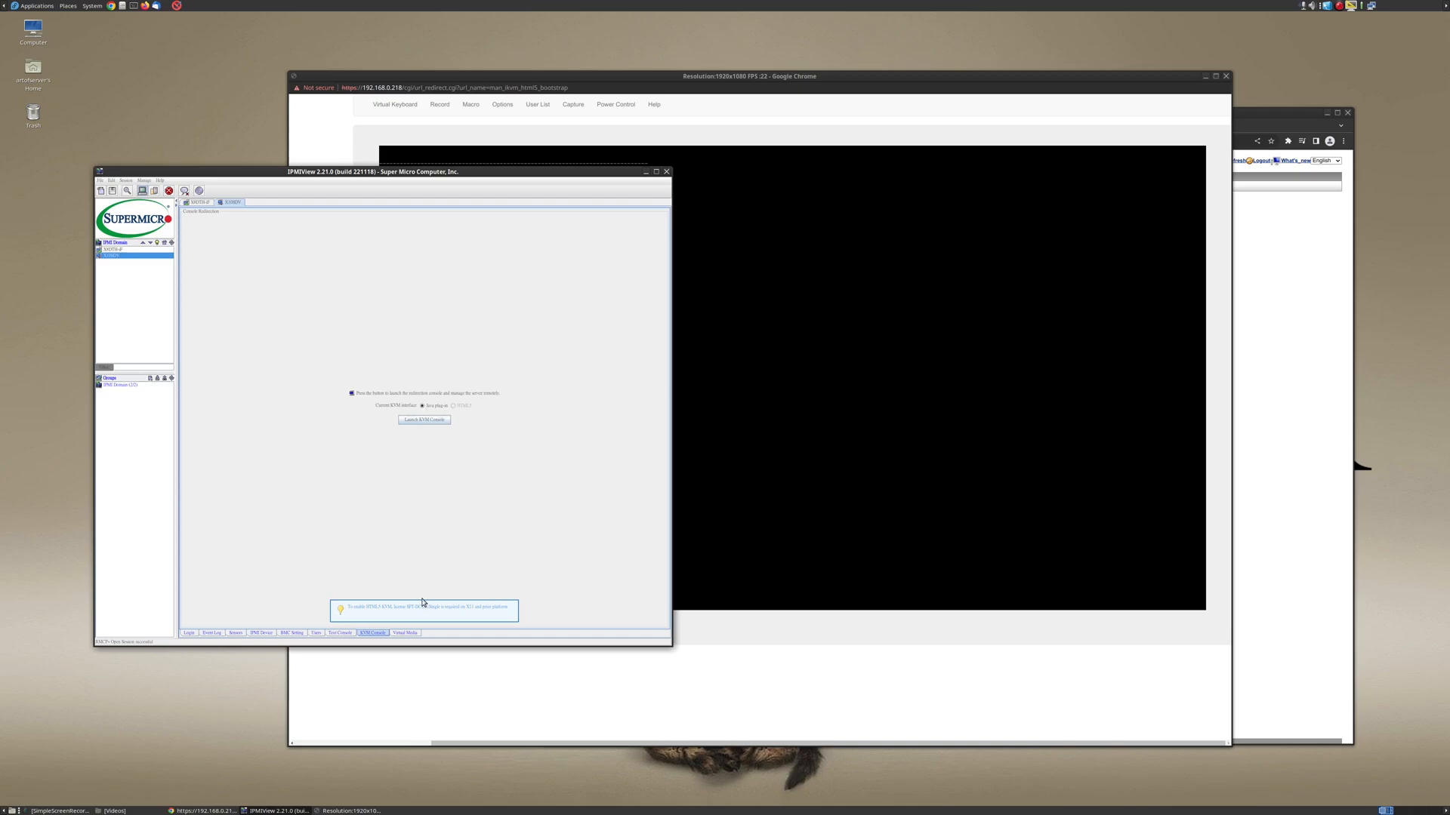
mouse_move(438, 616)
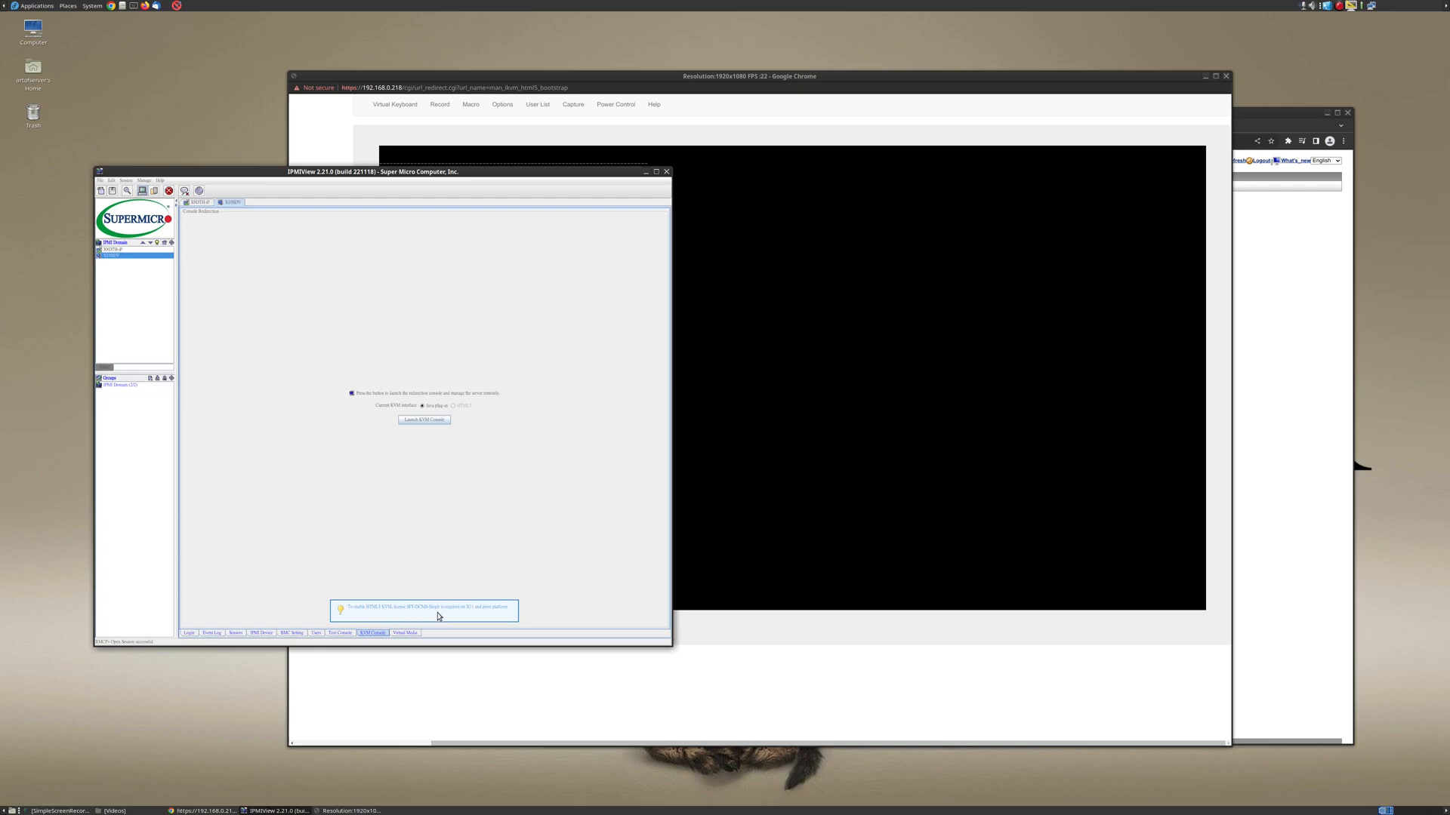
mouse_move(464, 616)
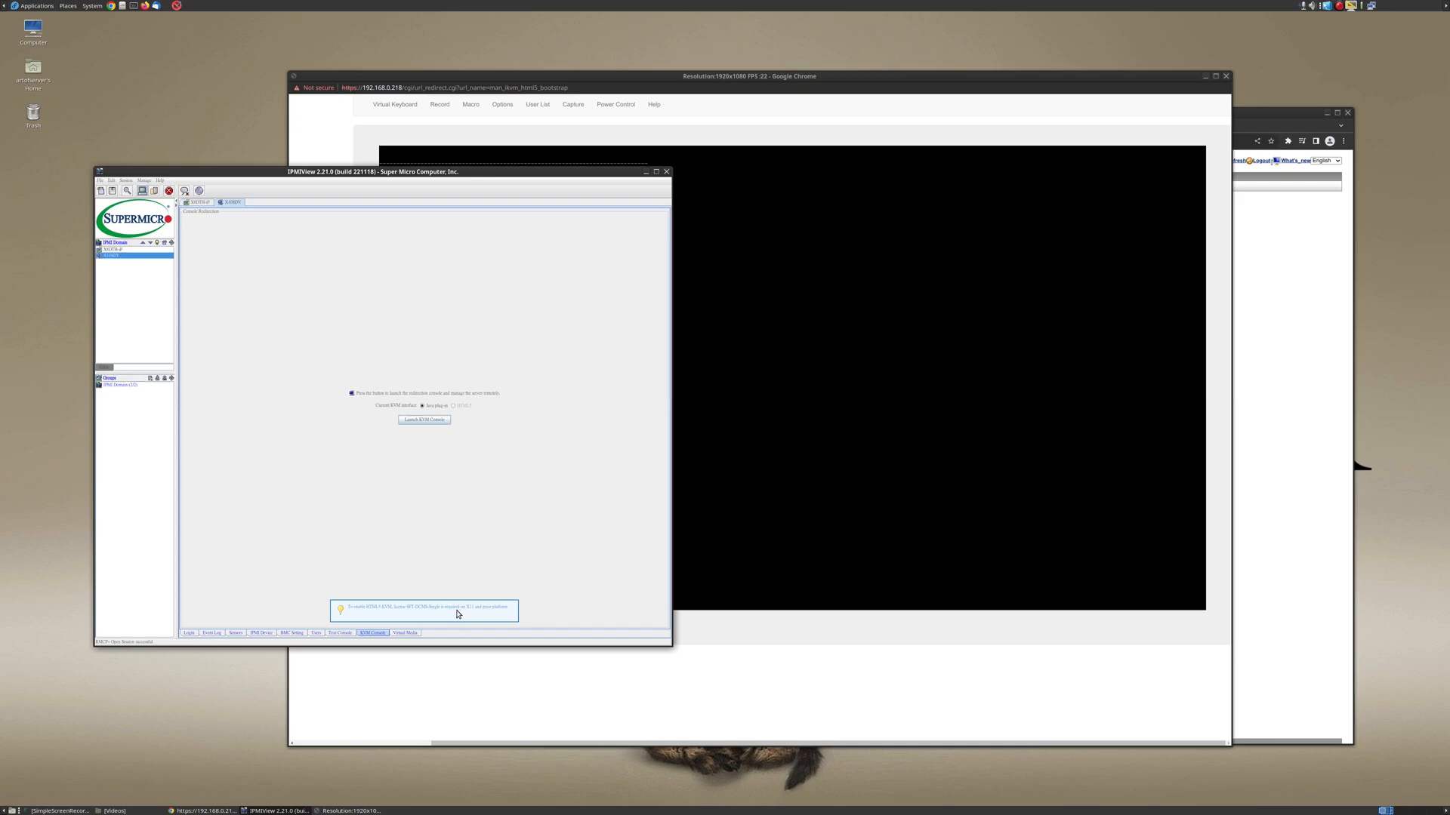
mouse_move(495, 614)
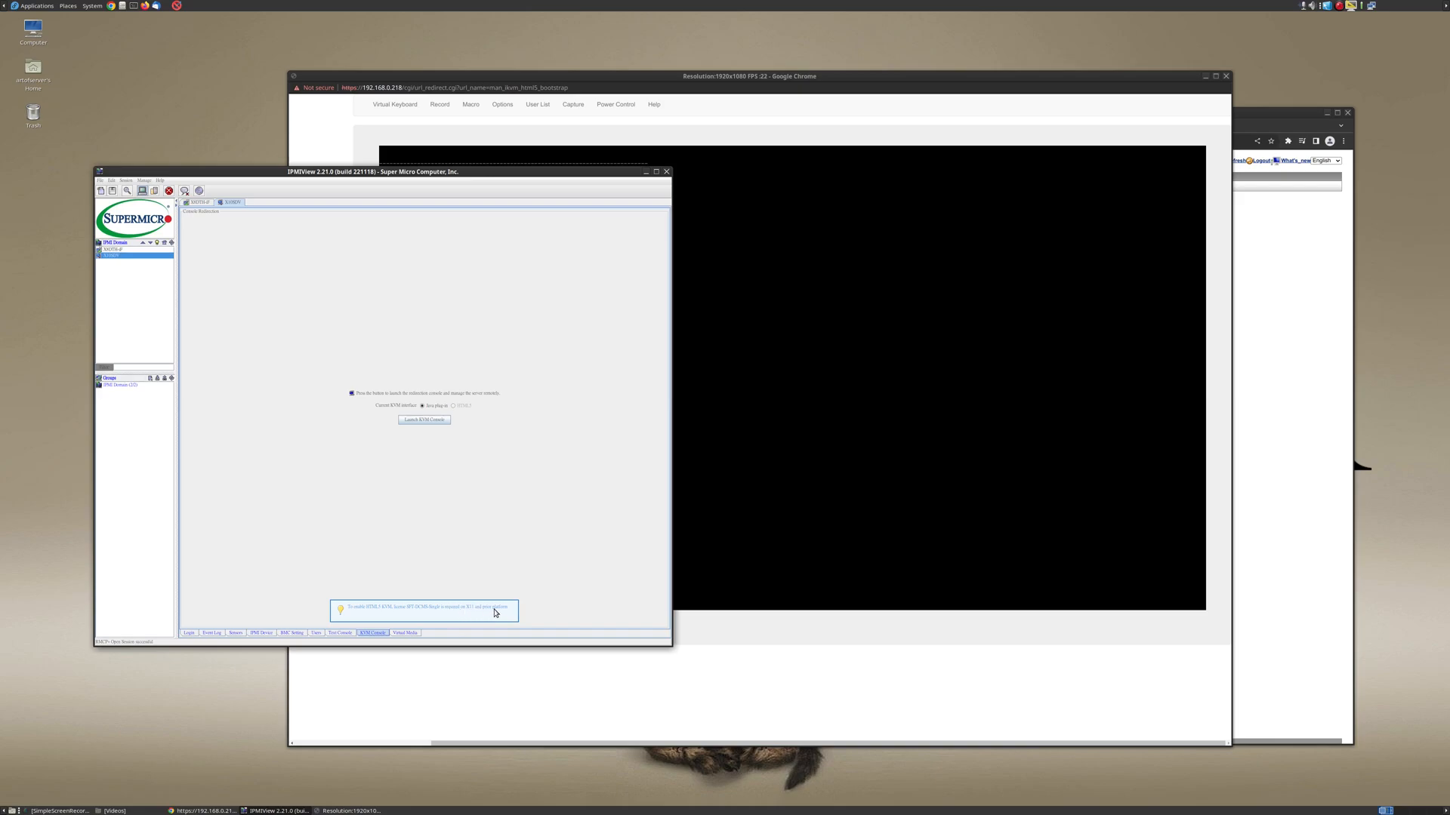
mouse_move(462, 438)
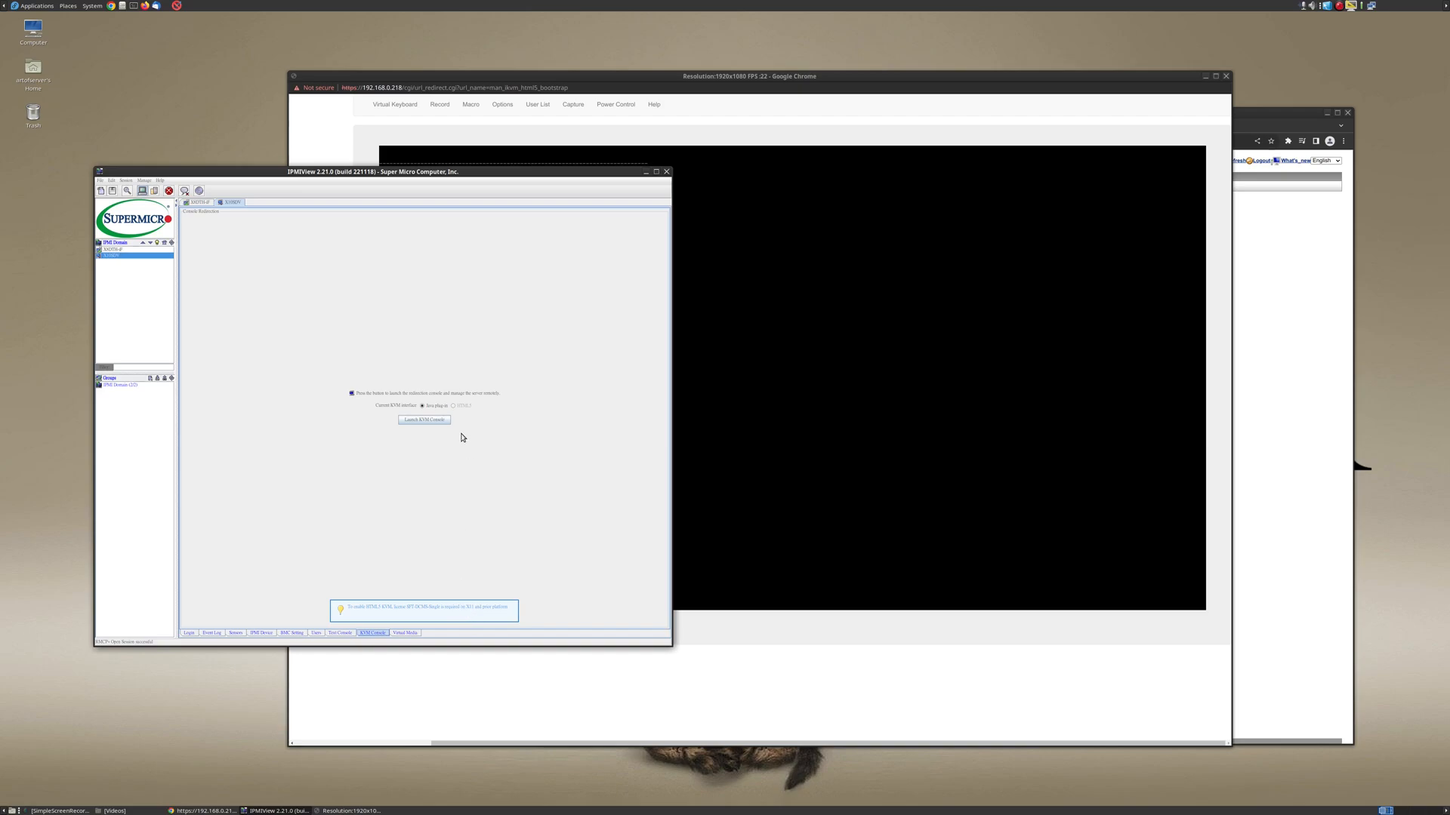
mouse_move(434, 542)
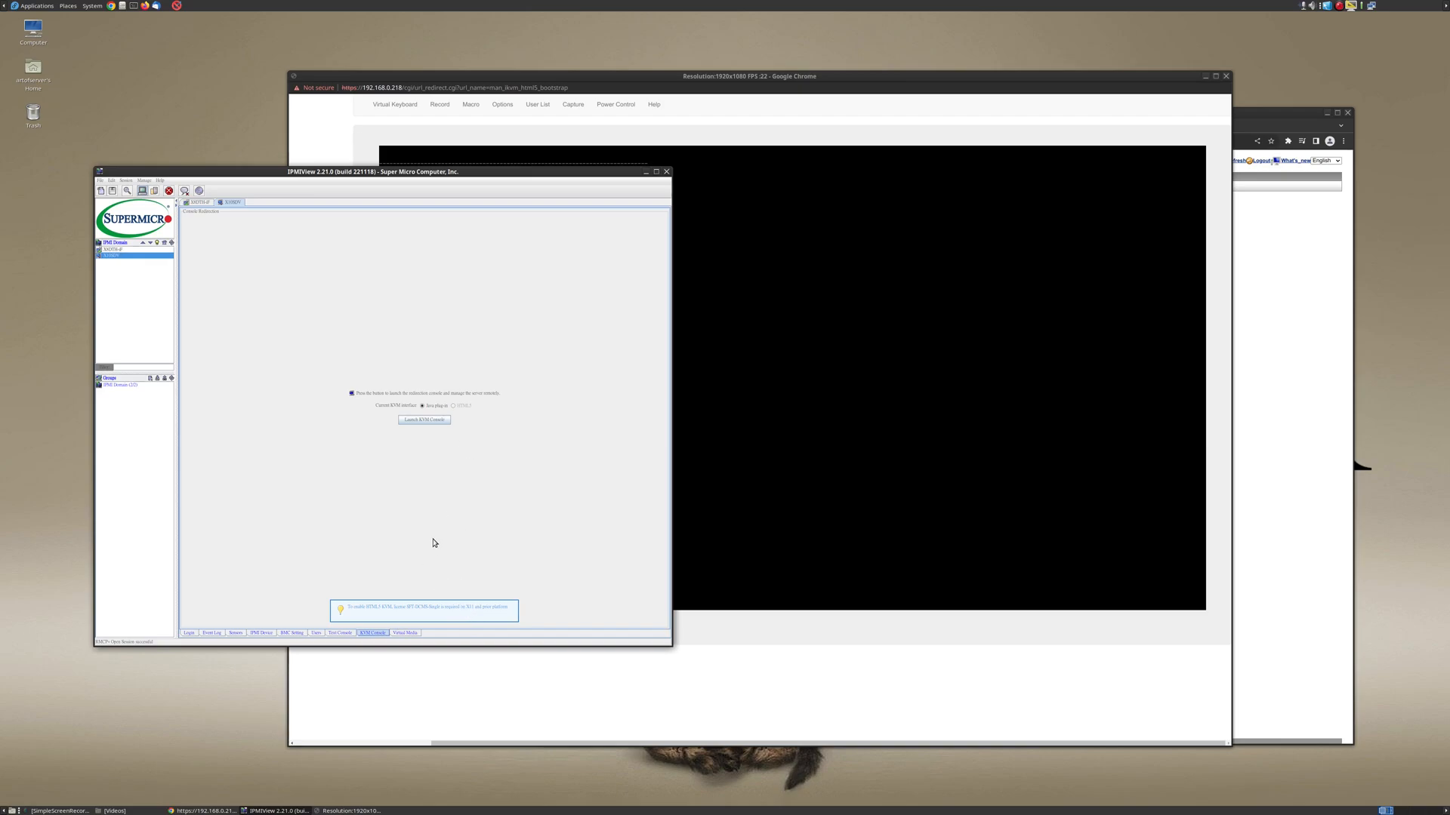
mouse_move(483, 421)
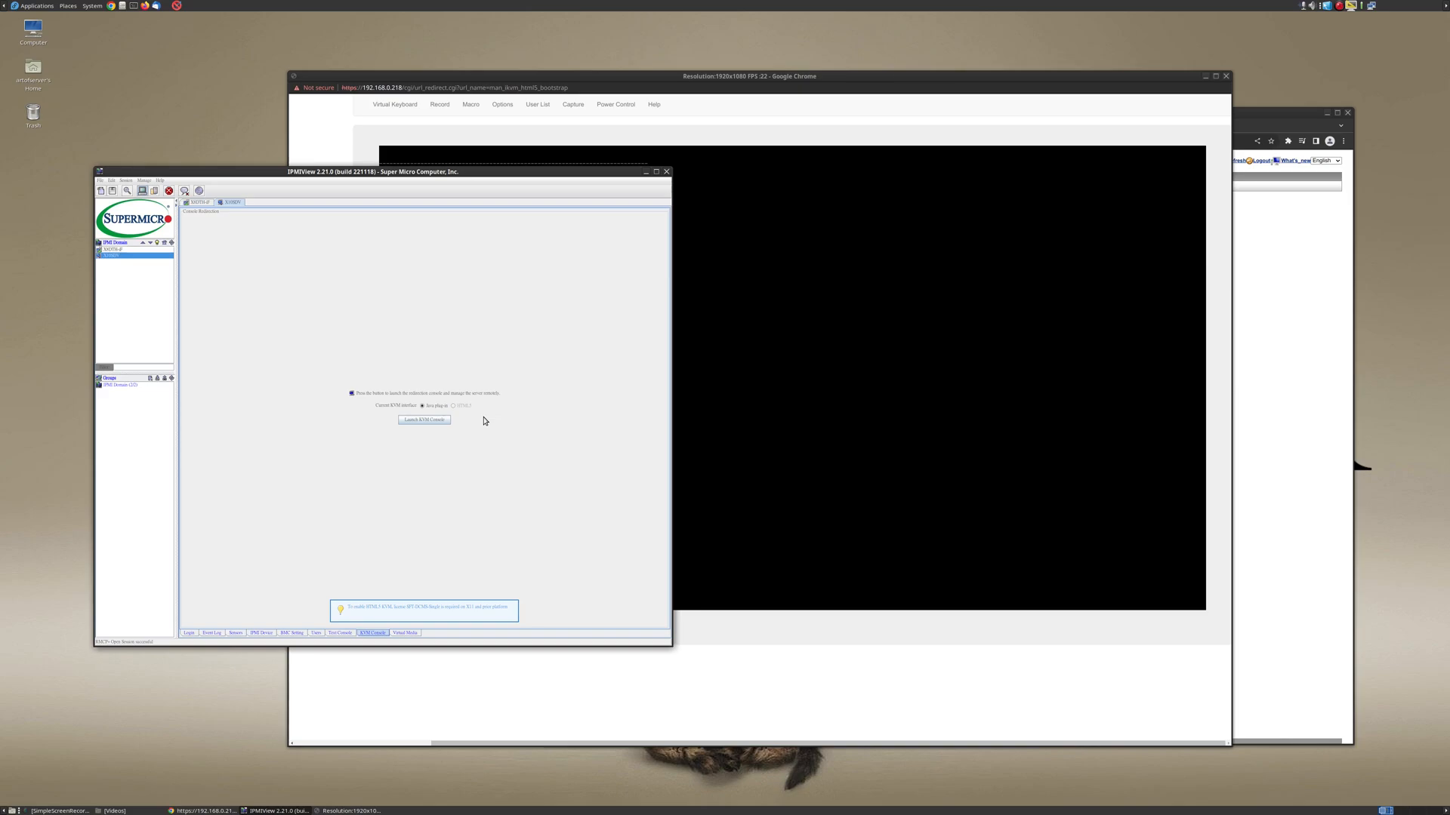
mouse_move(468, 482)
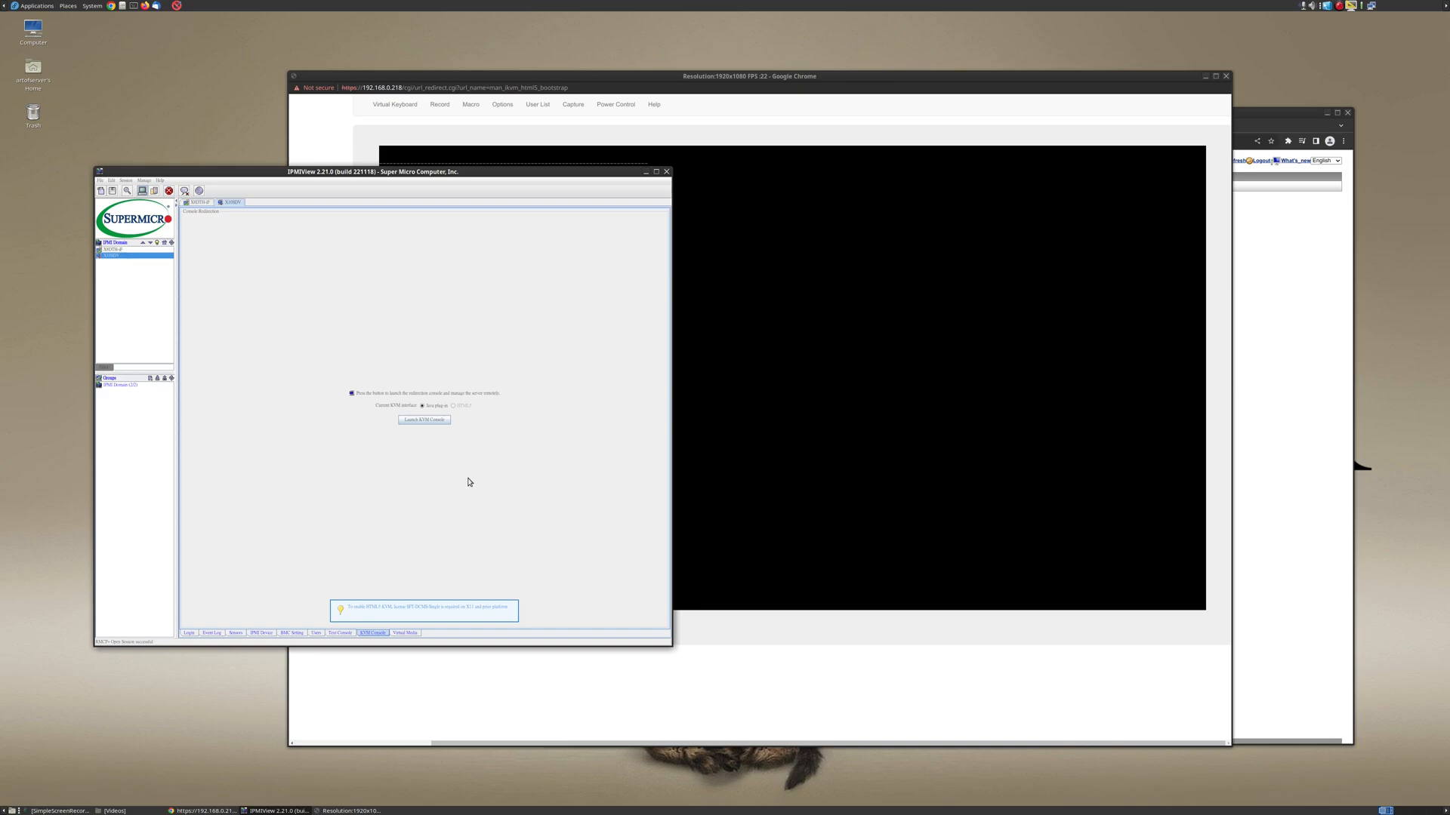
mouse_move(450, 488)
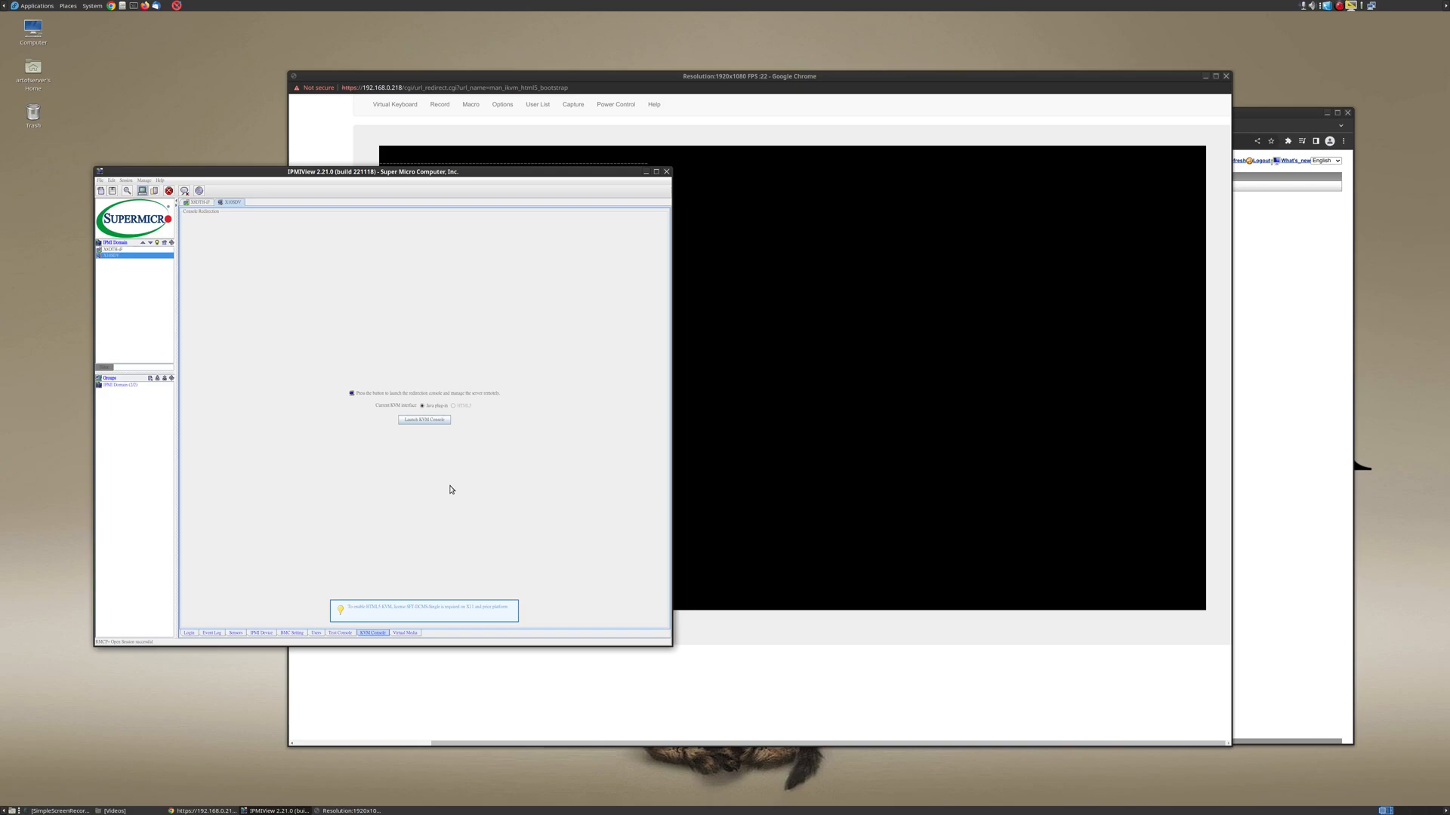
mouse_move(453, 411)
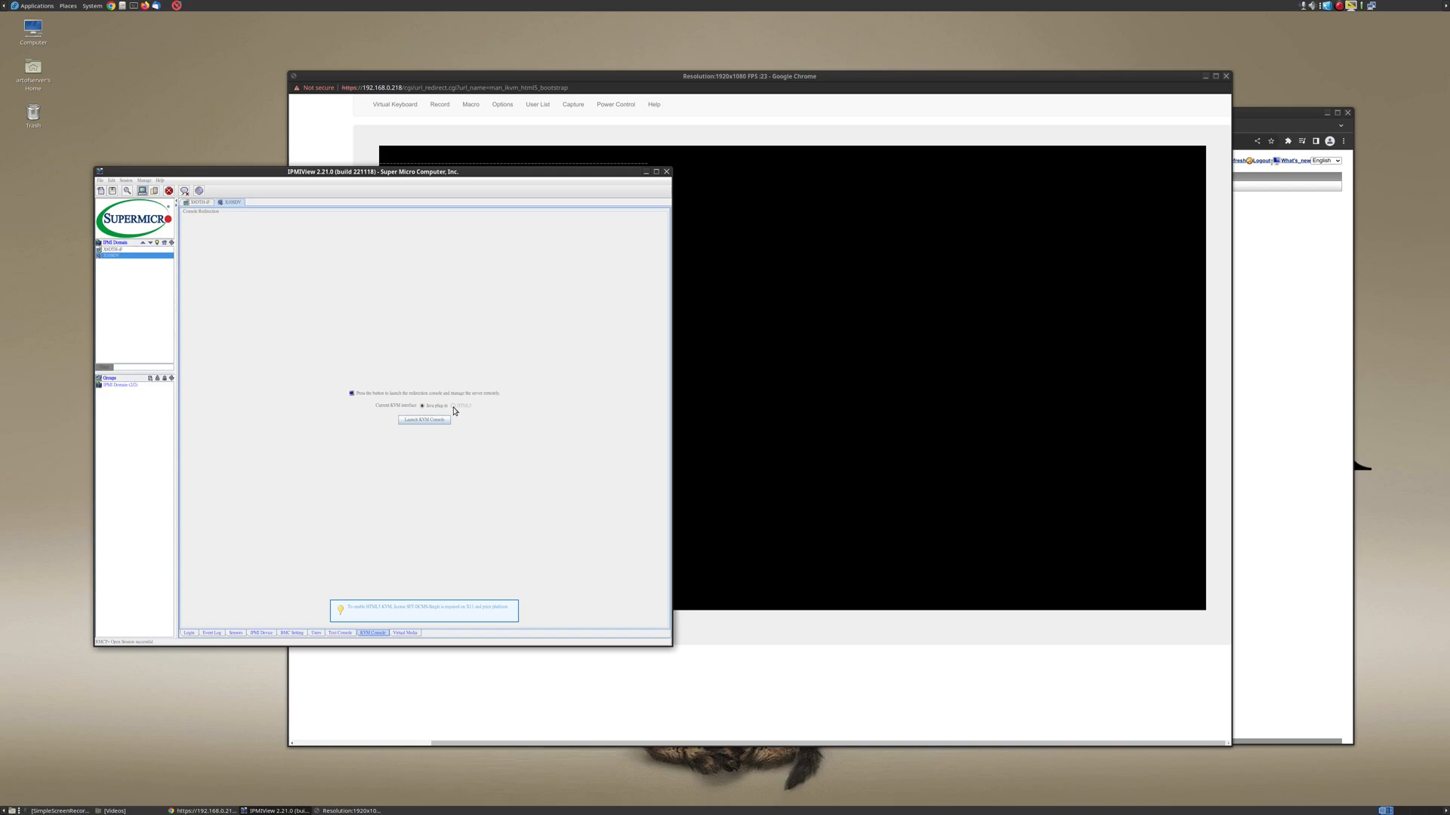
mouse_move(469, 504)
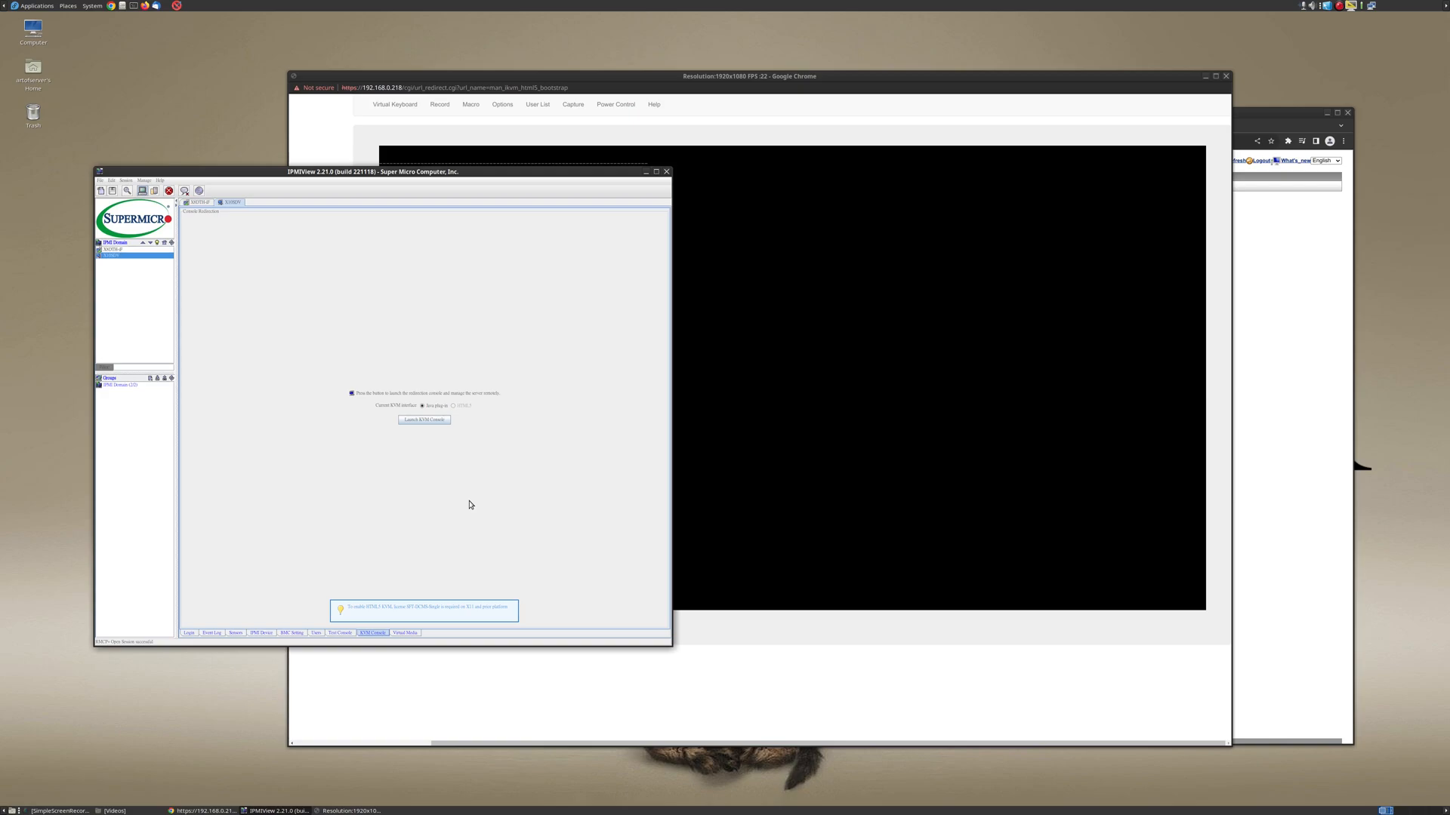
mouse_move(453, 525)
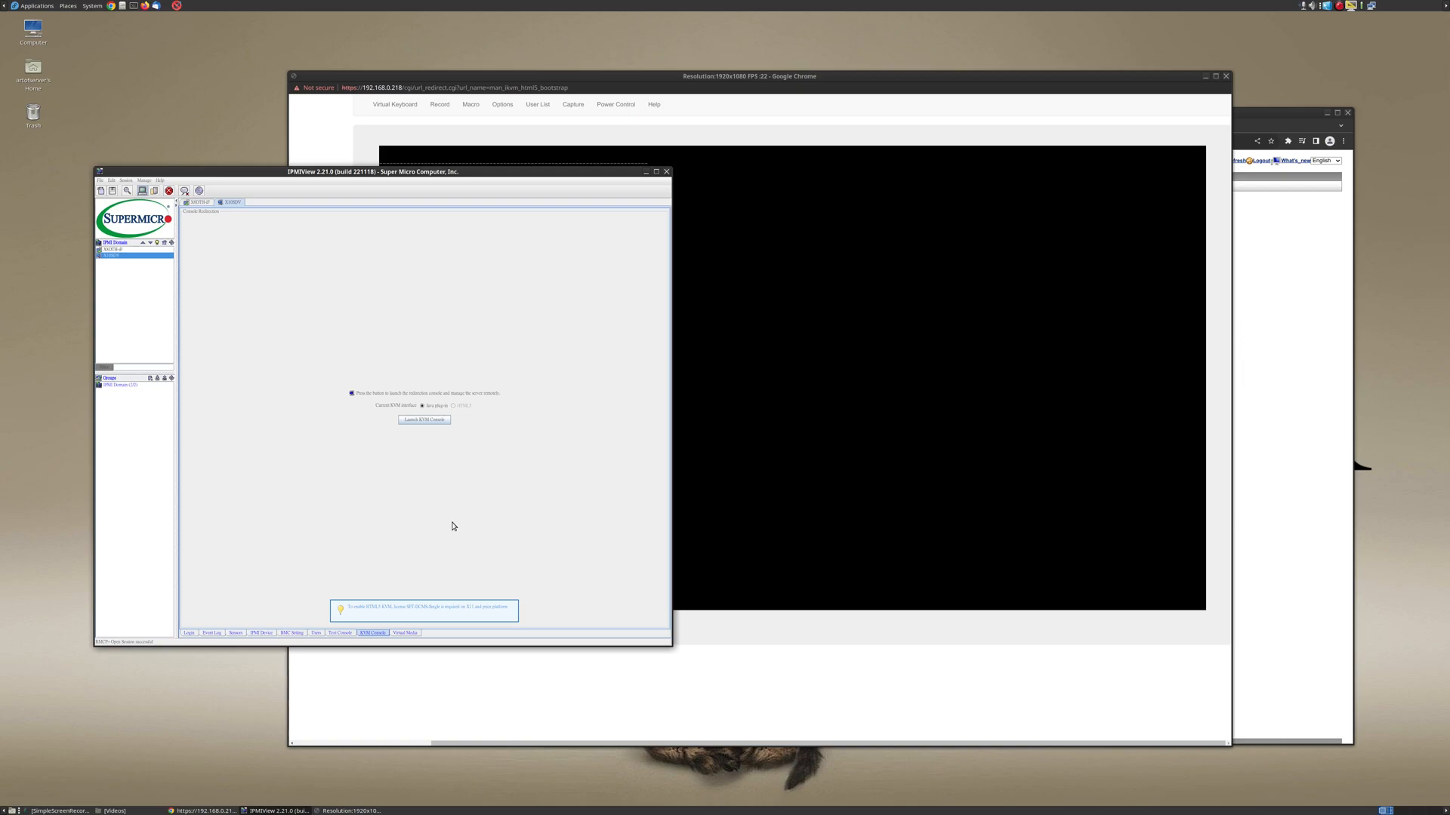
mouse_move(426, 607)
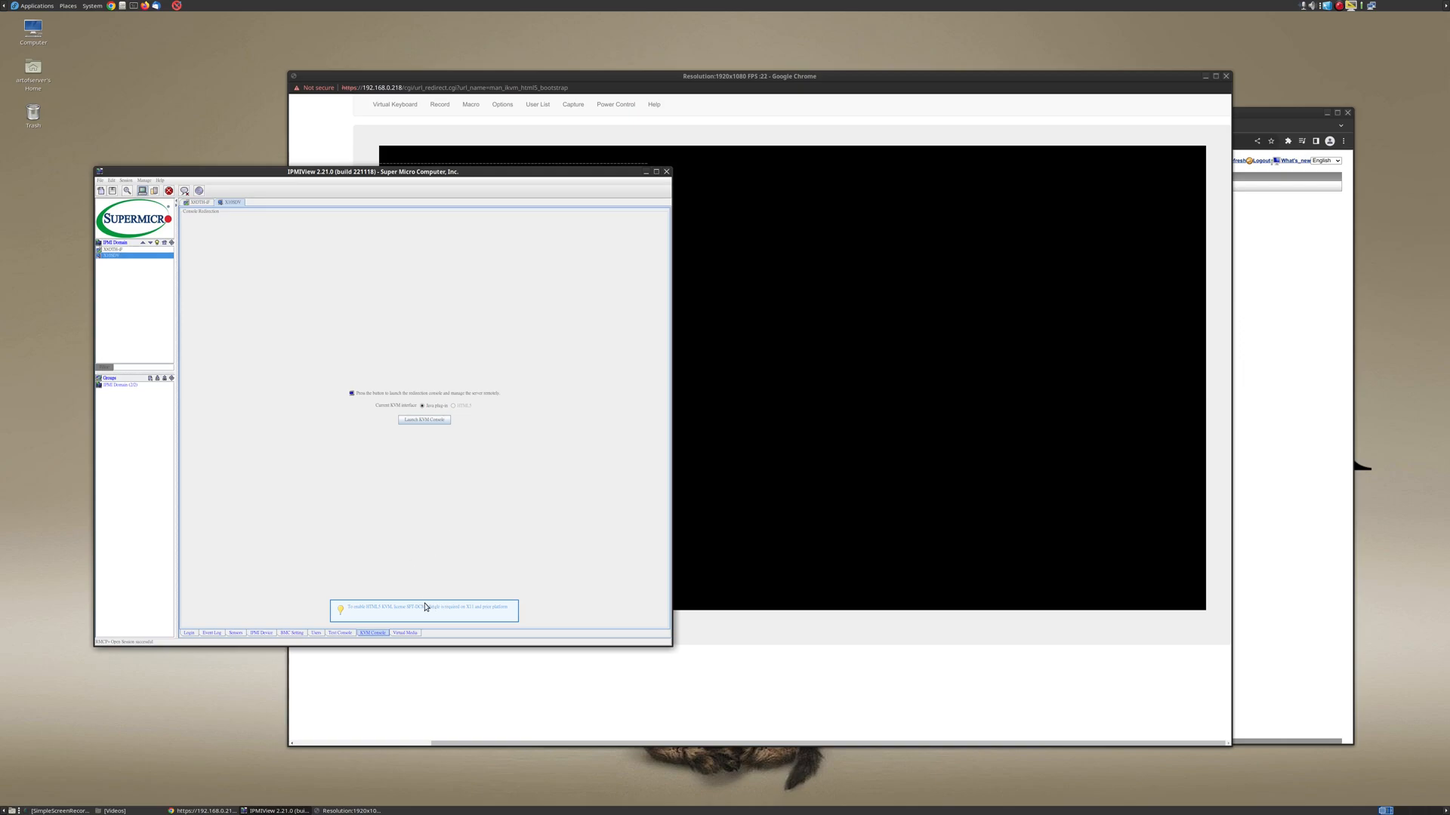
mouse_move(423, 618)
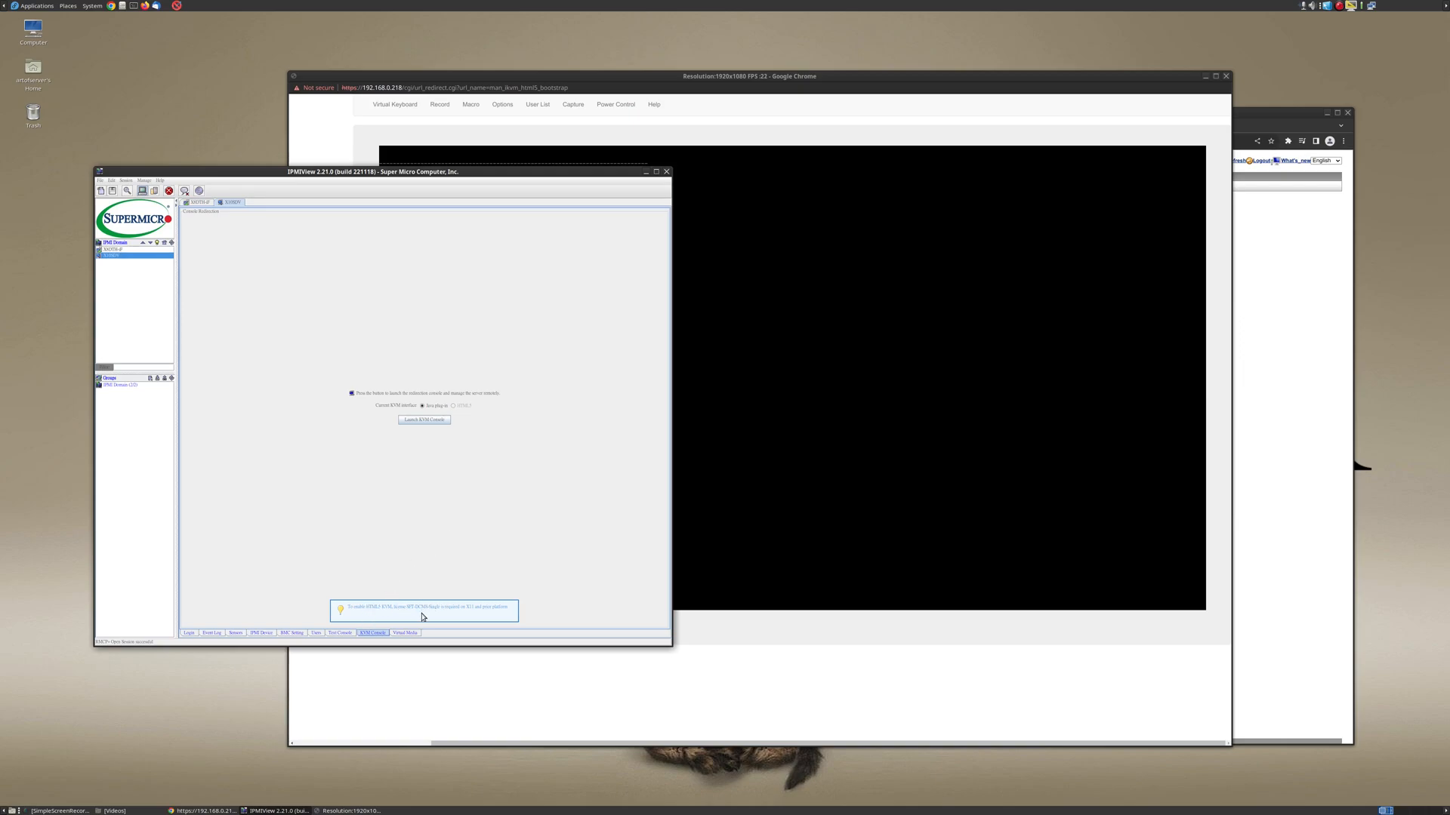
mouse_move(455, 413)
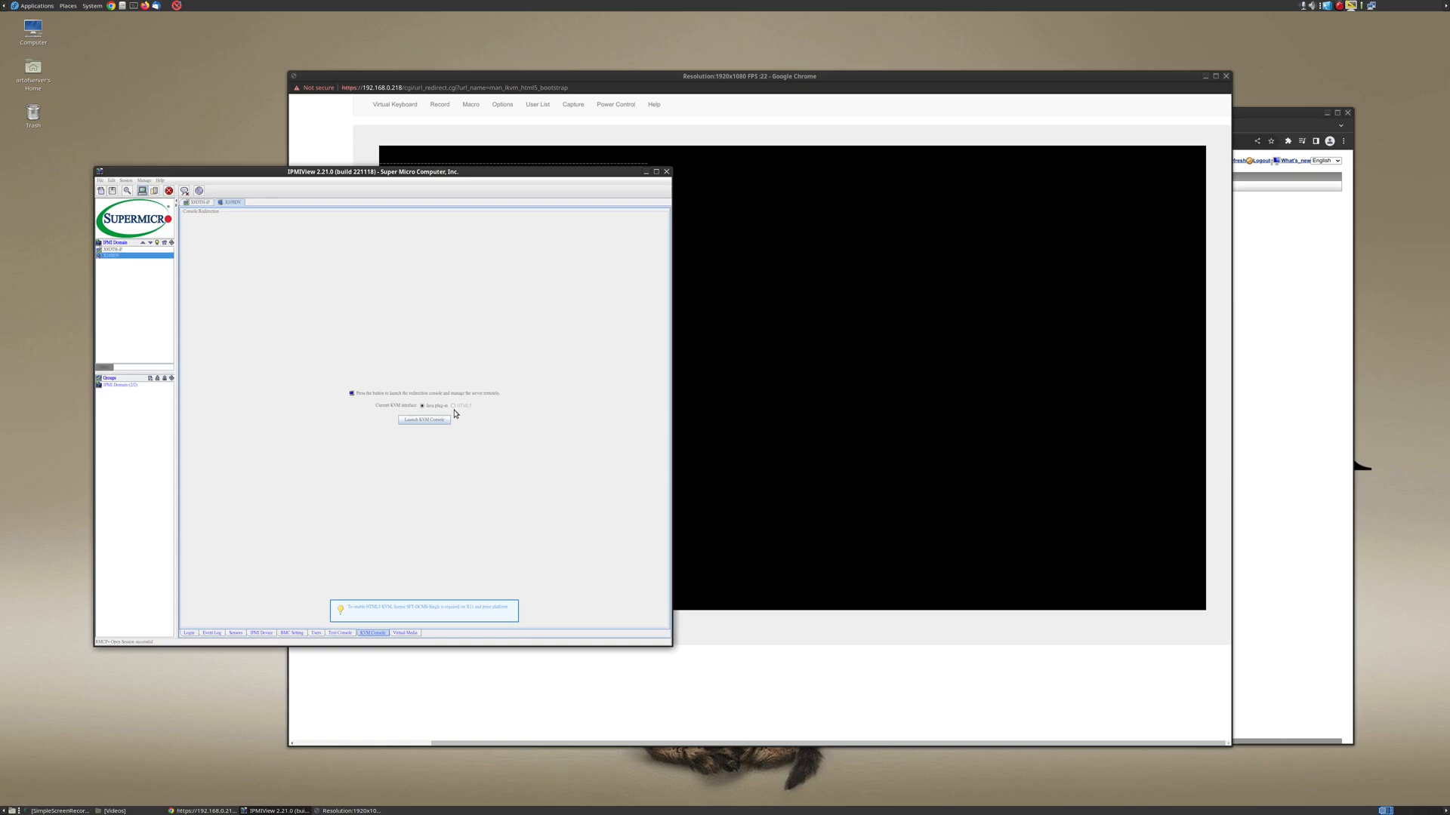
mouse_move(471, 614)
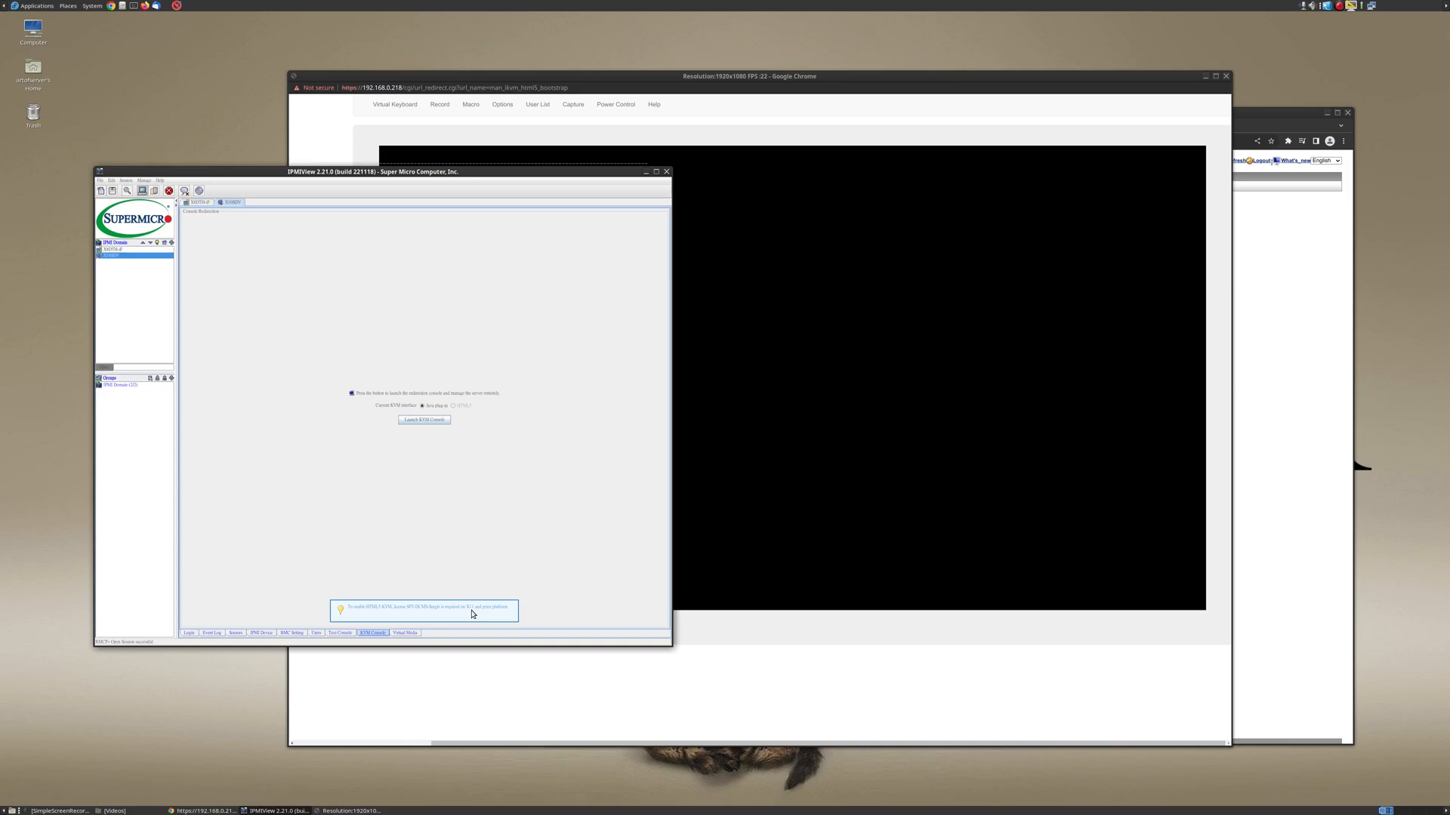
mouse_move(467, 530)
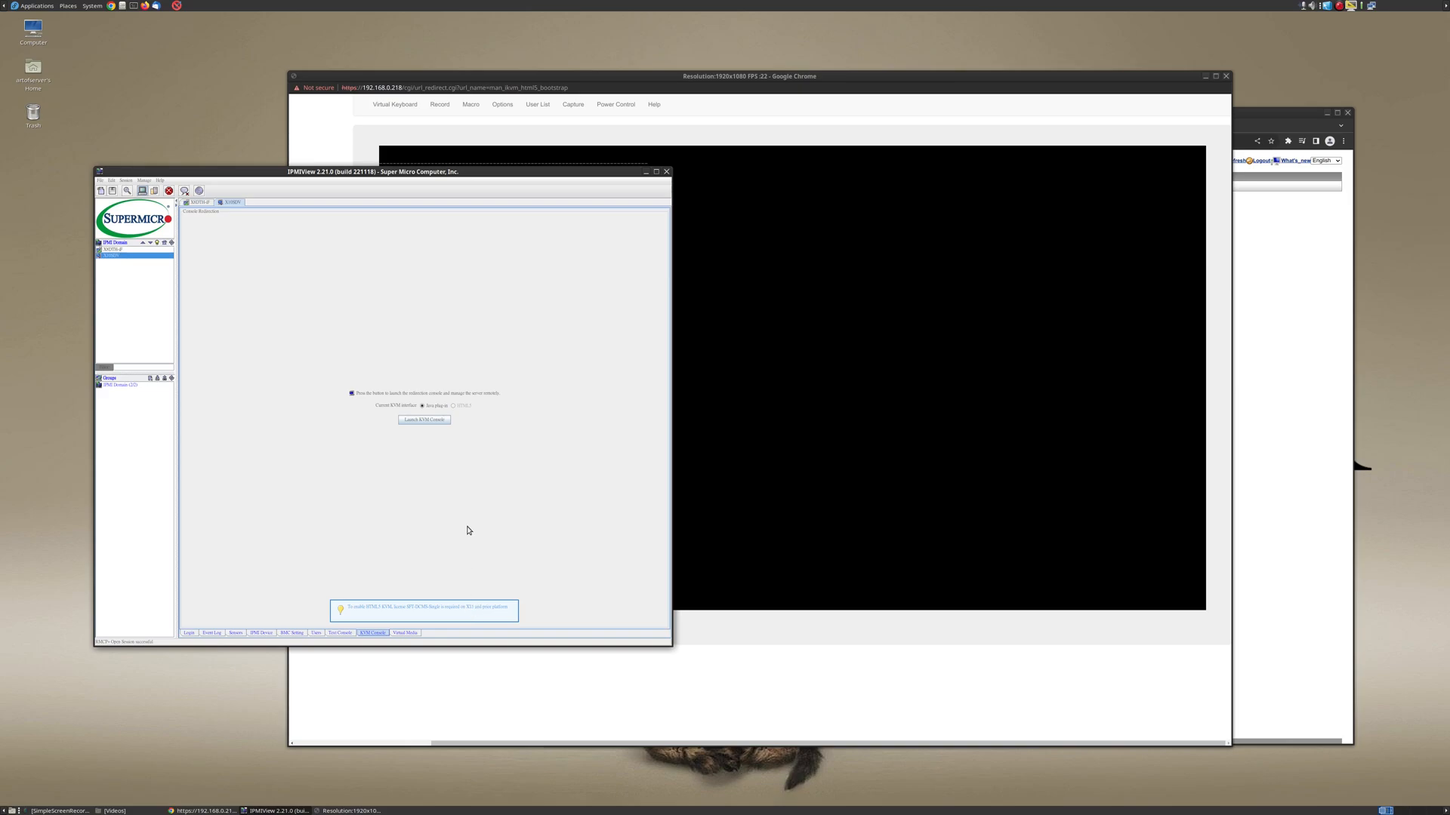
mouse_move(453, 432)
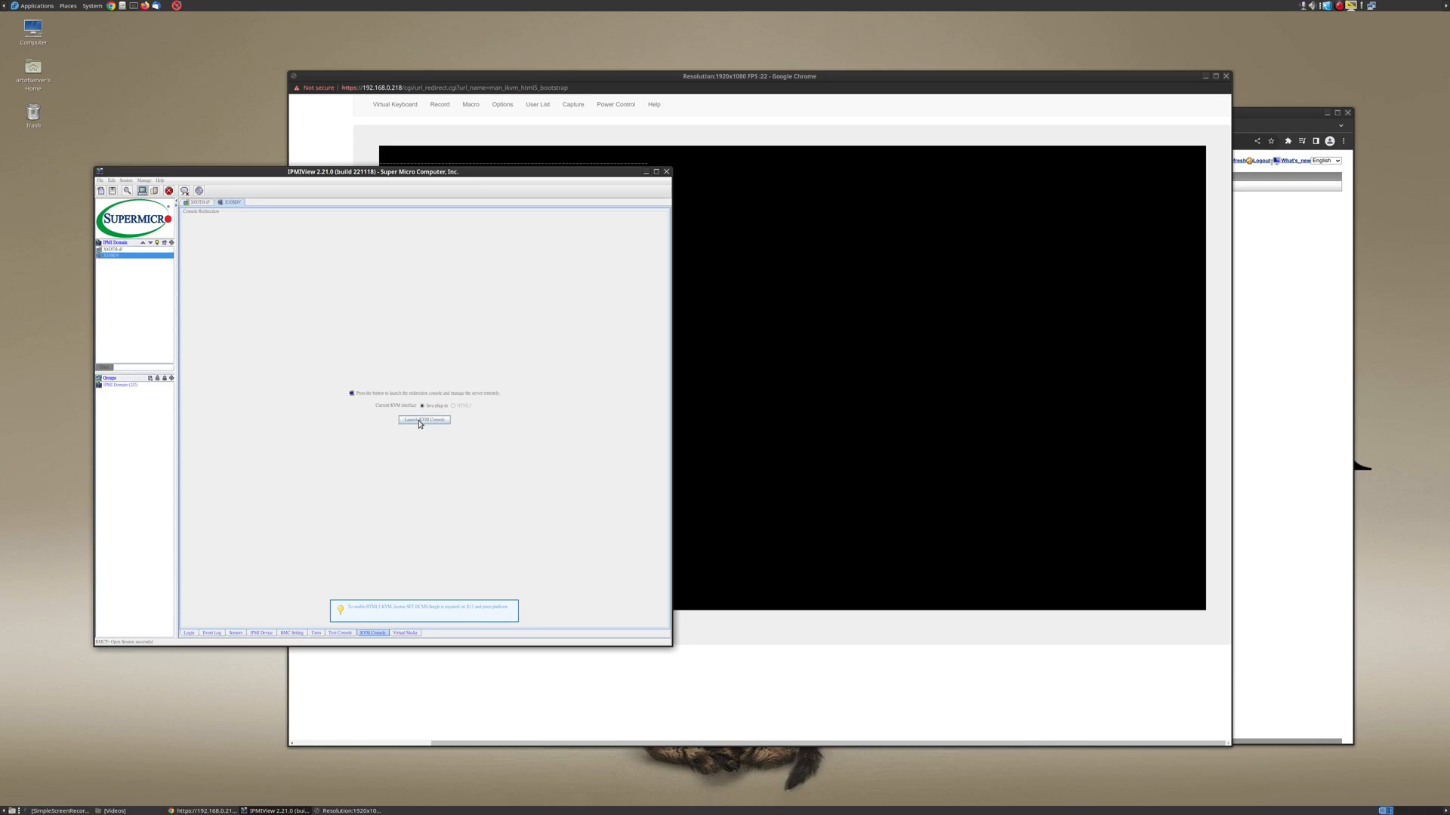
left_click(423, 419)
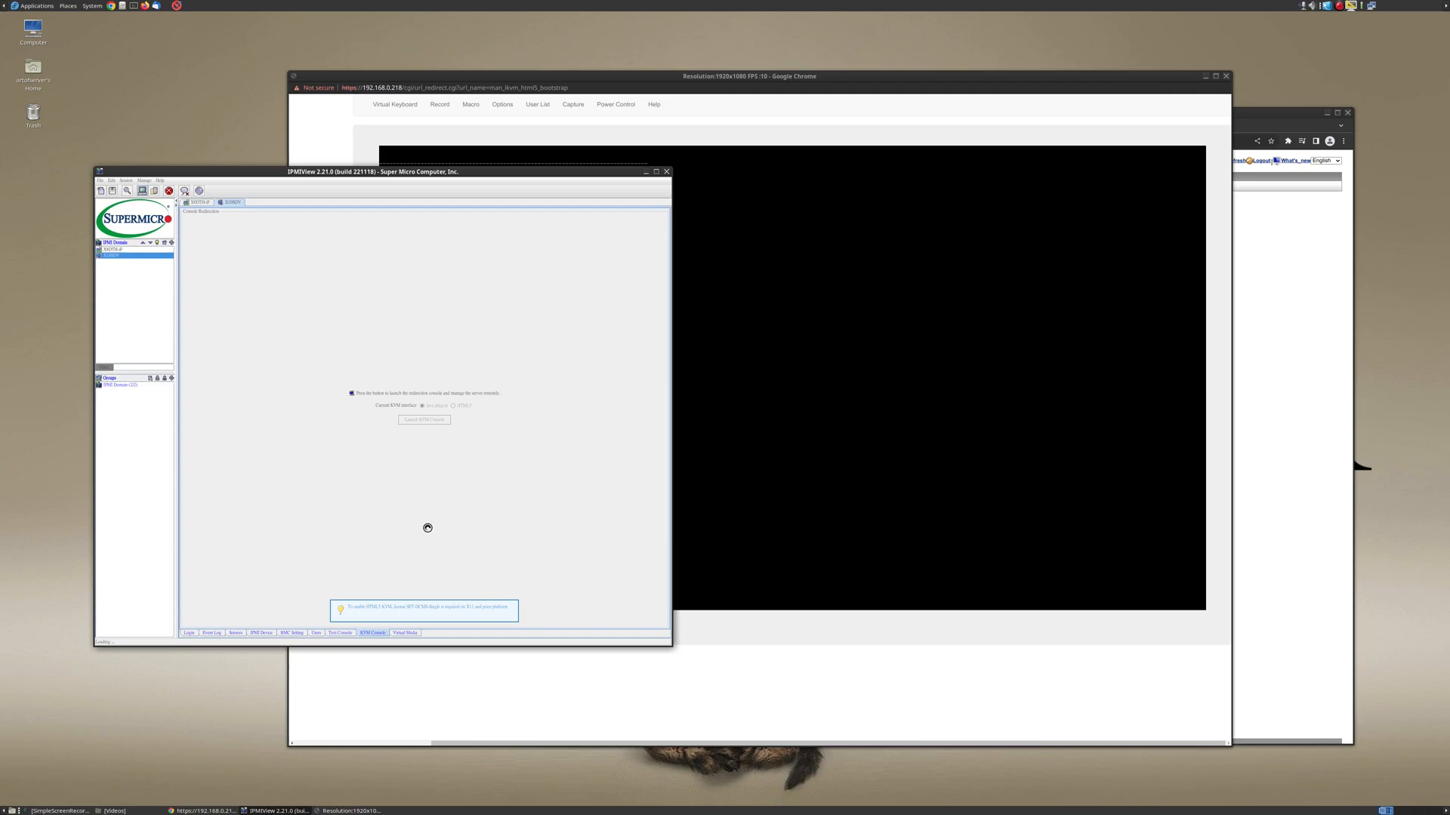
mouse_move(426, 414)
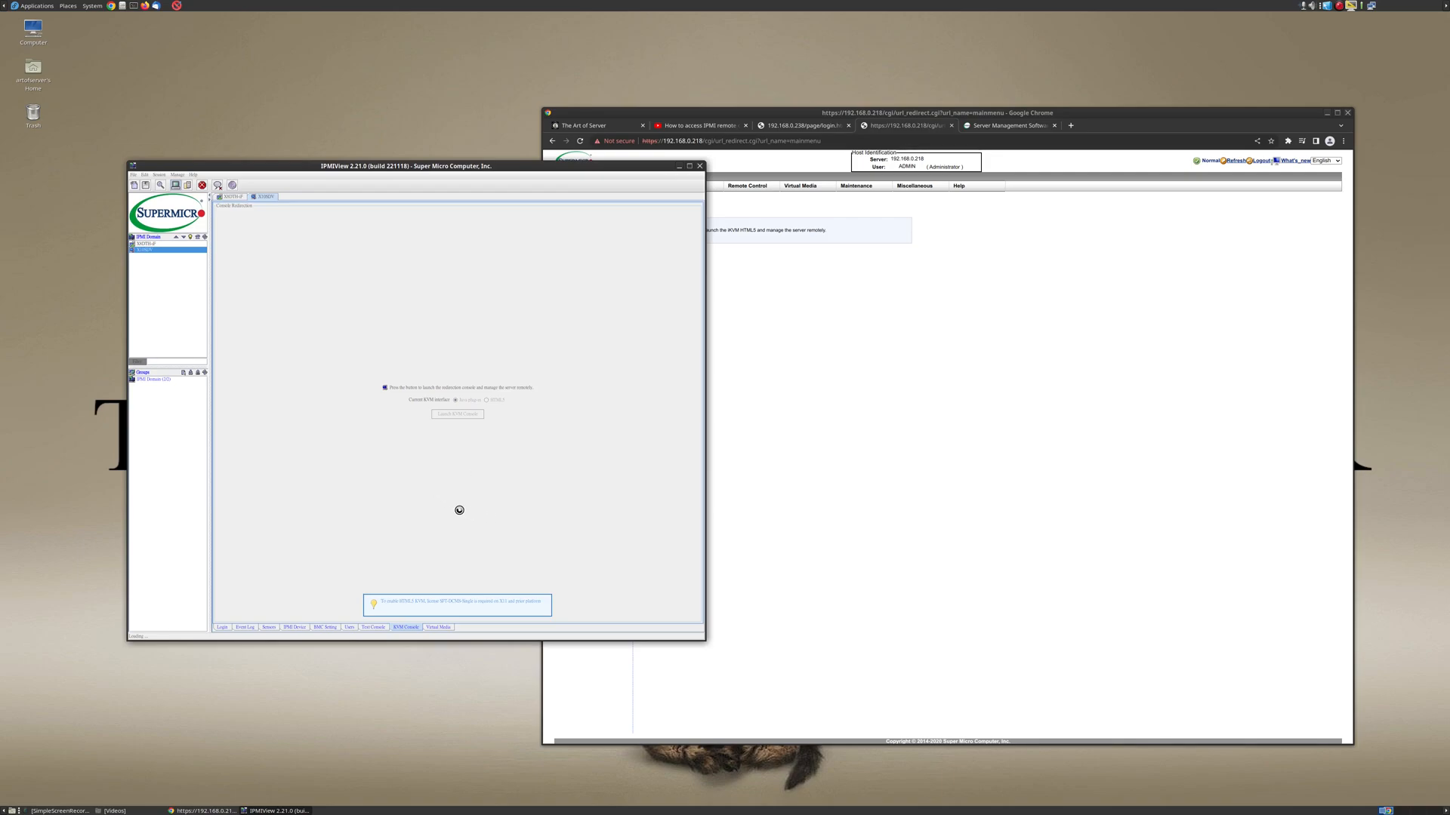
mouse_move(495, 477)
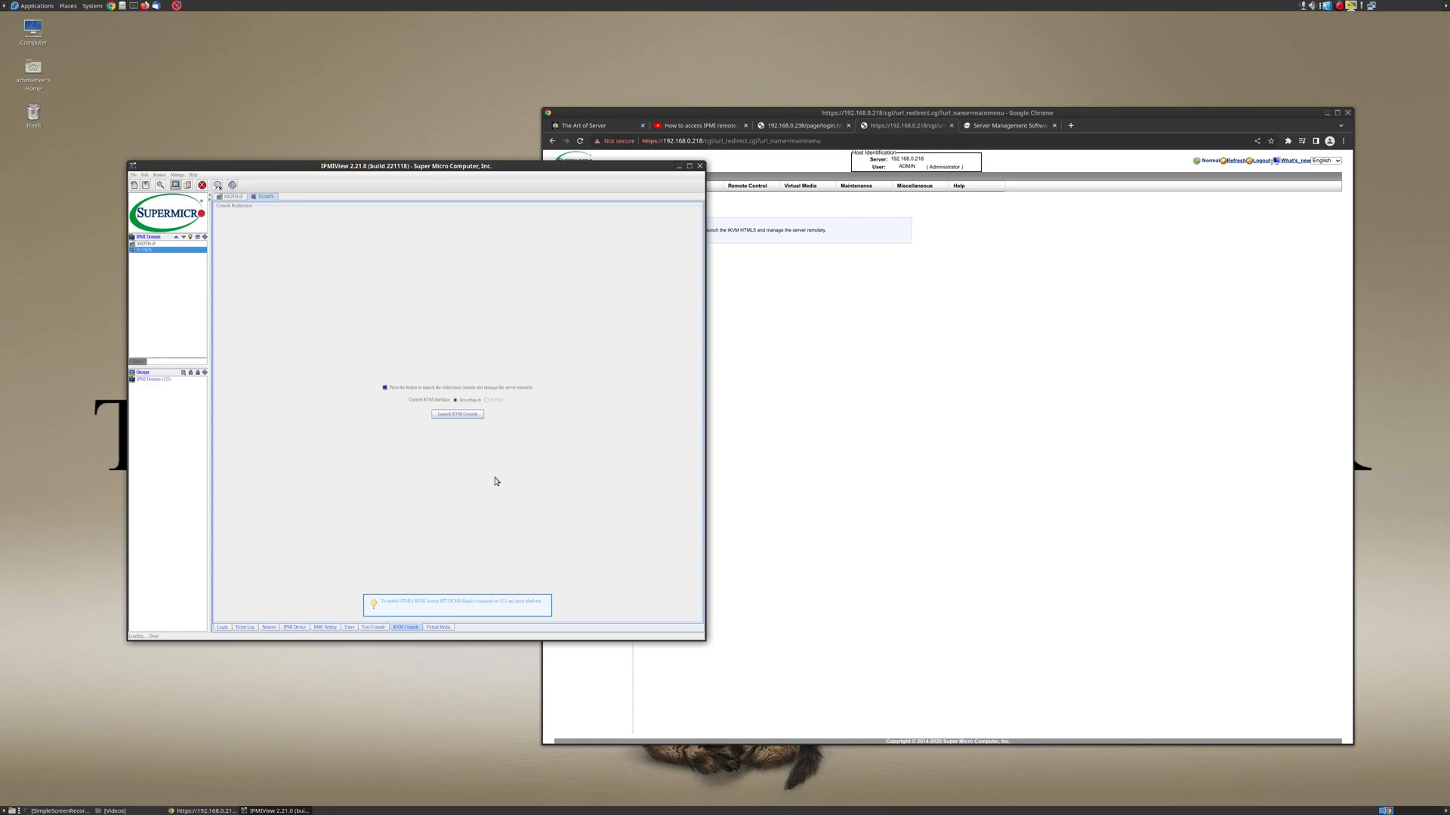
- Launch the Java iKVM Viewer showing the Proxmox login prompt, then close it
left_click(456, 414)
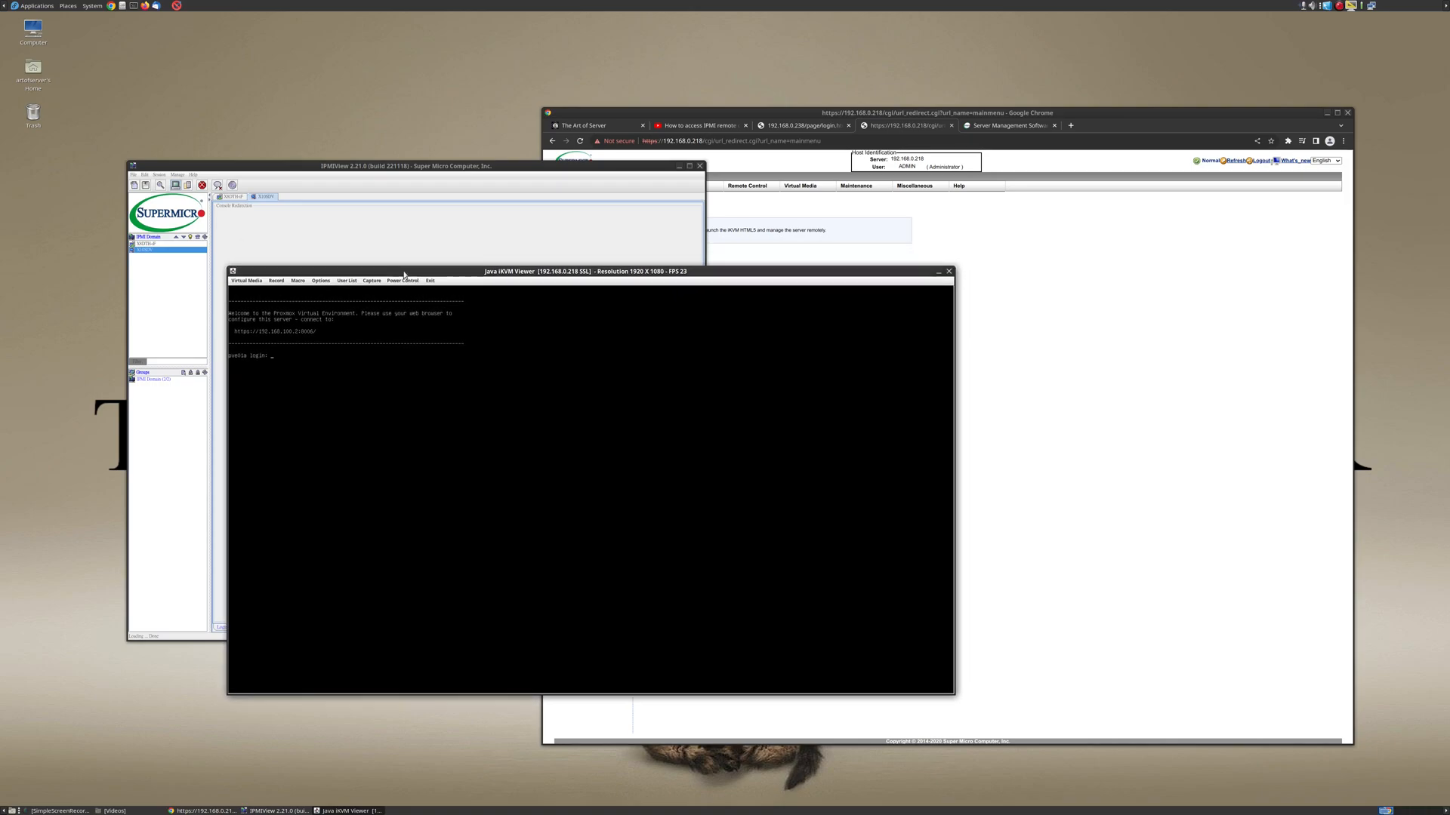
mouse_move(262, 285)
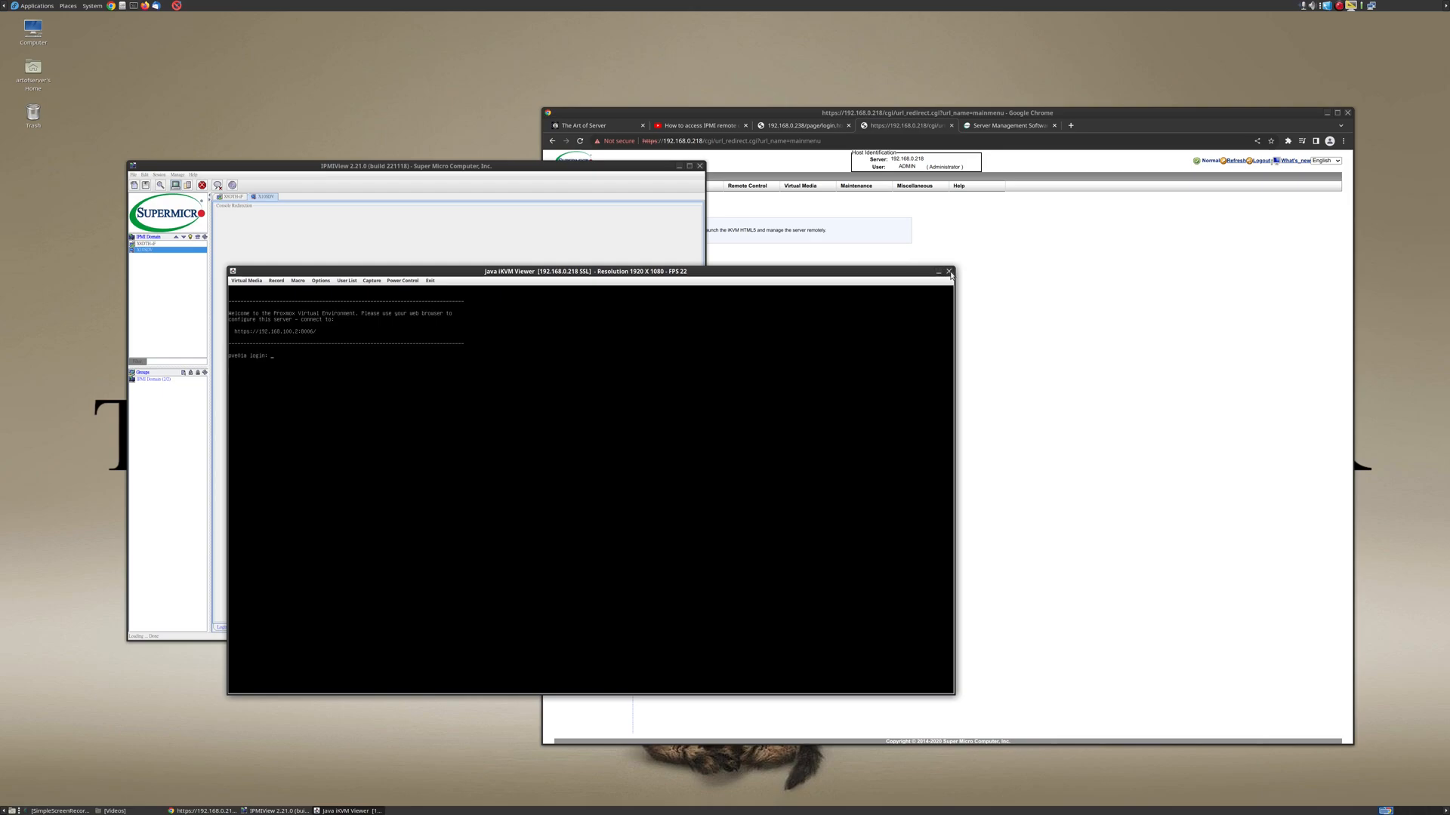
mouse_move(948, 272)
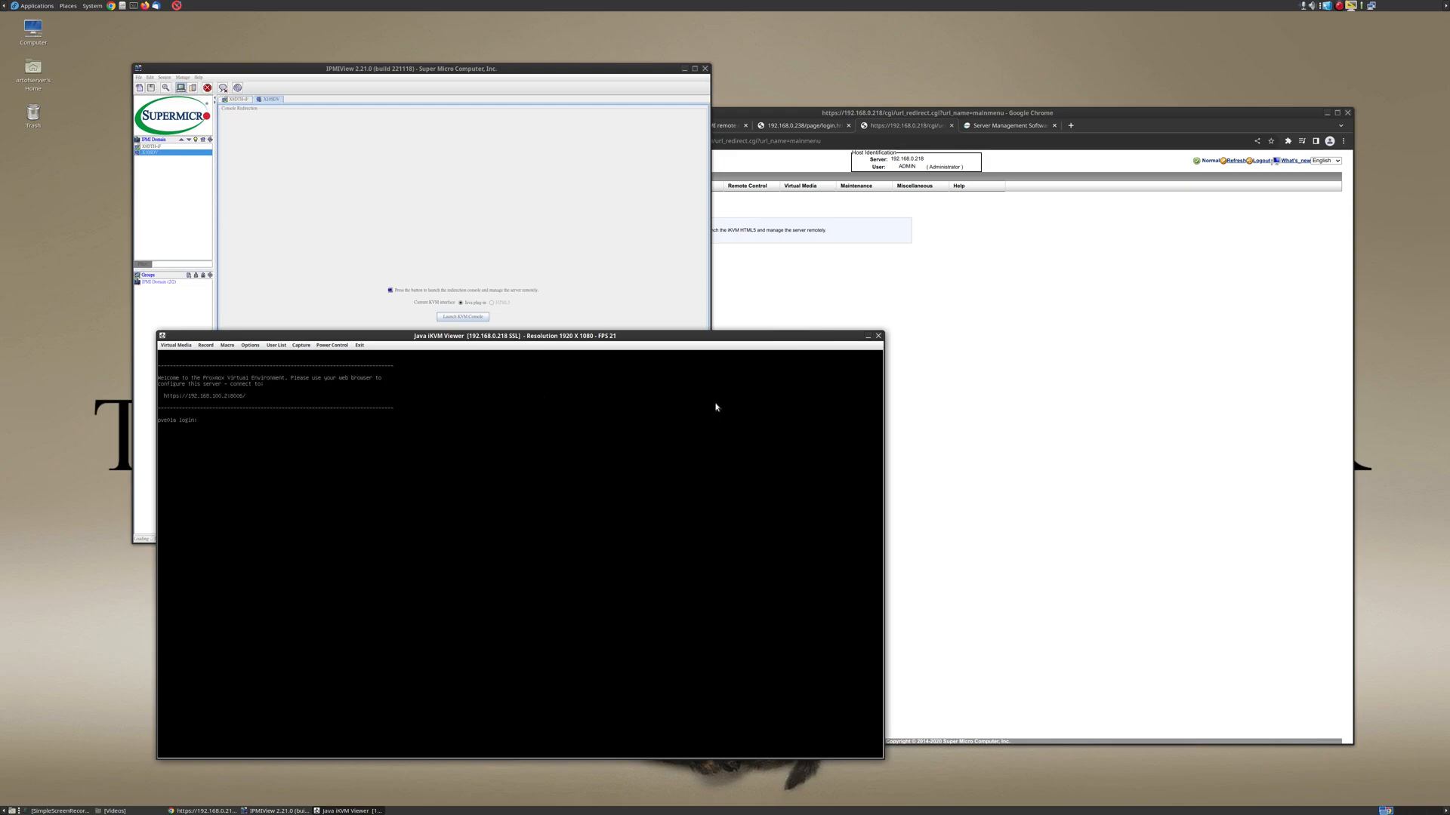
mouse_move(878, 335)
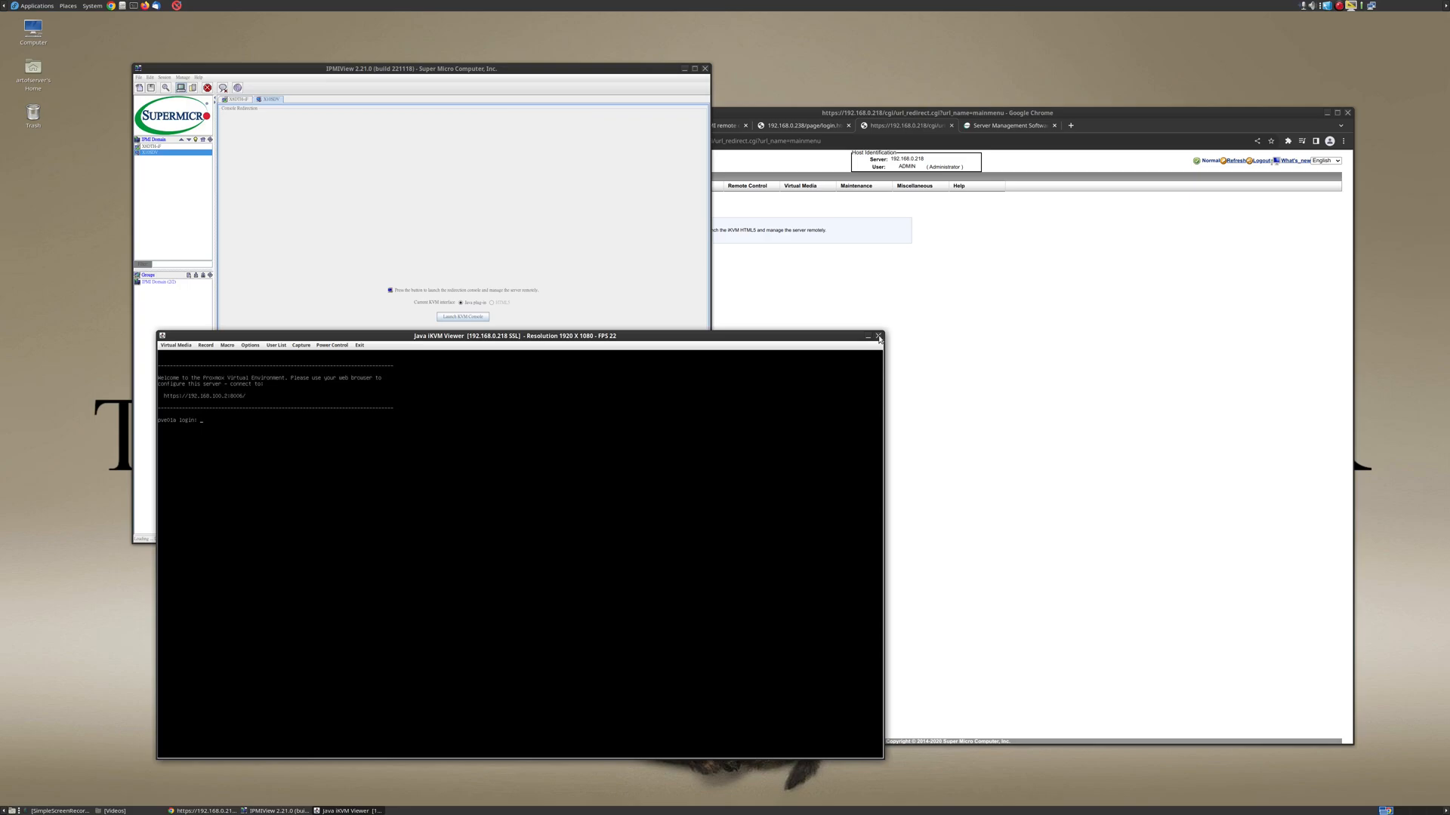
left_click(877, 335)
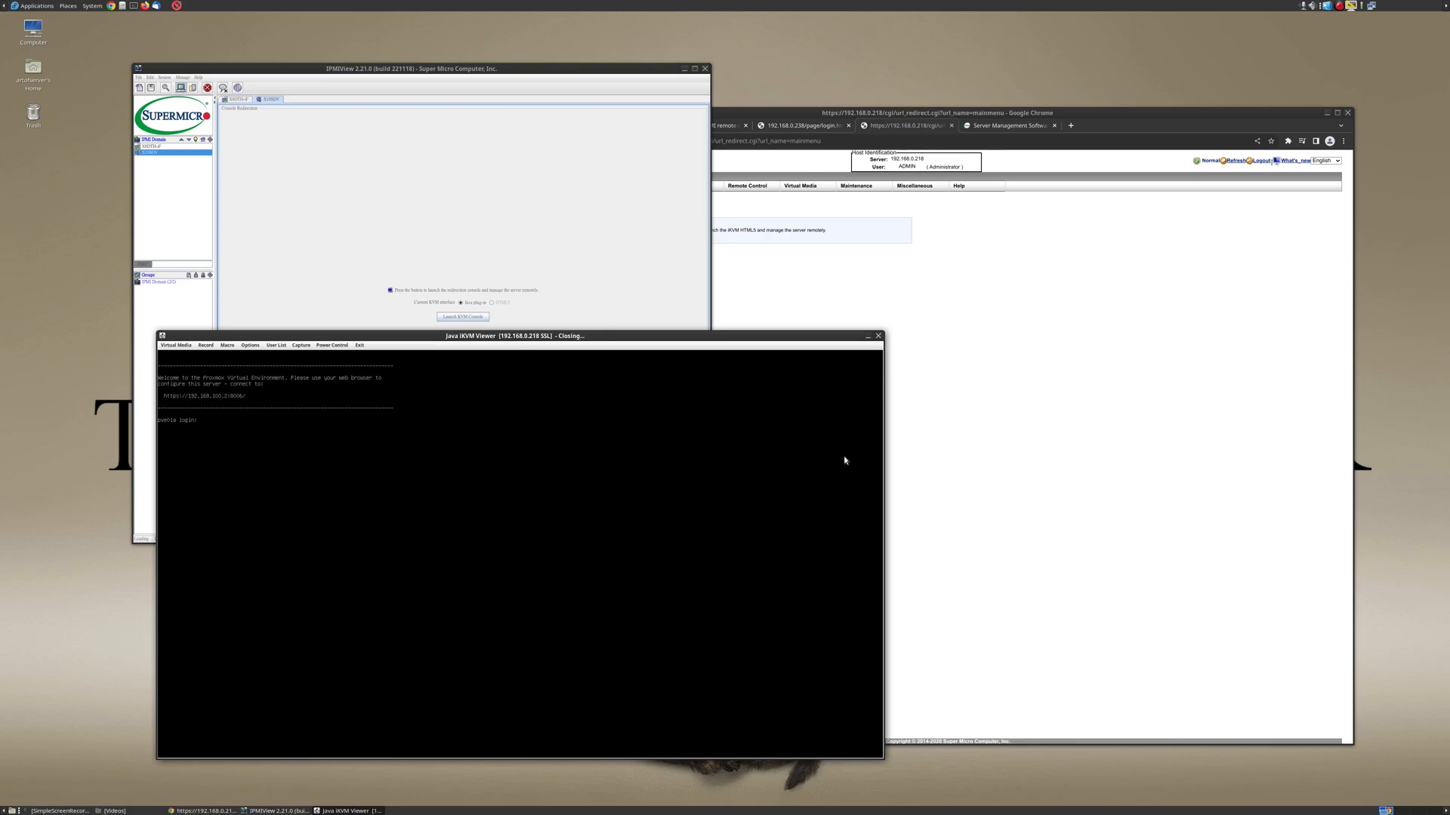